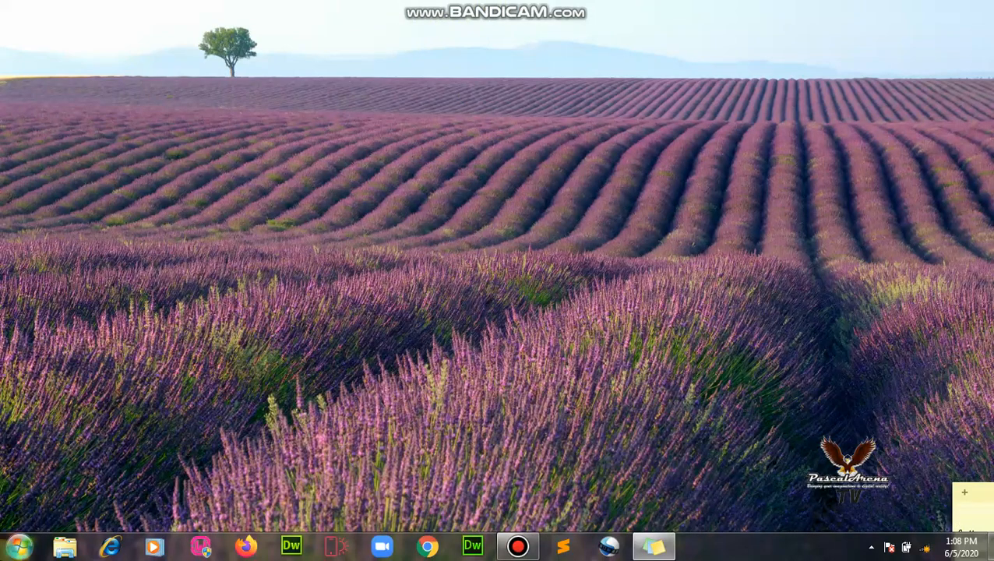
Launch Word 2016 from the Start menu and create a blank document.
{"action": "left_click", "coordinate": [20, 545]}
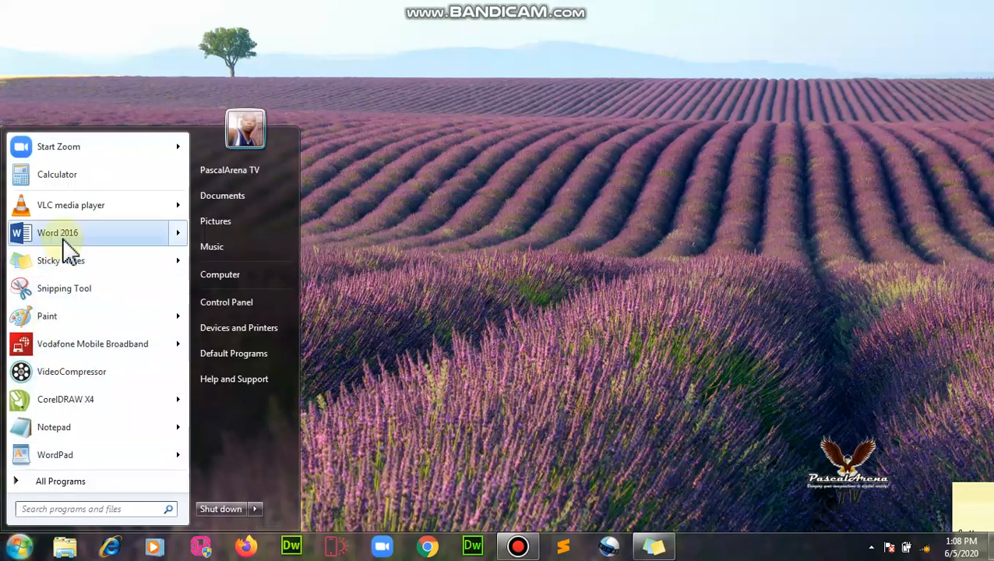
{"action": "left_click", "coordinate": [57, 233]}
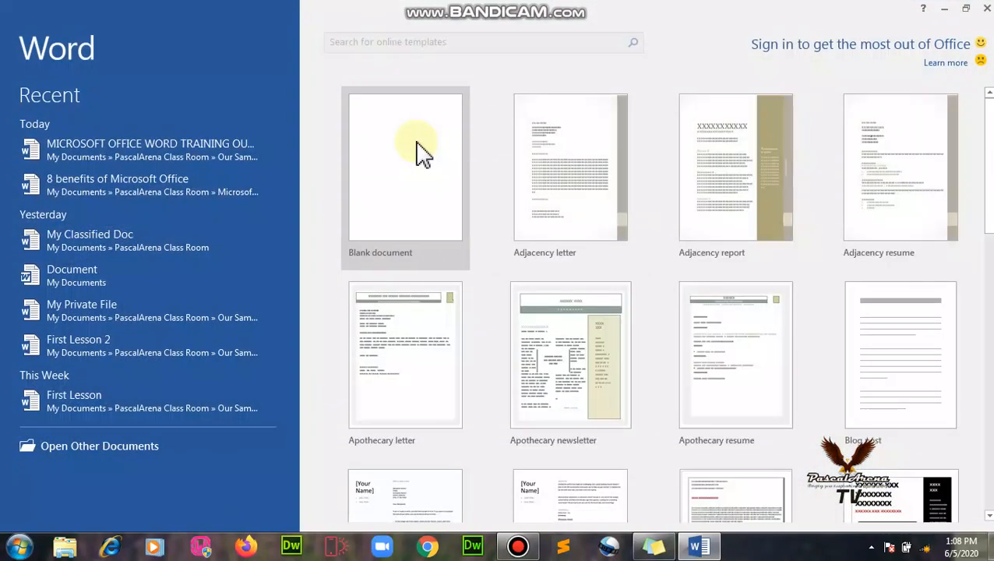
{"action": "left_click", "coordinate": [405, 166]}
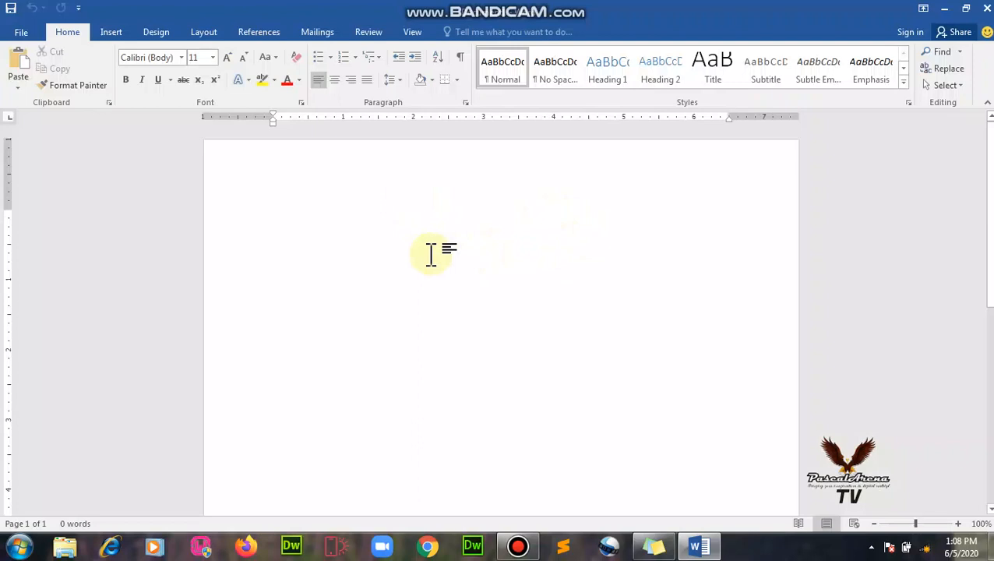
{"action": "type", "text": "This is how to"}
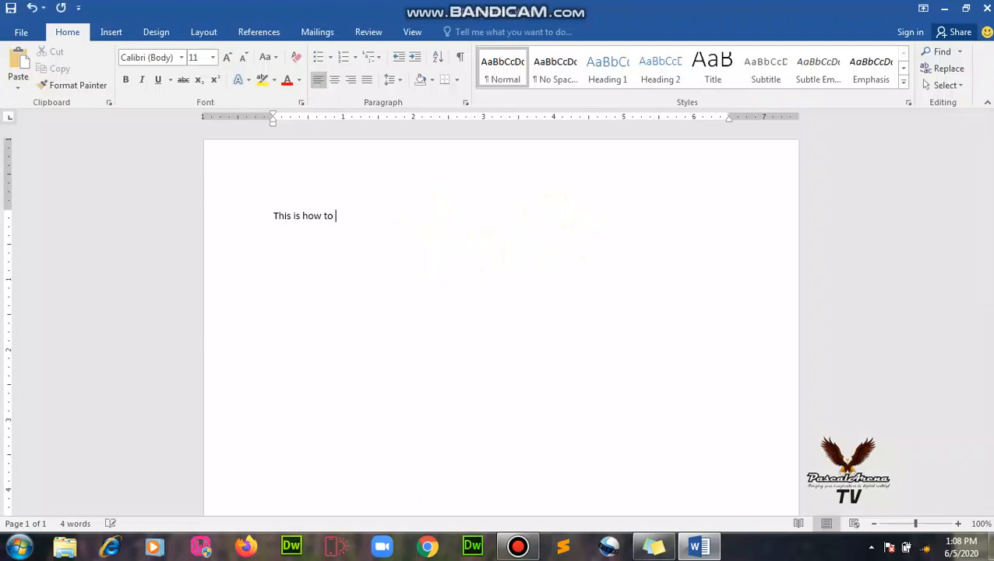
{"action": "type", "text": "add watermar"}
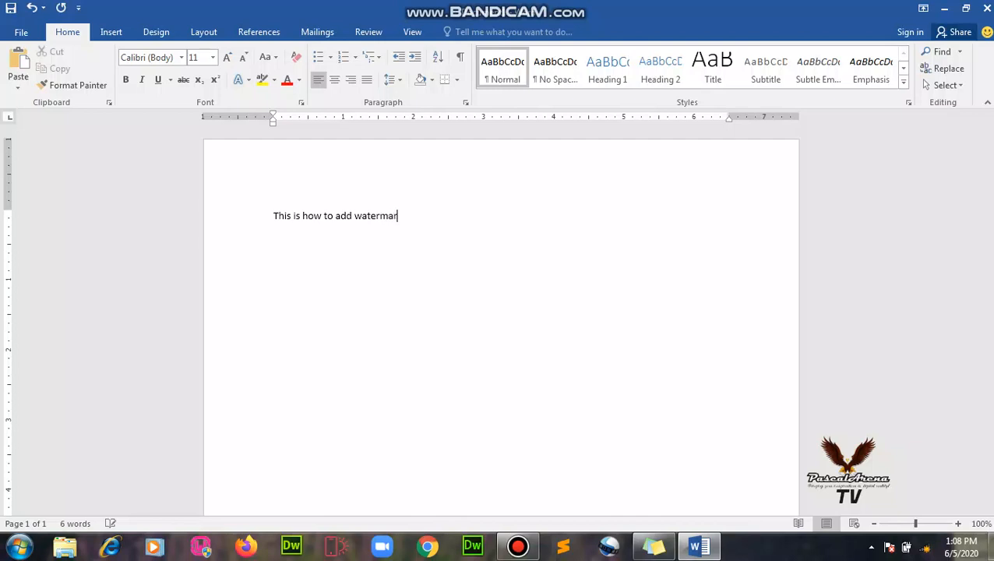
{"action": "type", "text": "ks to"}
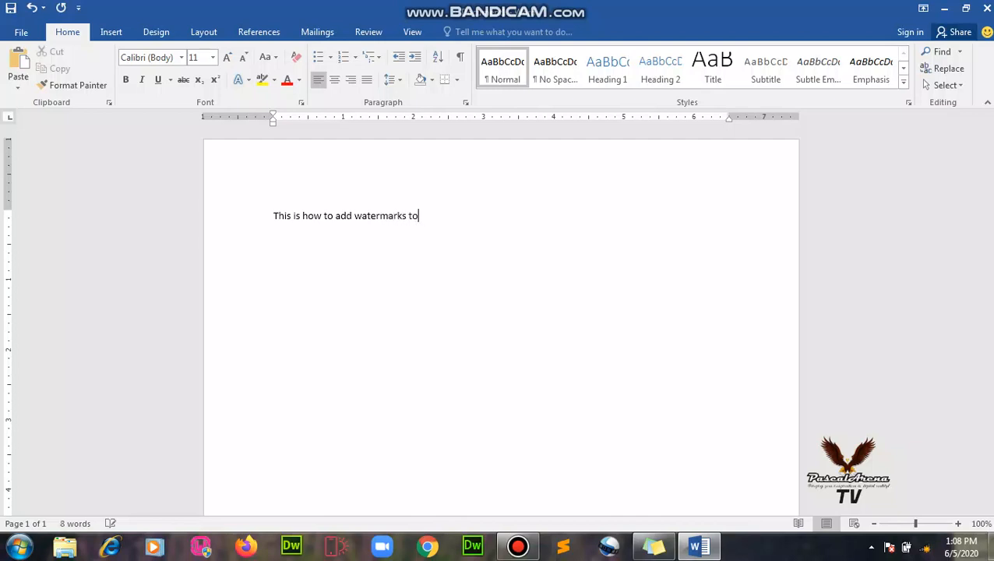
{"action": "key", "text": "backspace"}
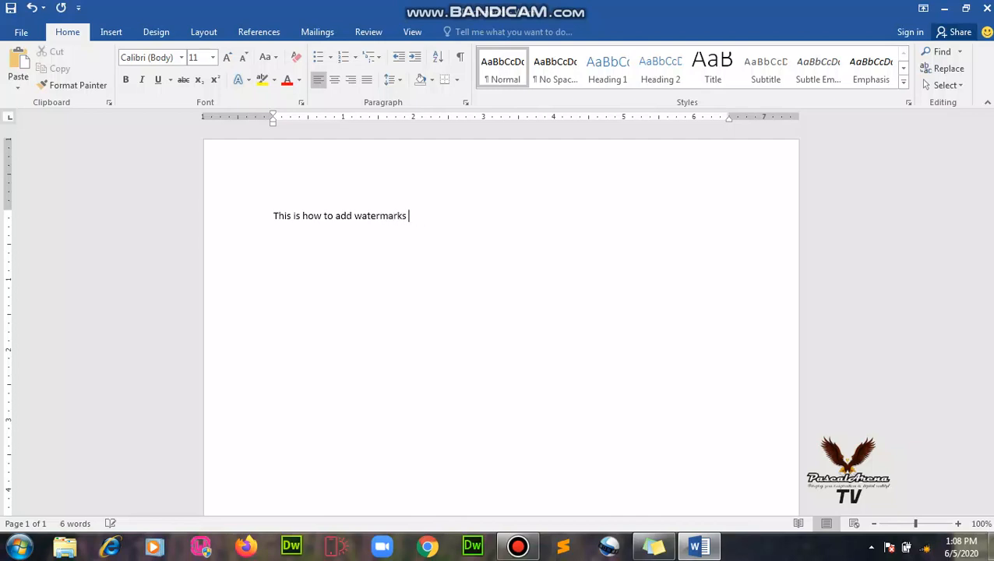
{"action": "type", "text": "on your docuent"}
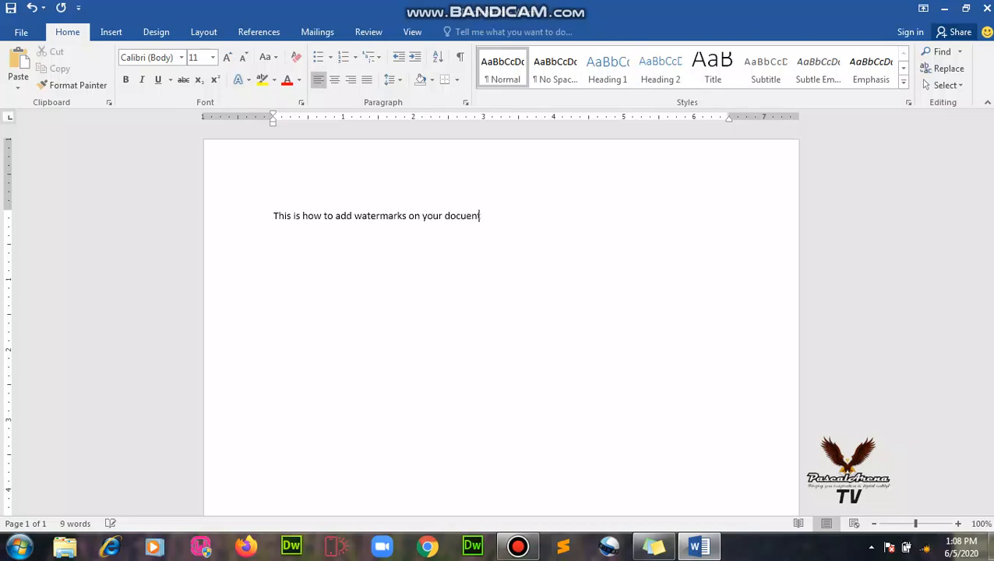
{"action": "key", "text": "BackSpace"}
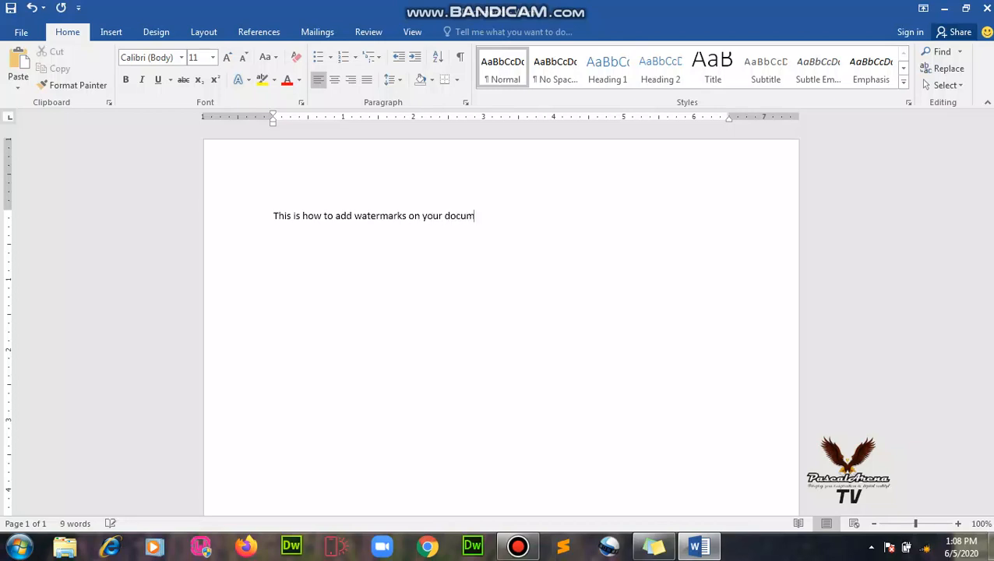
{"action": "type", "text": "ent."}
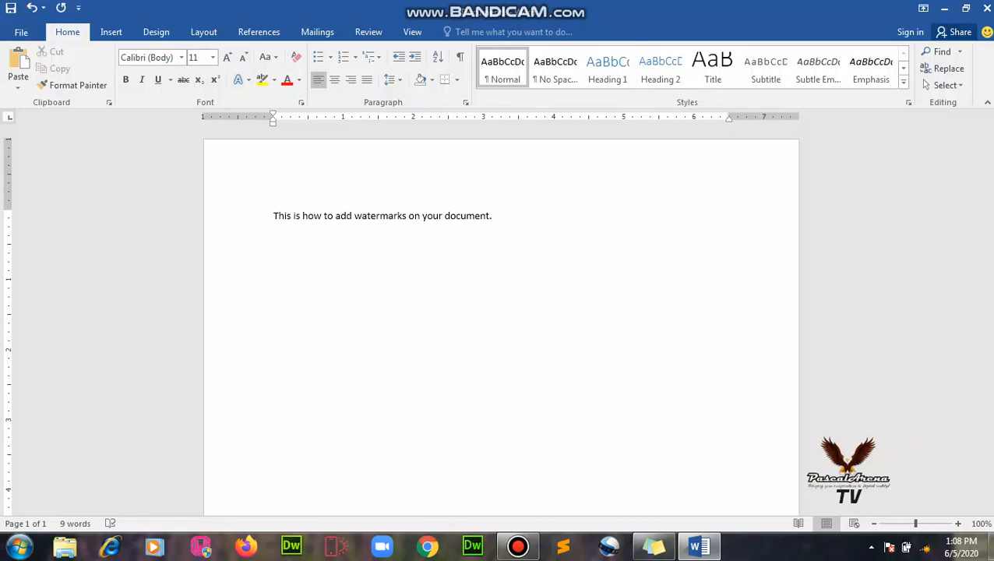
{"action": "left_click", "coordinate": [494, 216]}
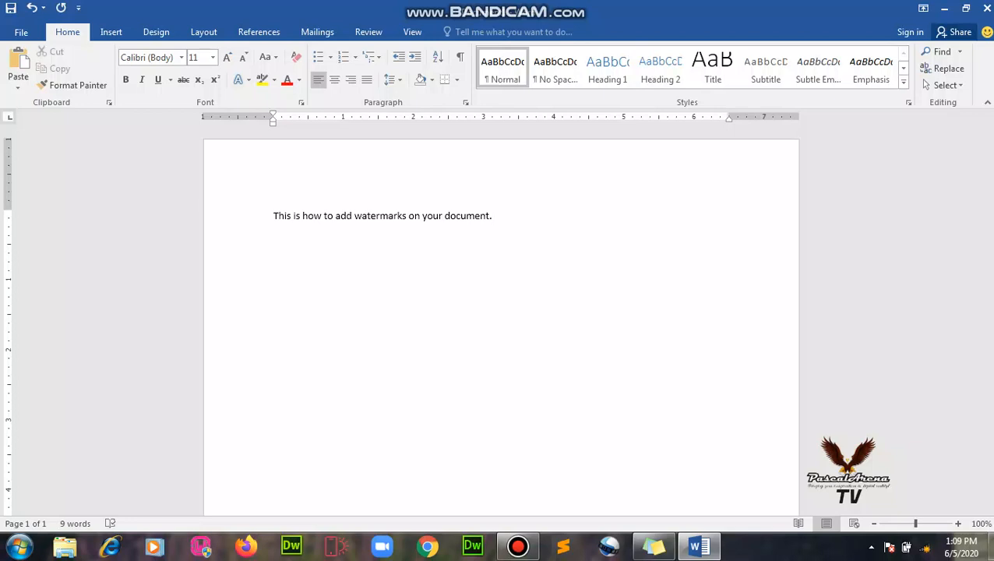
{"action": "left_click", "coordinate": [493, 216]}
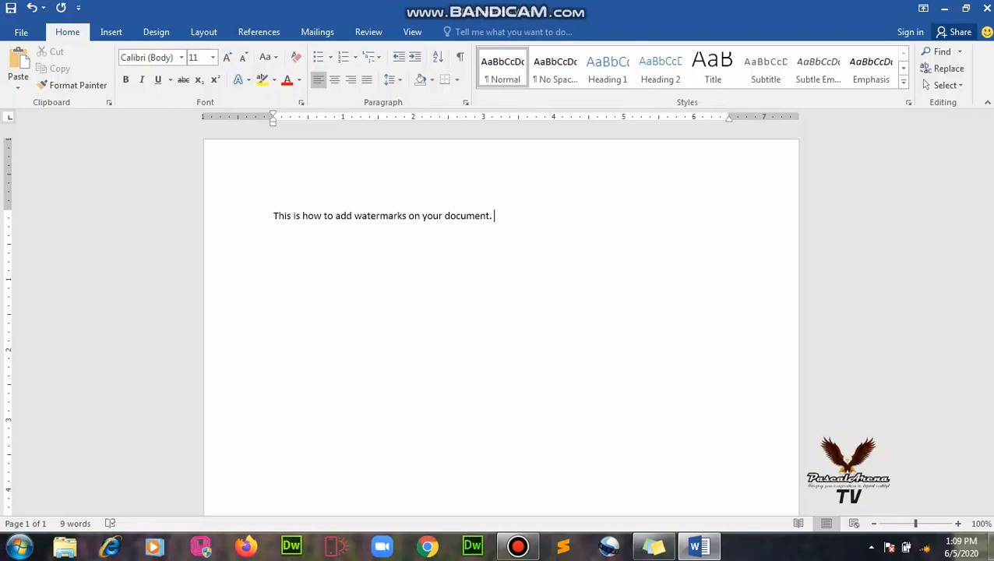
{"action": "triple_click", "coordinate": [382, 216]}
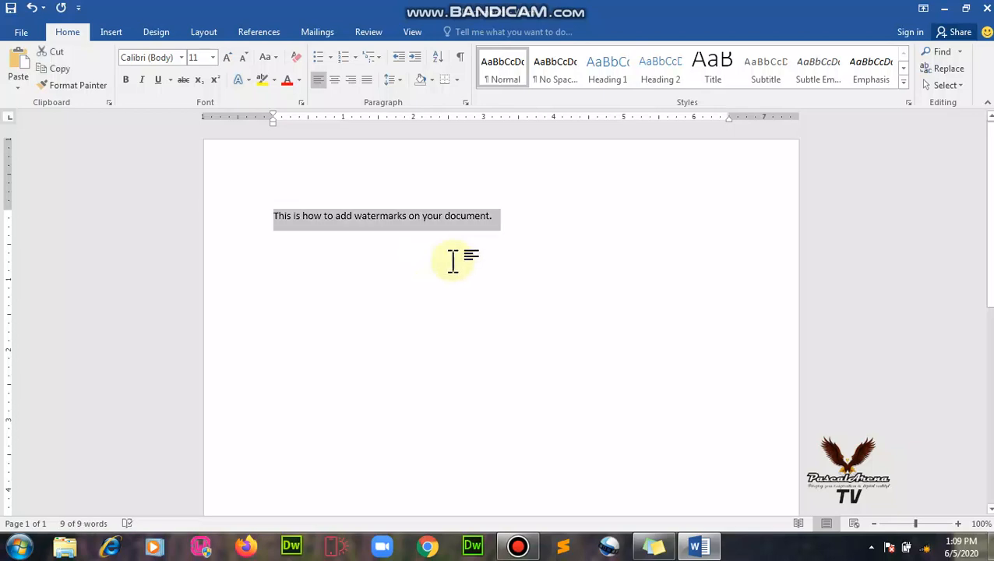
{"action": "key", "text": "ctrl+v"}
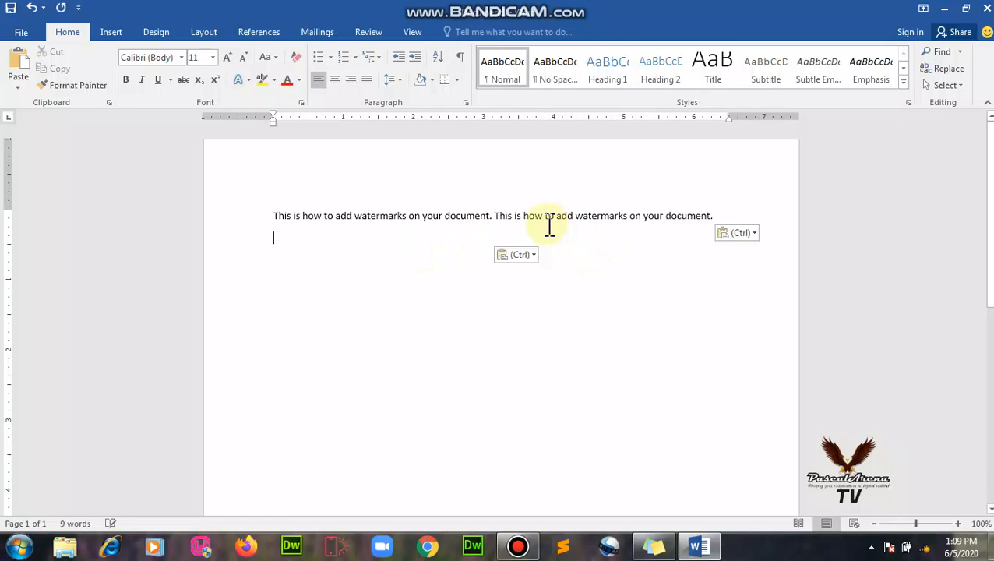
{"action": "key", "text": "ctrl+v"}
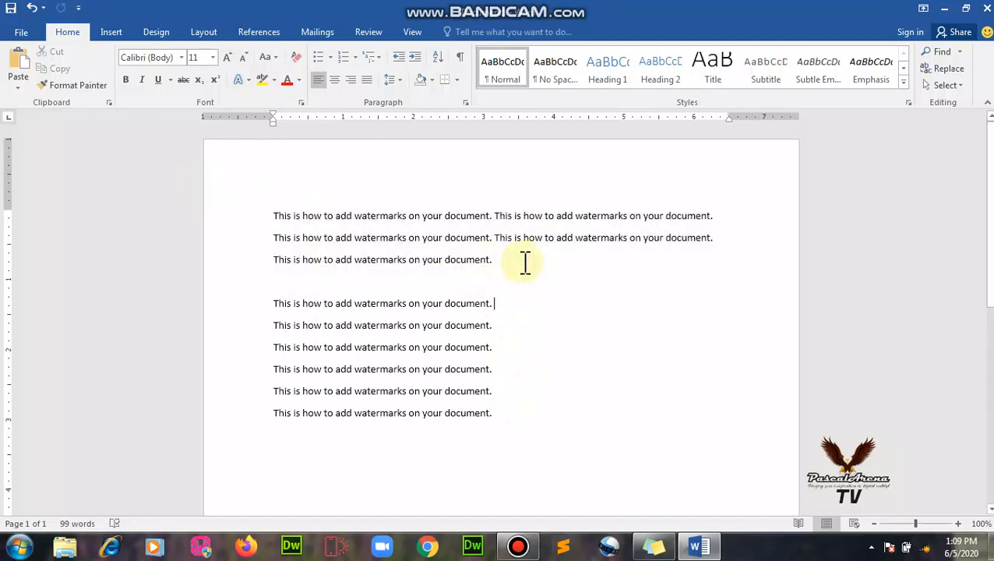
{"action": "key", "text": "ctrl+v"}
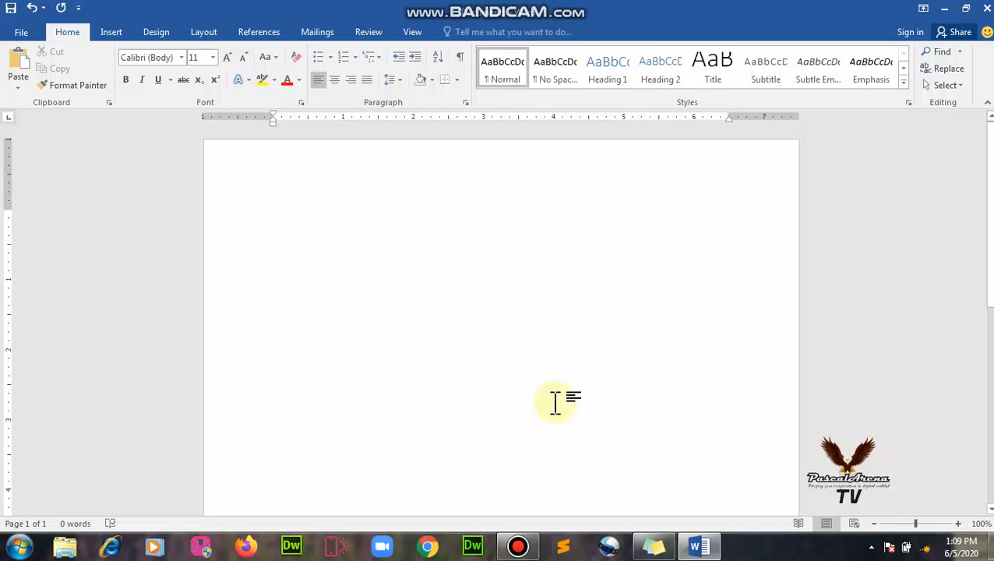
Type the sentence beginning 'This is how to add watermark on your…'.
{"action": "type", "text": "This"}
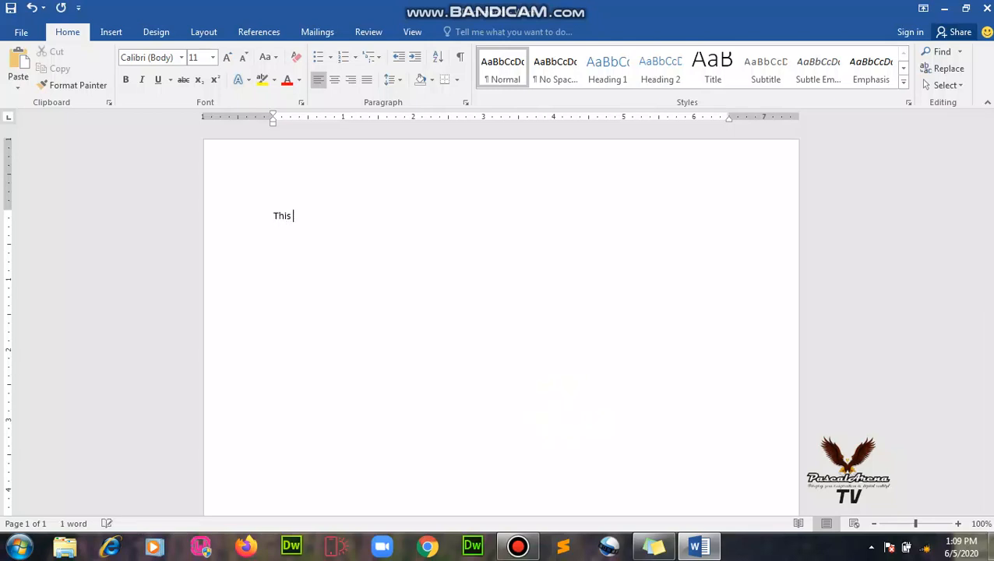
{"action": "type", "text": "is how to add"}
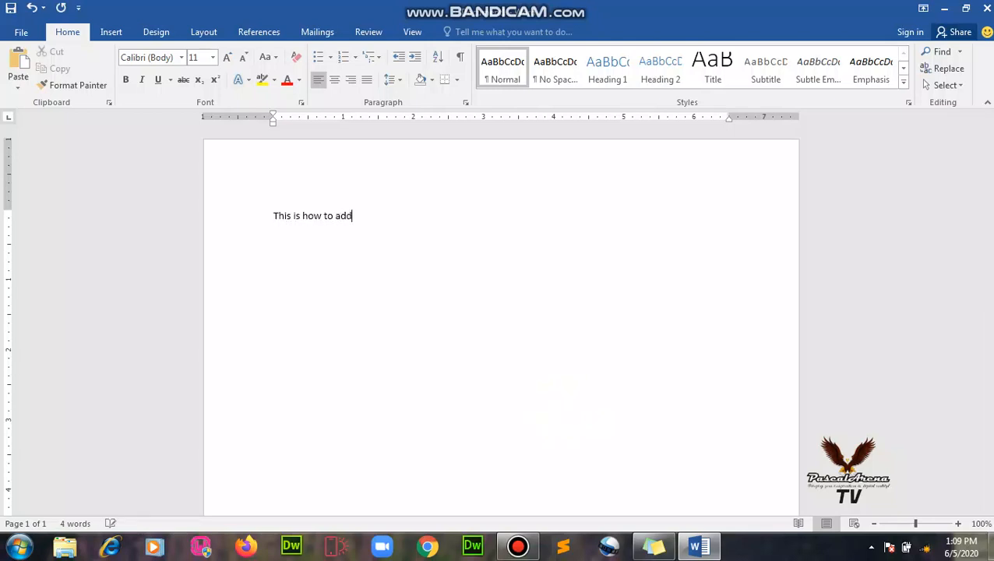
{"action": "type", "text": "watermark"}
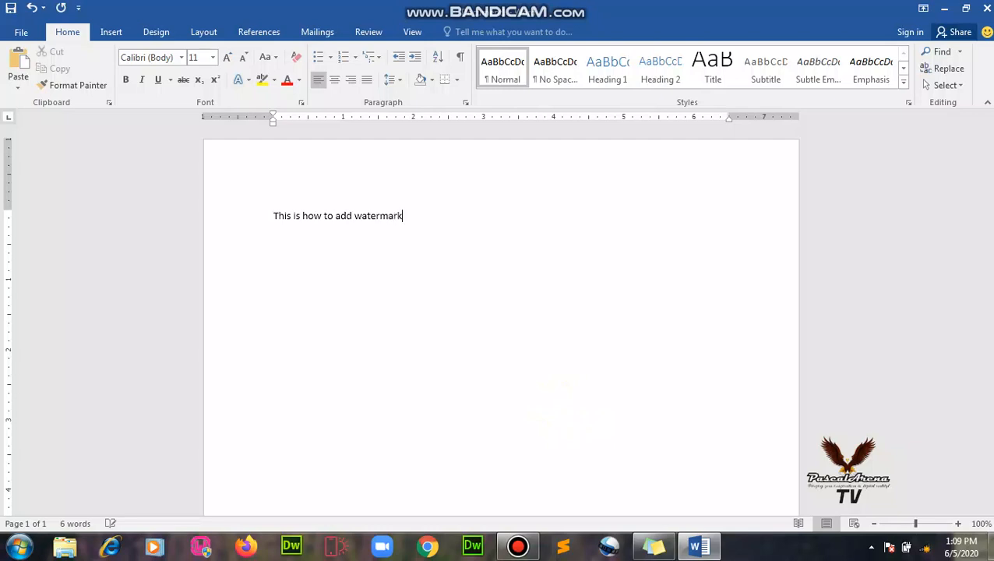
{"action": "type", "text": "on your dou"}
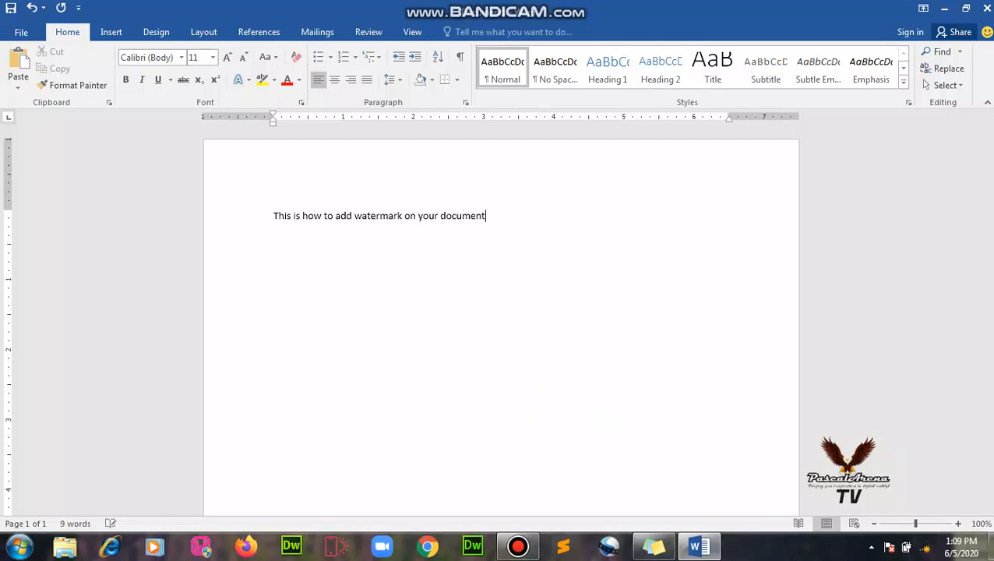
{"action": "type", "text": "."}
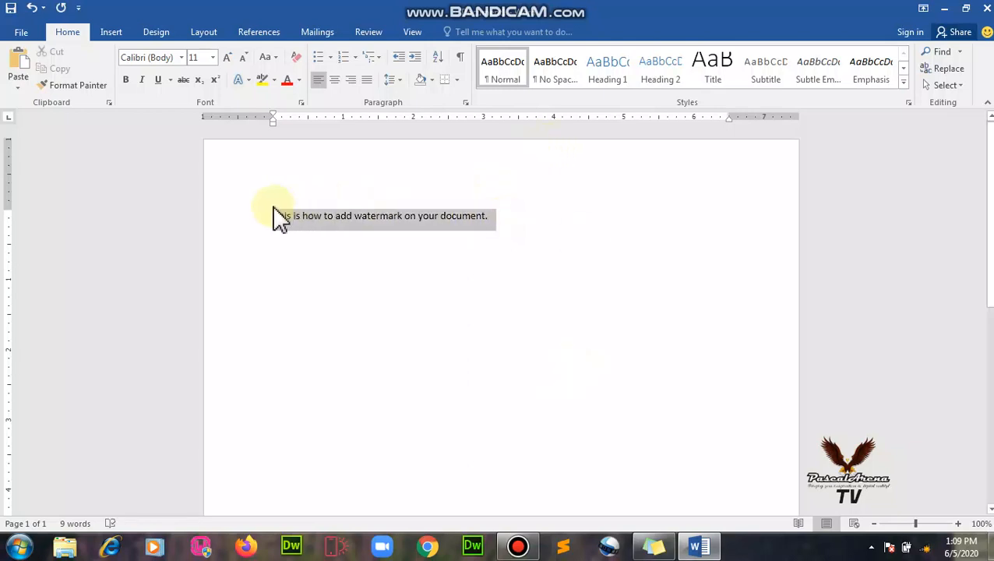
Duplicate the sentence by copying it and pasting copies onto new lines.
{"action": "triple_click", "coordinate": [382, 216]}
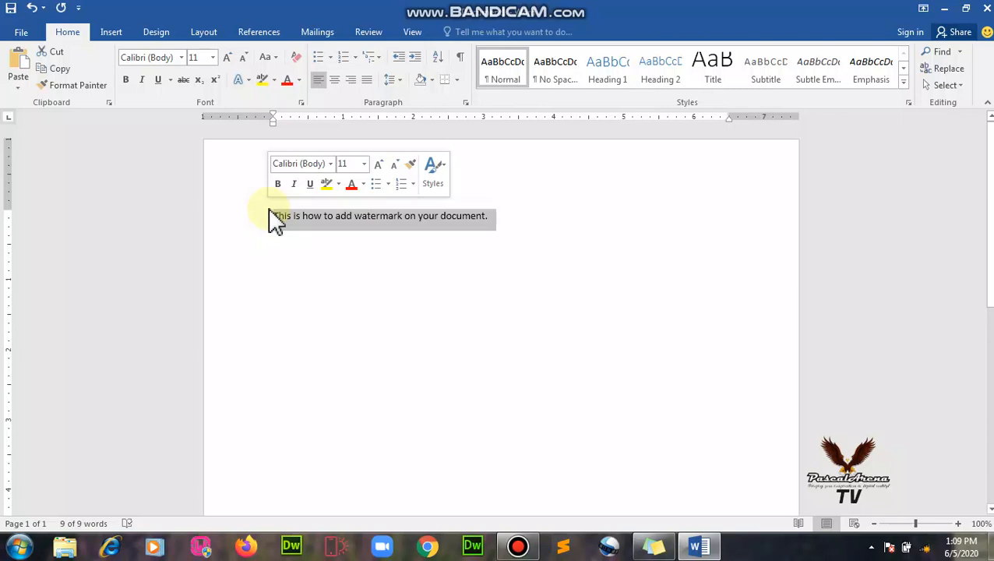
{"action": "left_click", "coordinate": [511, 216]}
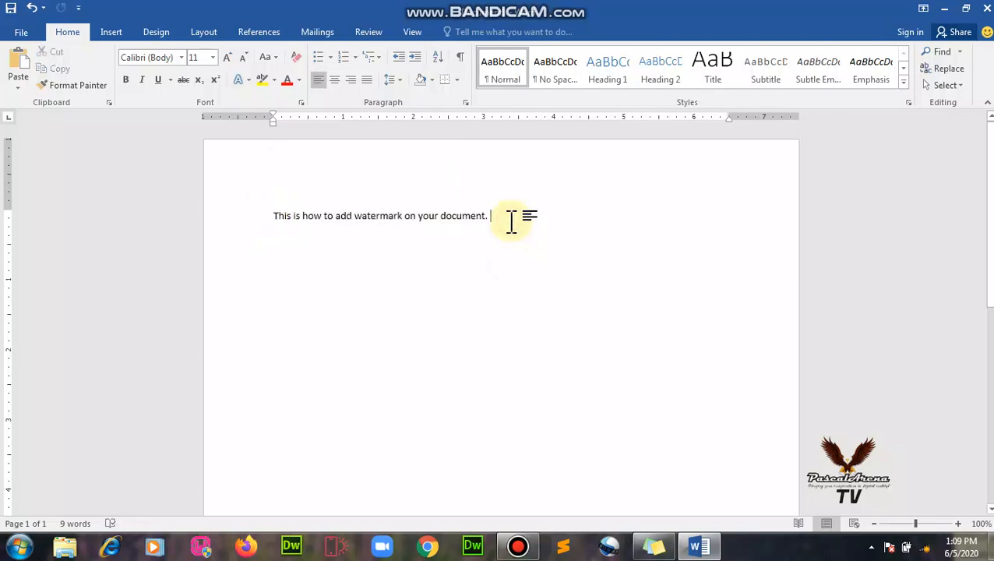
{"action": "key", "text": "ctrl+v"}
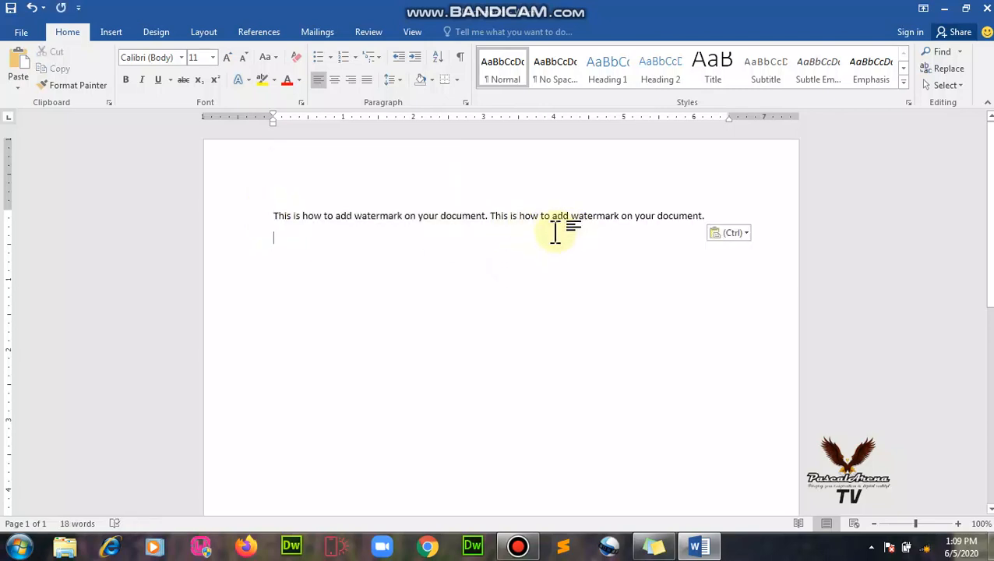
{"action": "right_click", "coordinate": [354, 253]}
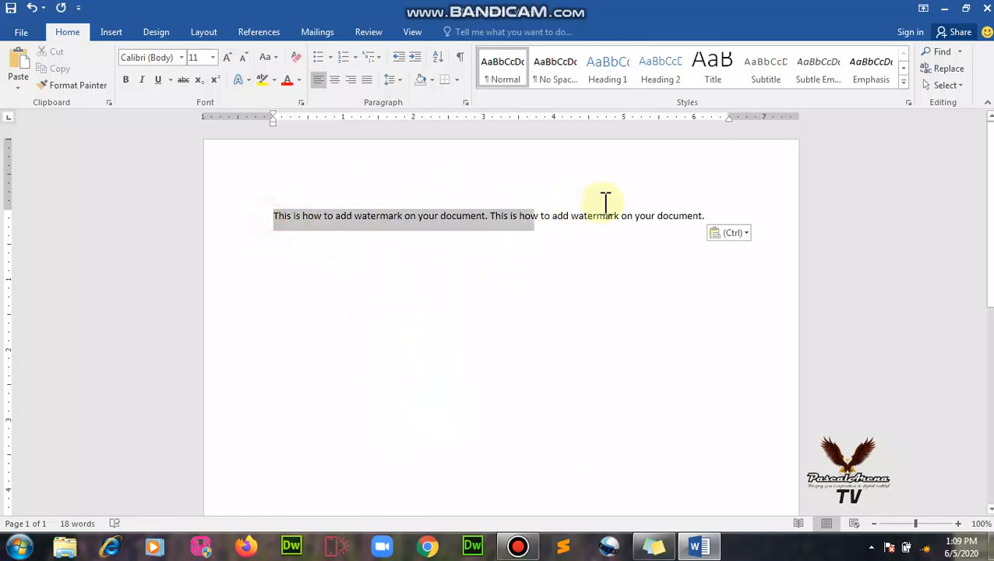
{"action": "right_click", "coordinate": [605, 216]}
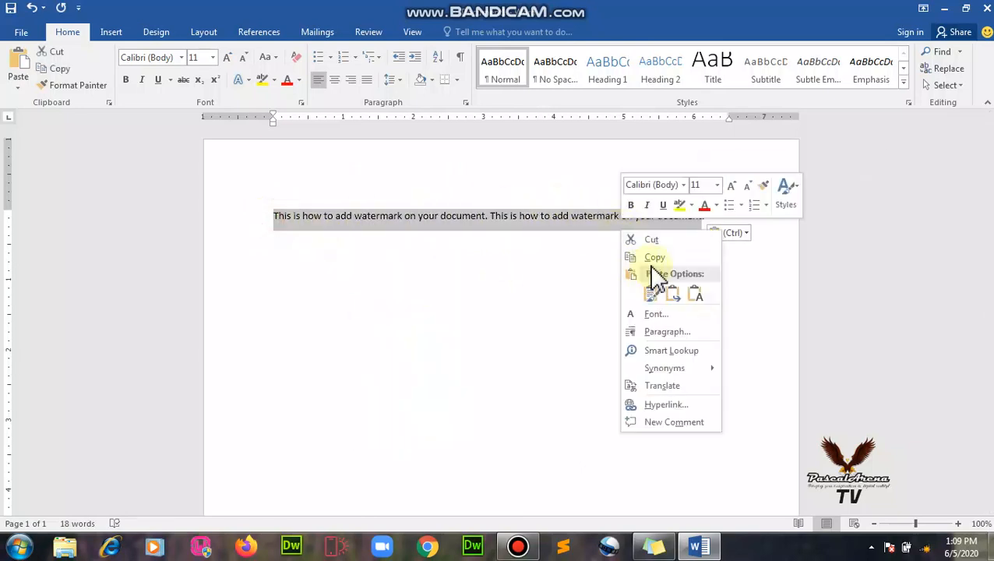
{"action": "left_click", "coordinate": [428, 259]}
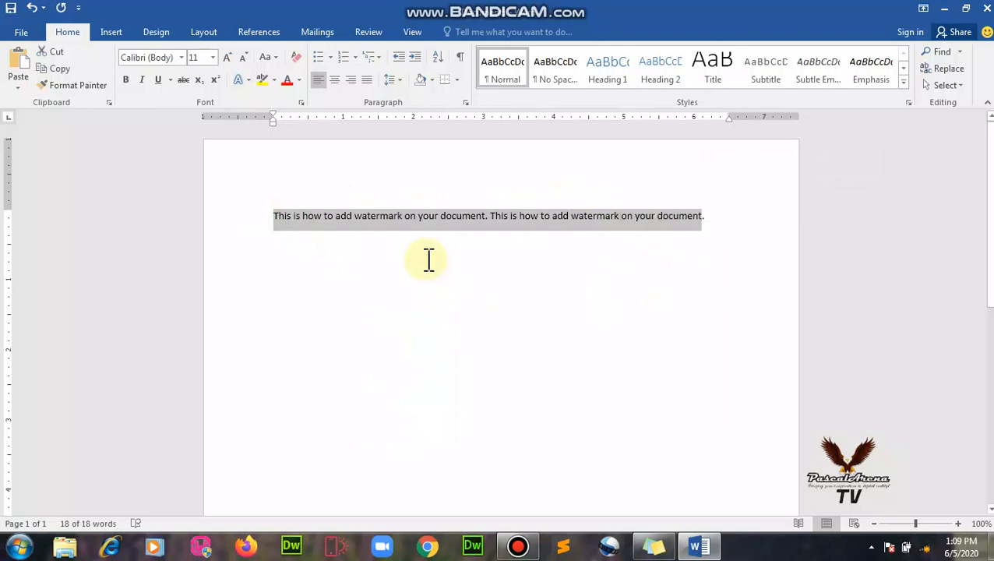
{"action": "right_click", "coordinate": [430, 254]}
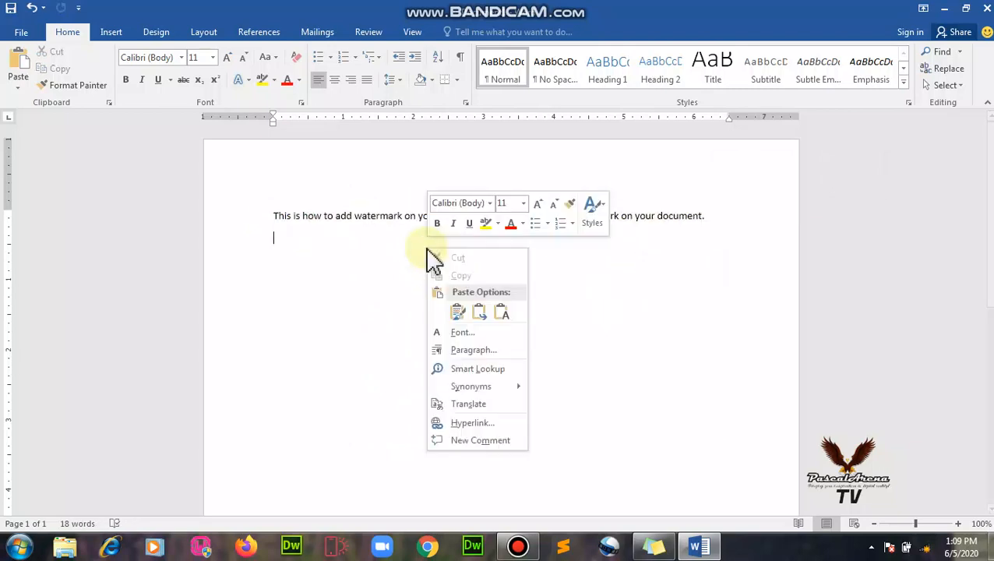
{"action": "left_click", "coordinate": [458, 312]}
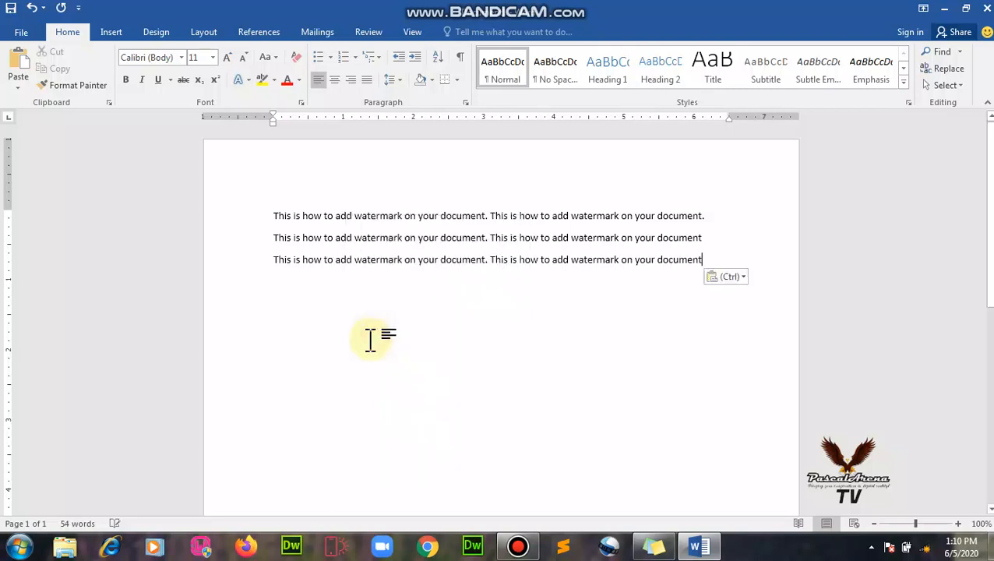
Copy the three paragraphs and paste them repeatedly below the text.
{"action": "type", "text": "Ctrl +"}
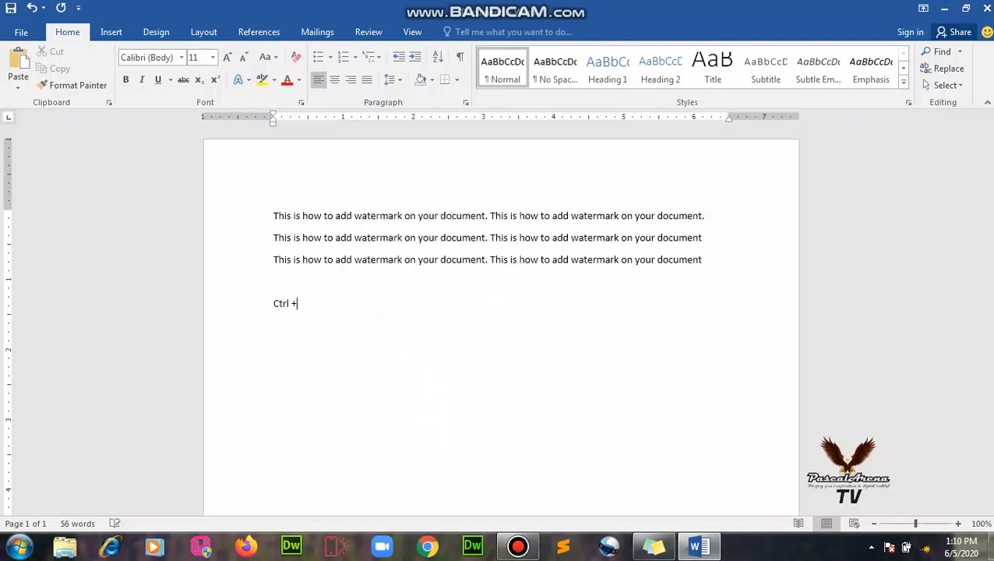
{"action": "type", "text": "V"}
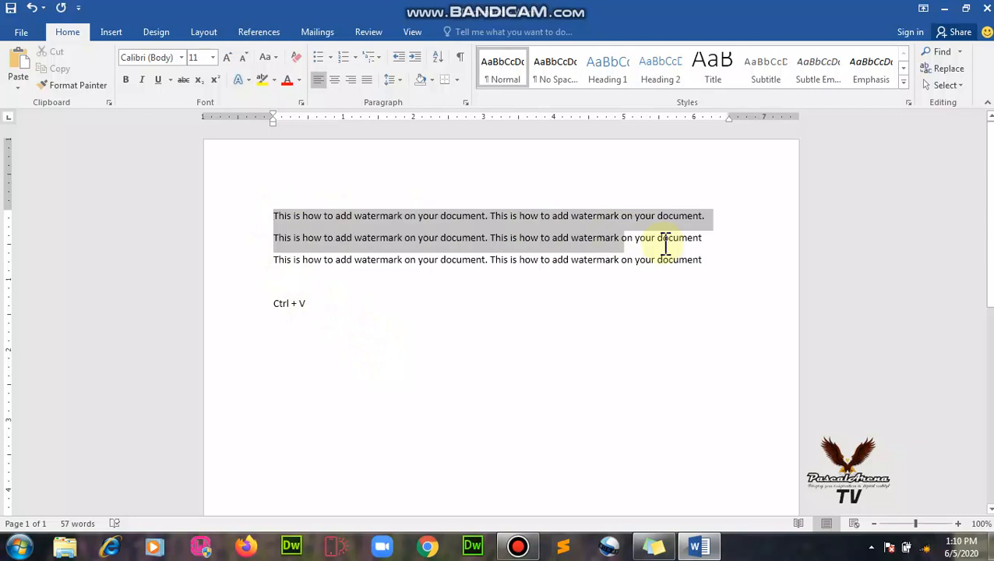
{"action": "right_click", "coordinate": [666, 247]}
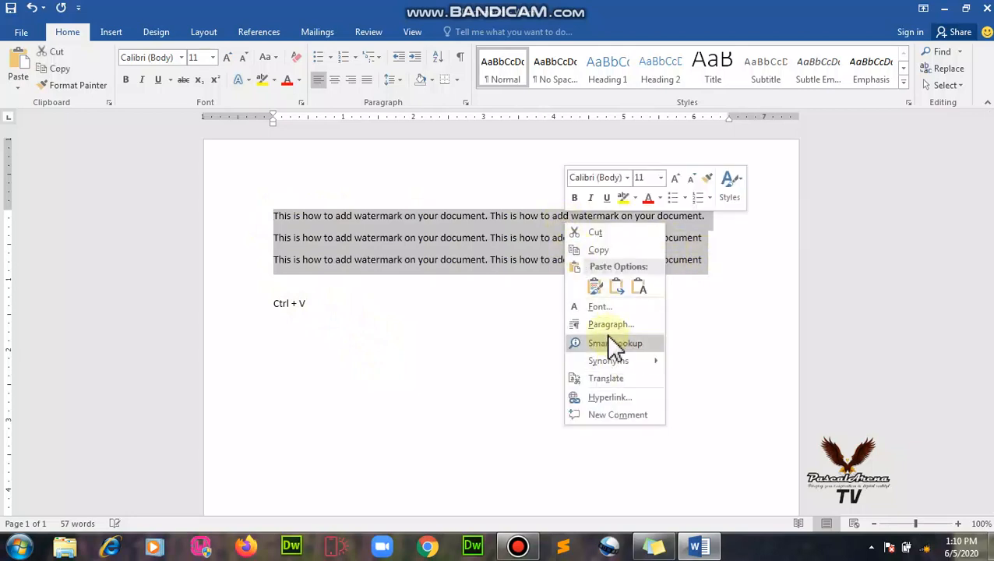
{"action": "left_click", "coordinate": [497, 284]}
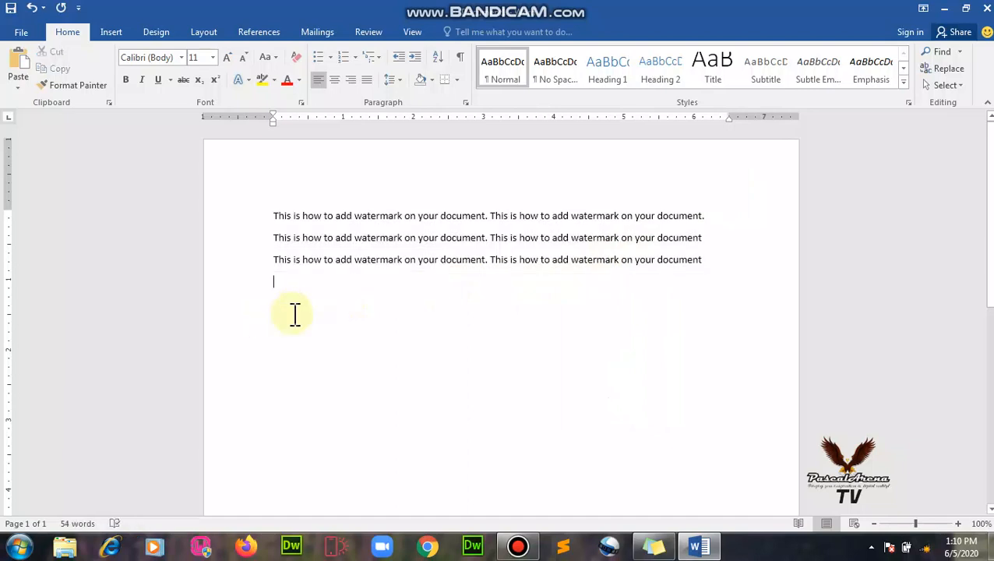
{"action": "key", "text": "ctrl+v"}
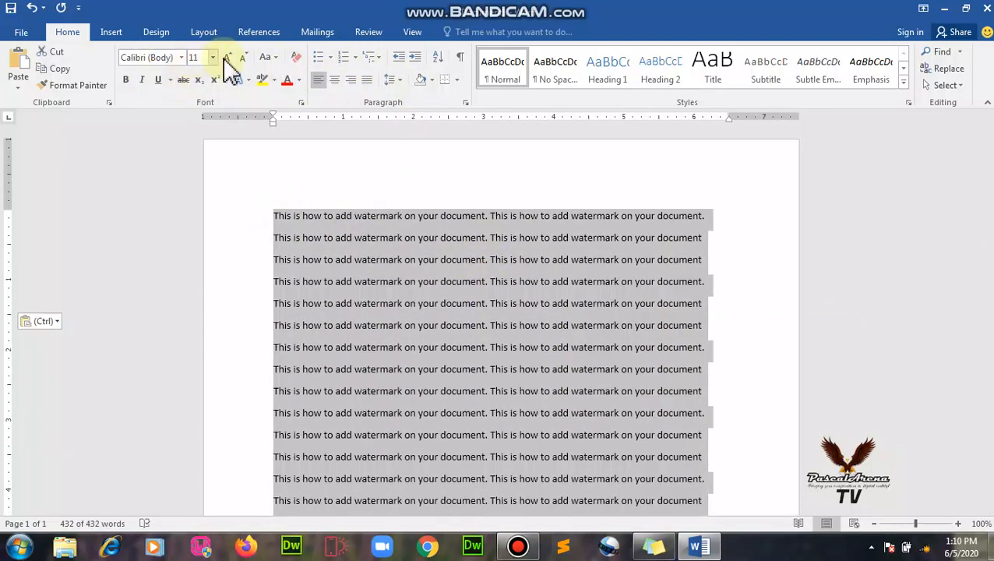
Set the selected paragraphs to 16-point font size.
{"action": "left_click", "coordinate": [212, 57]}
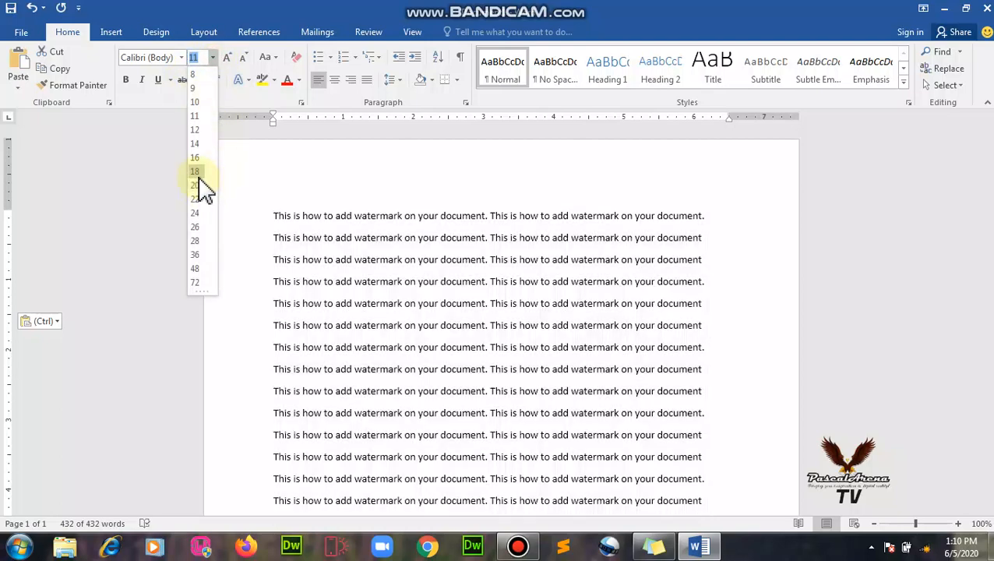
{"action": "left_click", "coordinate": [194, 157]}
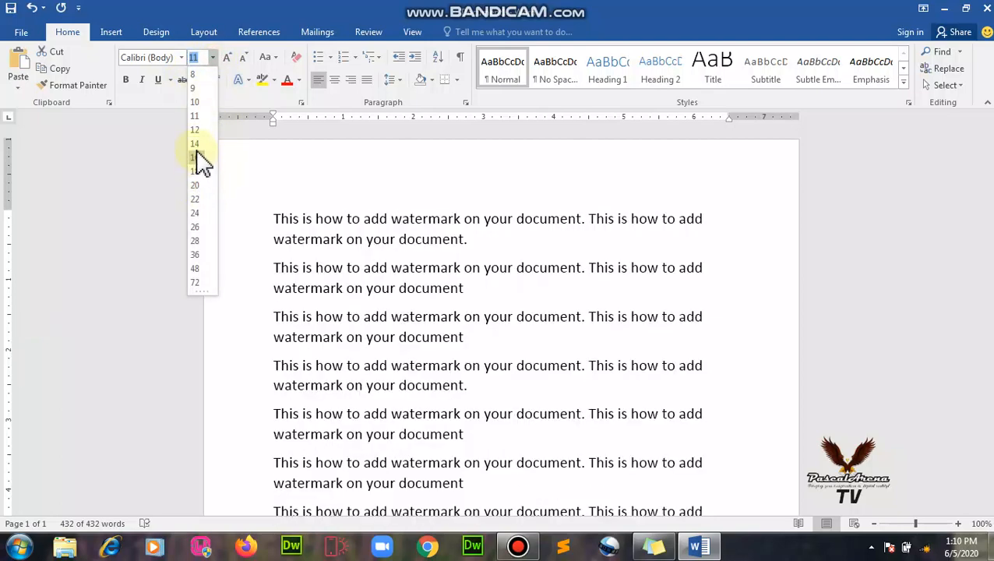
{"action": "left_click", "coordinate": [194, 156]}
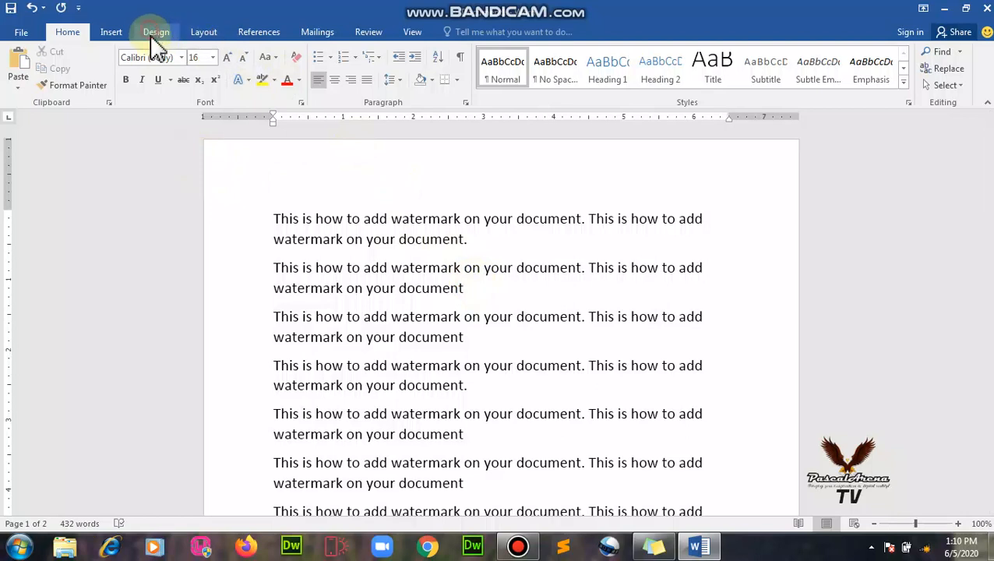
Apply the diagonal CONFIDENTIAL 1 preset from the Design tab's Watermark gallery.
{"action": "left_click", "coordinate": [156, 31]}
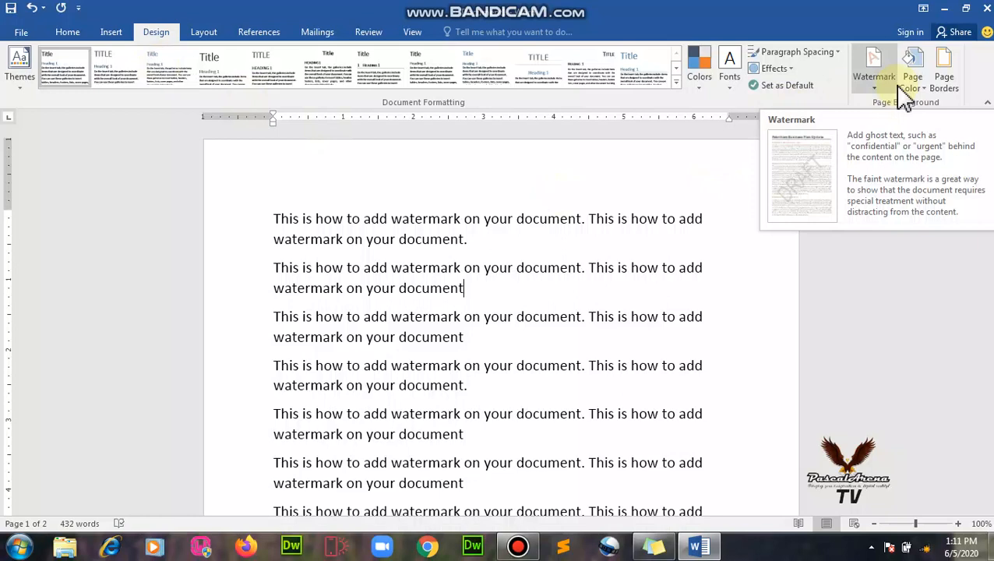
{"action": "left_click", "coordinate": [874, 66]}
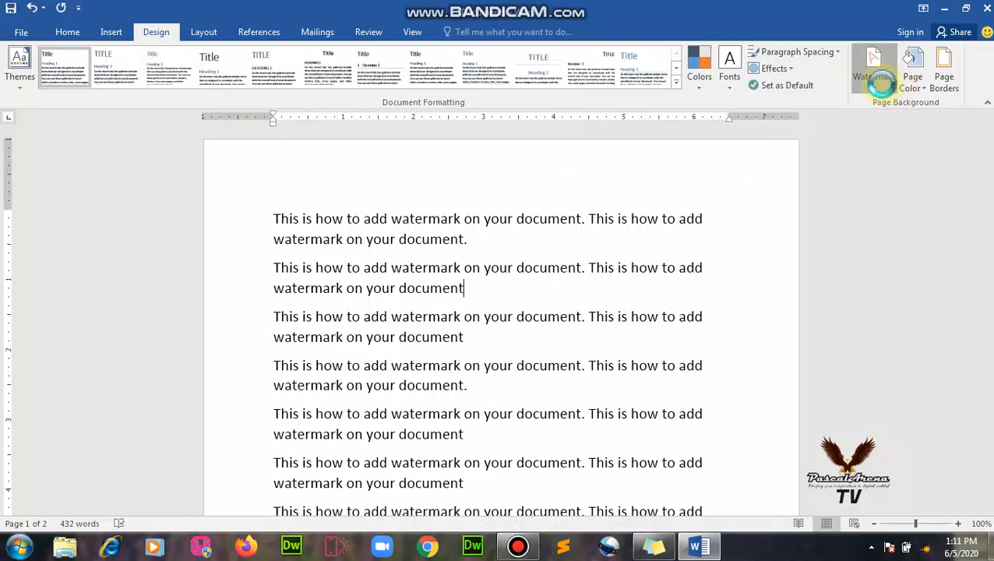
{"action": "left_click", "coordinate": [874, 67]}
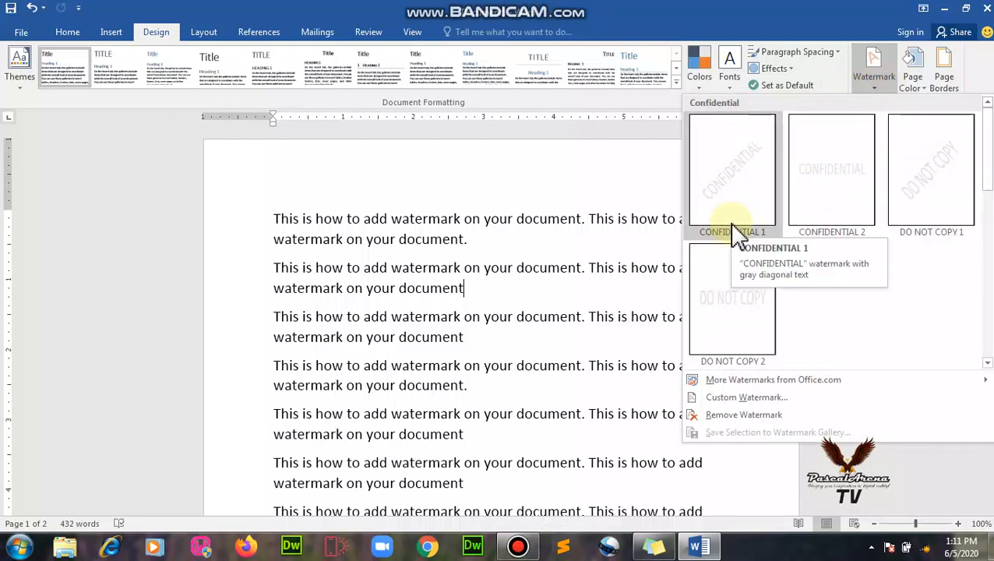
{"action": "mouse_move", "coordinate": [739, 191]}
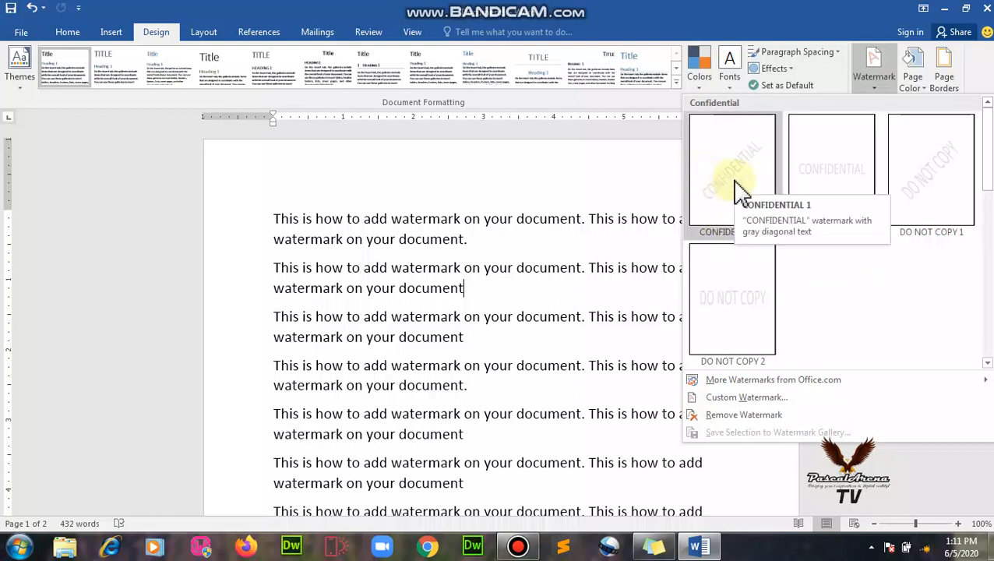
{"action": "mouse_move", "coordinate": [771, 156]}
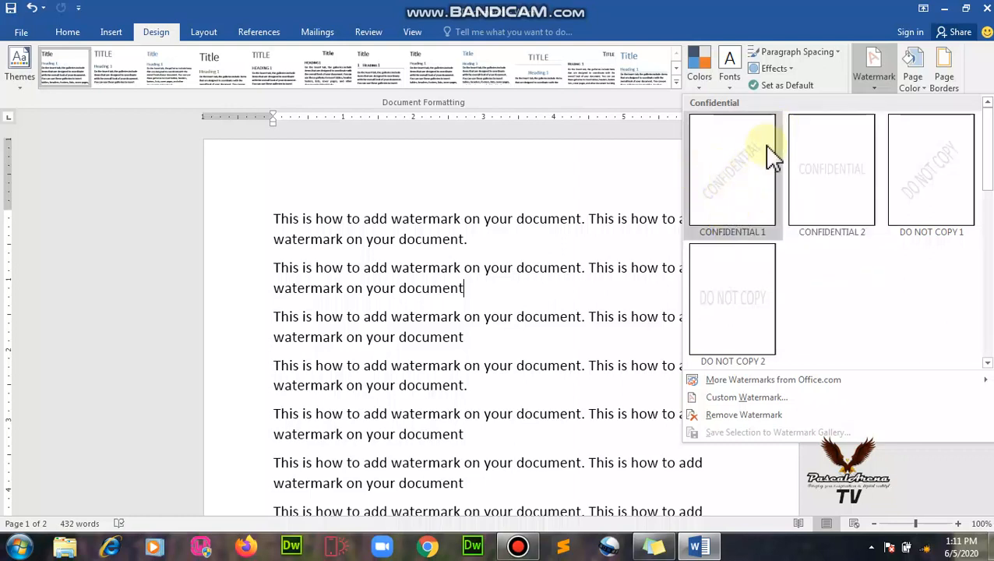
{"action": "left_click", "coordinate": [732, 169]}
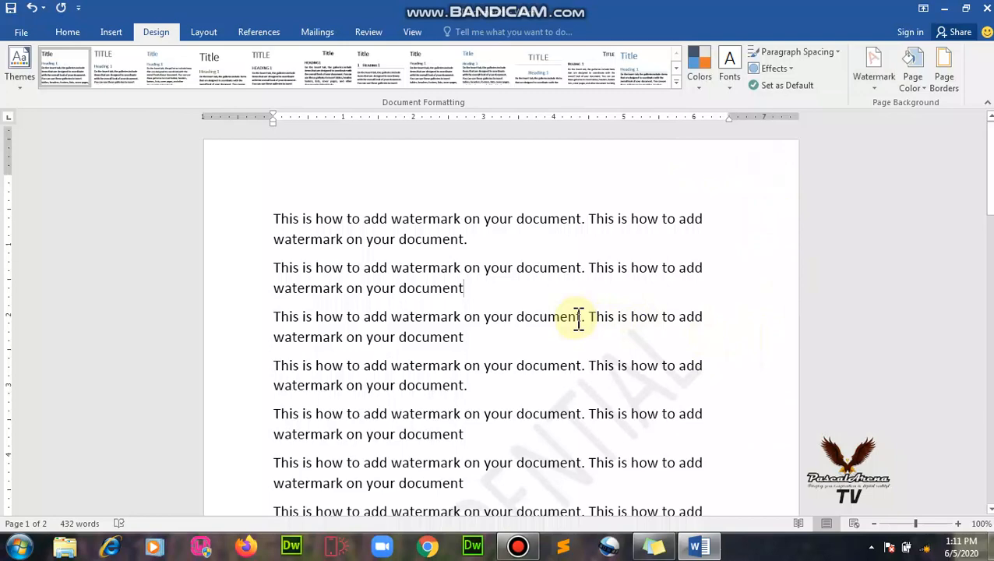
{"action": "scroll", "scroll_direction": "down", "scroll_amount": 3}
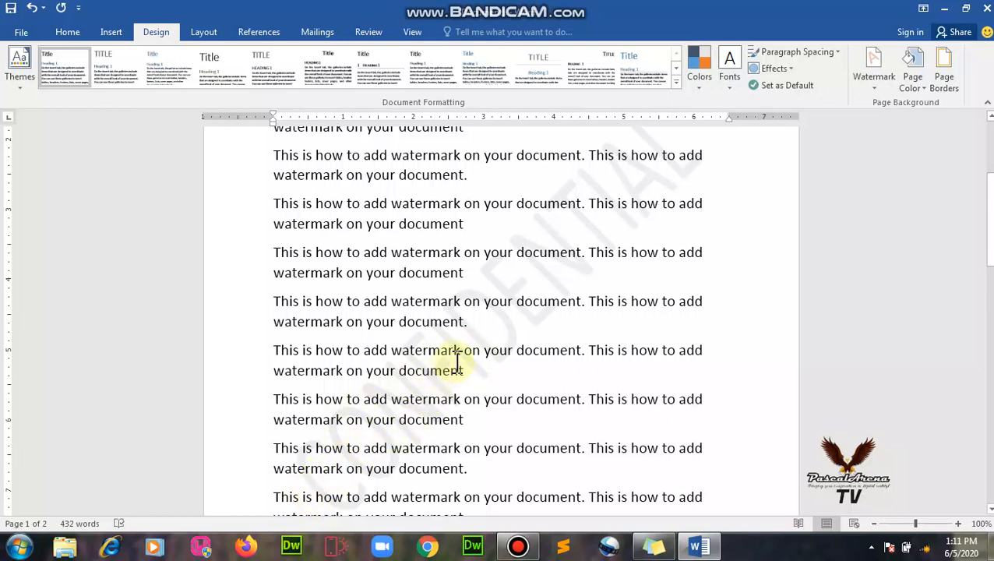
{"action": "mouse_move", "coordinate": [467, 350]}
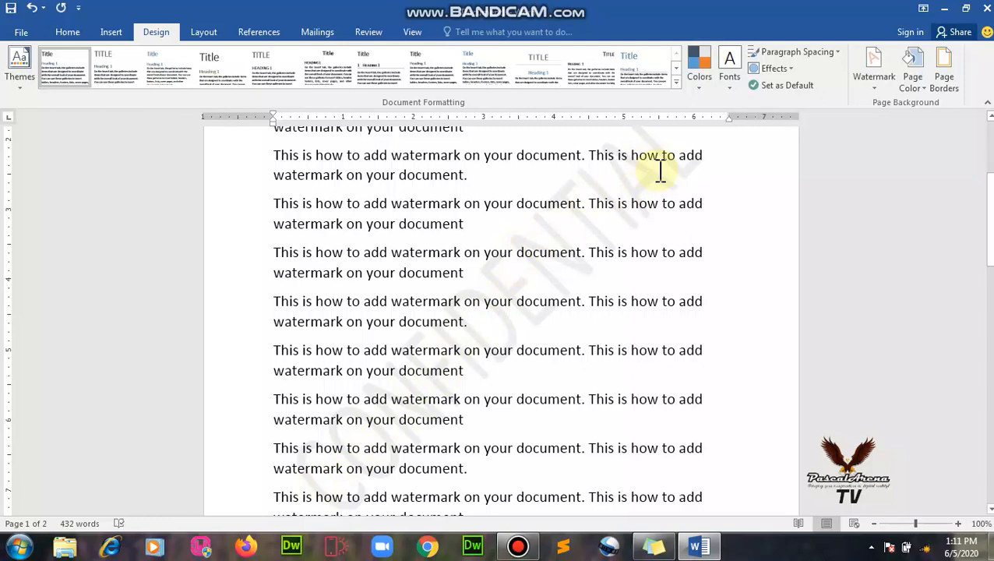
{"action": "mouse_move", "coordinate": [300, 479]}
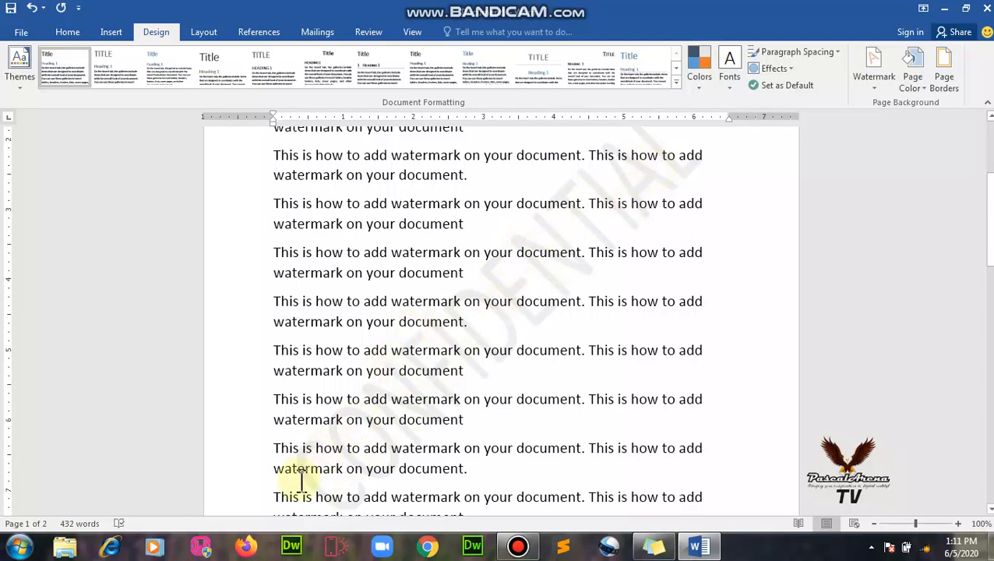
{"action": "mouse_move", "coordinate": [666, 217]}
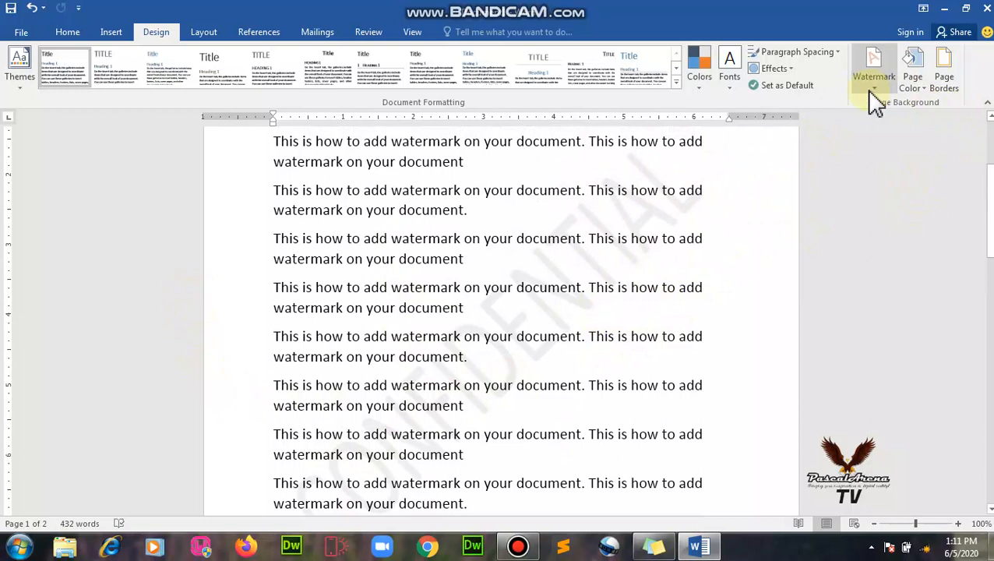
Replace the watermark text CONFIDENTIAL with PASCAL in Custom Watermark.
{"action": "left_click", "coordinate": [873, 67]}
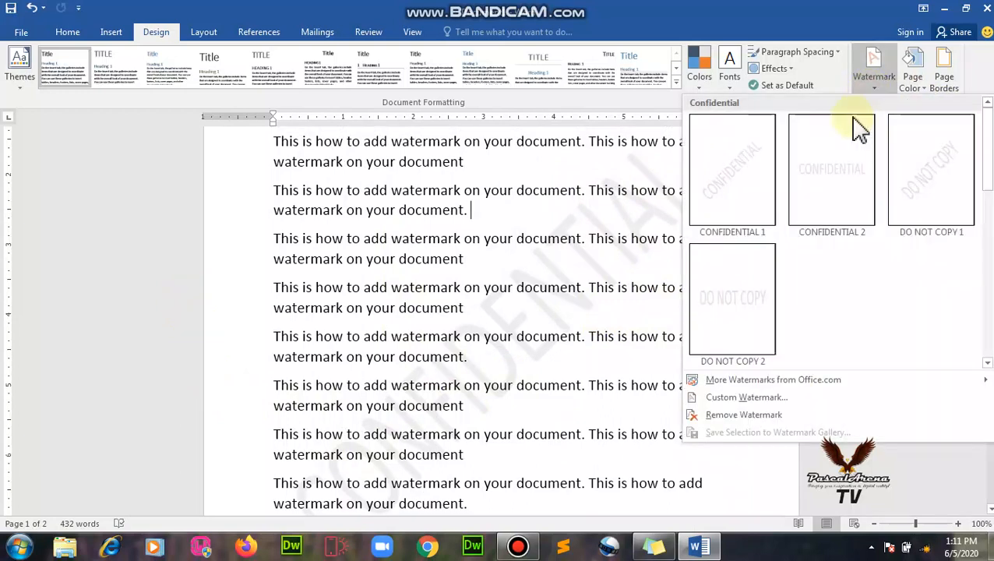
{"action": "mouse_move", "coordinate": [746, 397]}
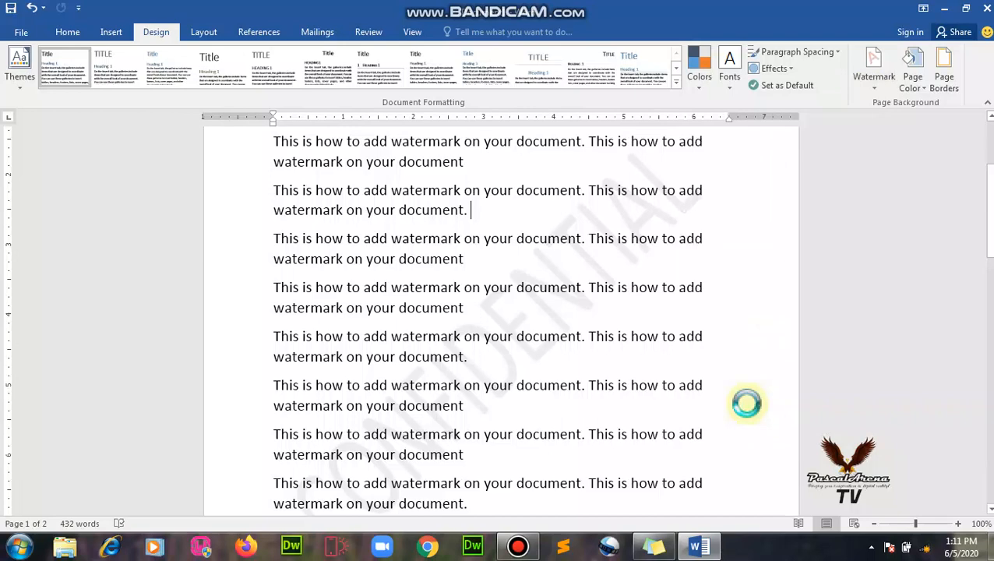
{"action": "left_click", "coordinate": [873, 67]}
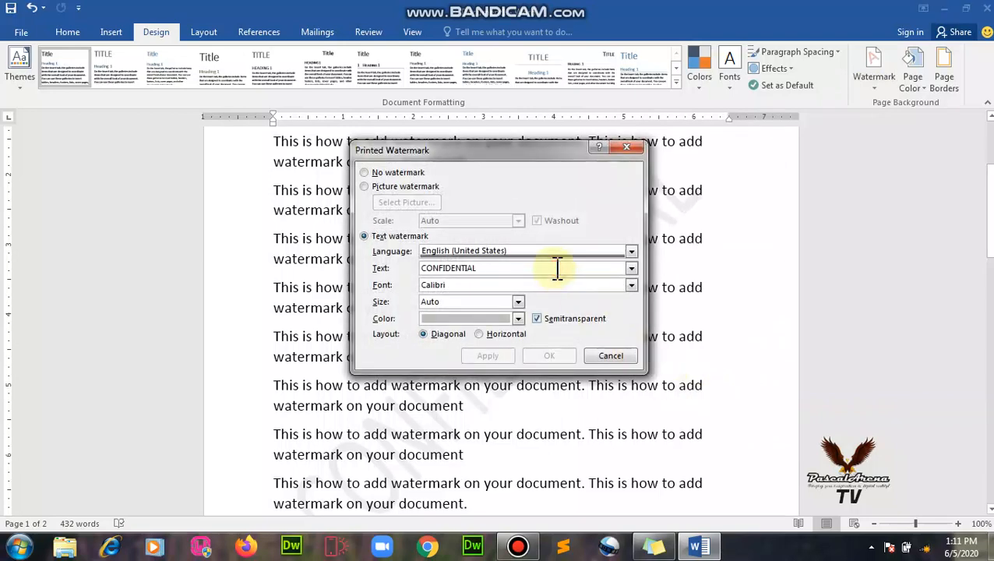
{"action": "mouse_move", "coordinate": [328, 300]}
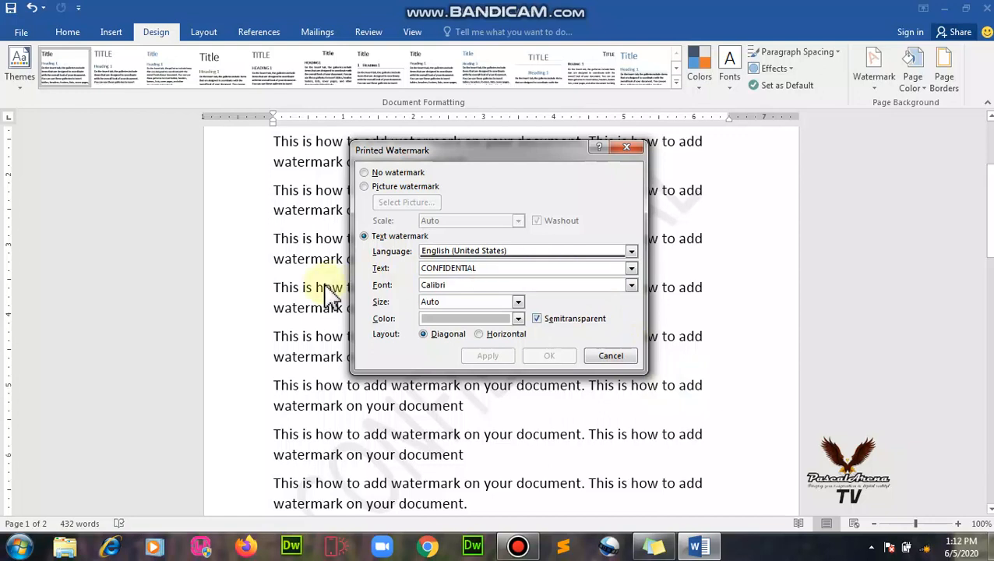
{"action": "triple_click", "coordinate": [448, 268]}
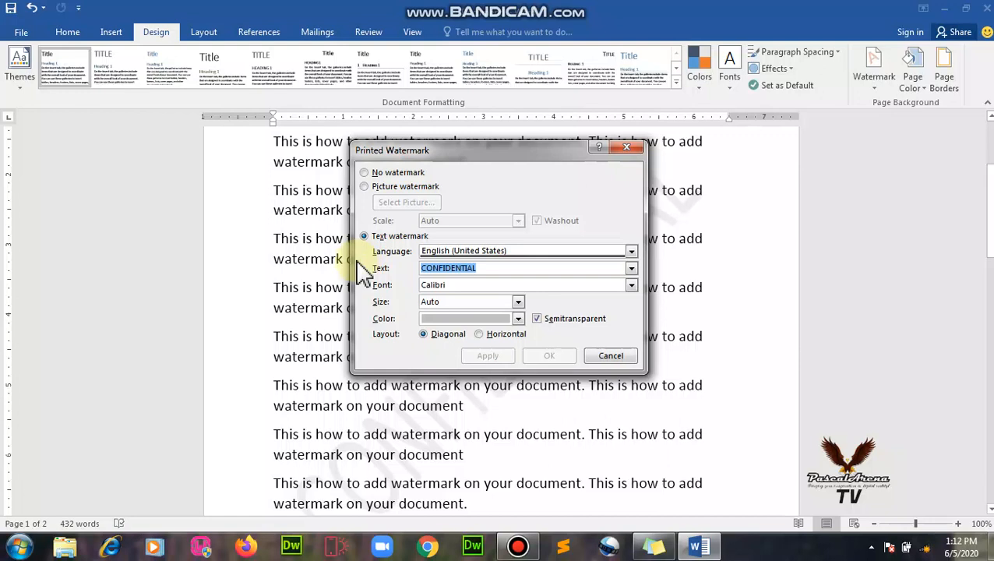
{"action": "type", "text": "P"}
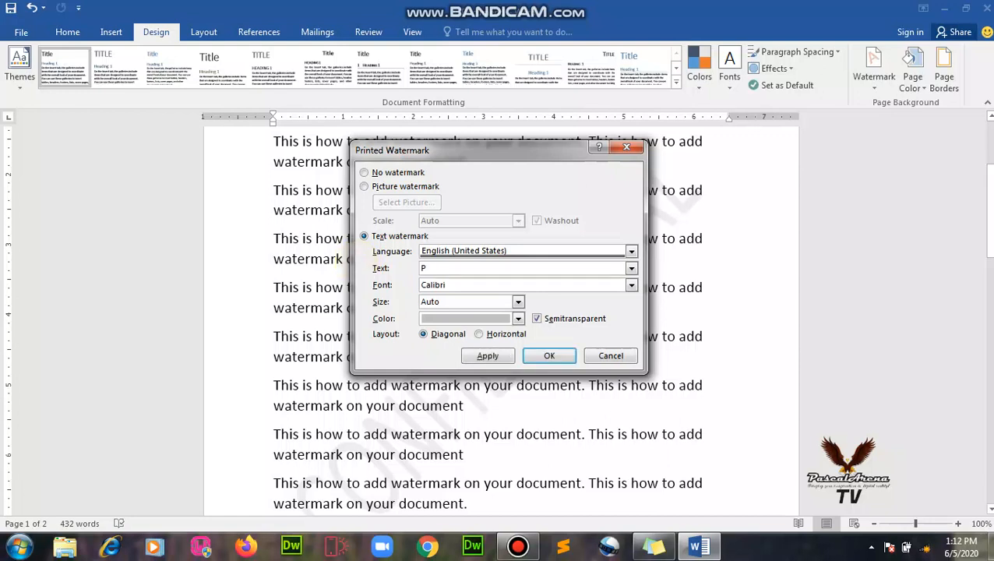
{"action": "type", "text": "ASCAL"}
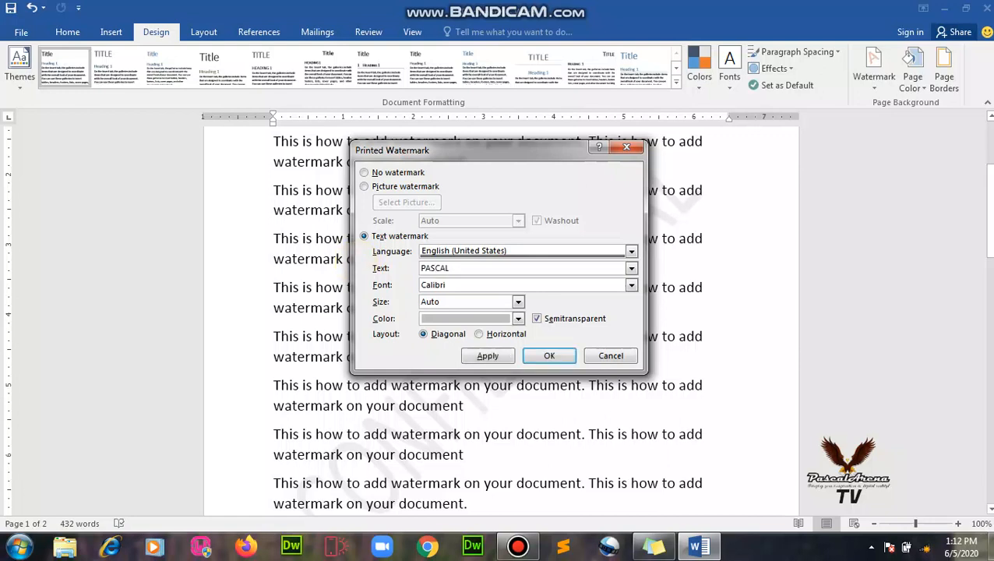
{"action": "left_click", "coordinate": [550, 356]}
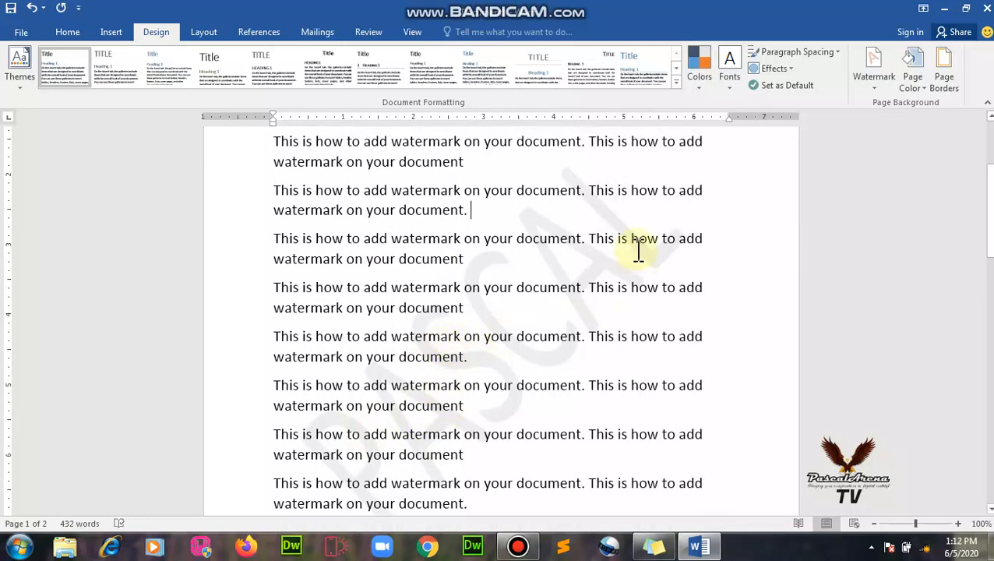
{"action": "mouse_move", "coordinate": [788, 217]}
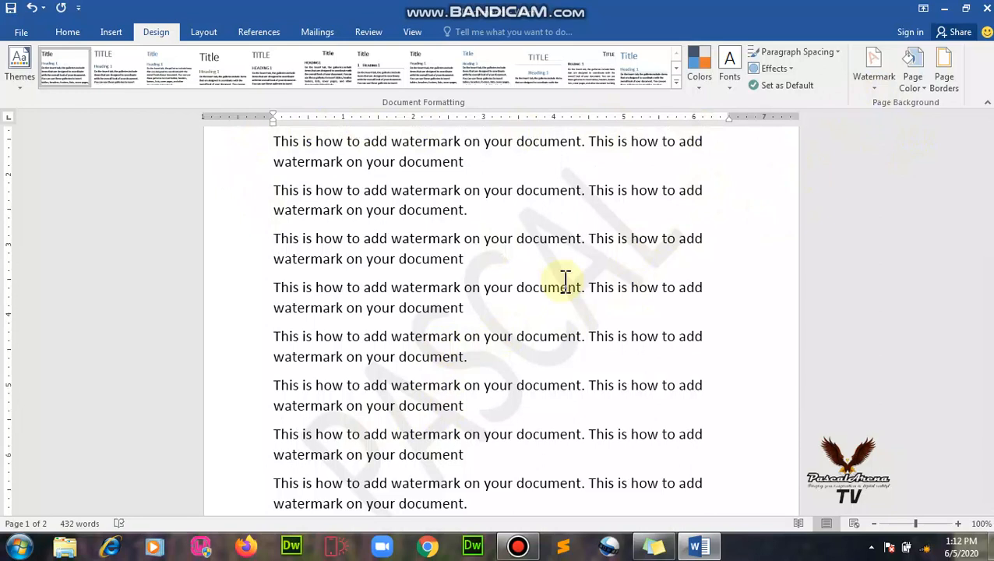
{"action": "mouse_move", "coordinate": [522, 309]}
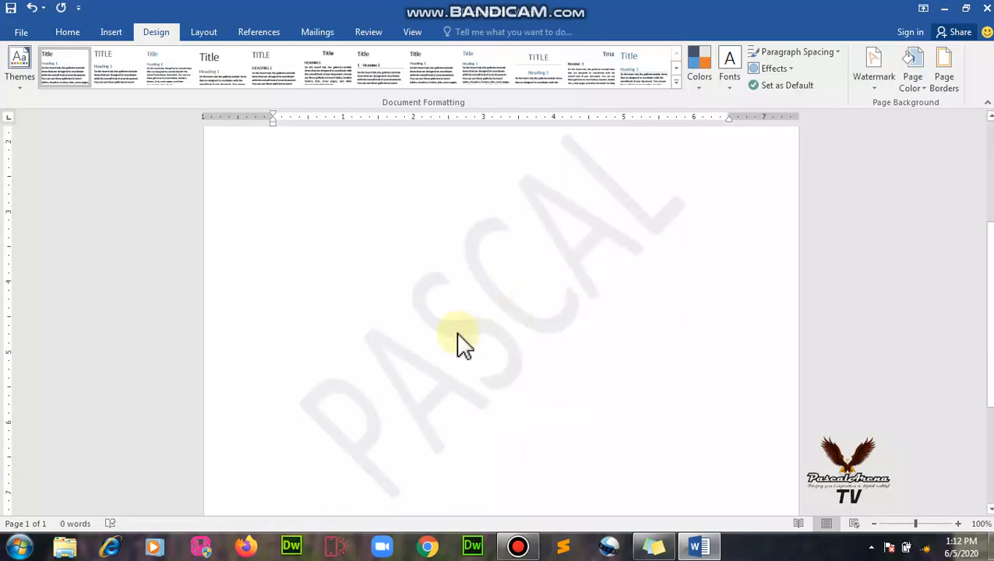
{"action": "mouse_move", "coordinate": [565, 245]}
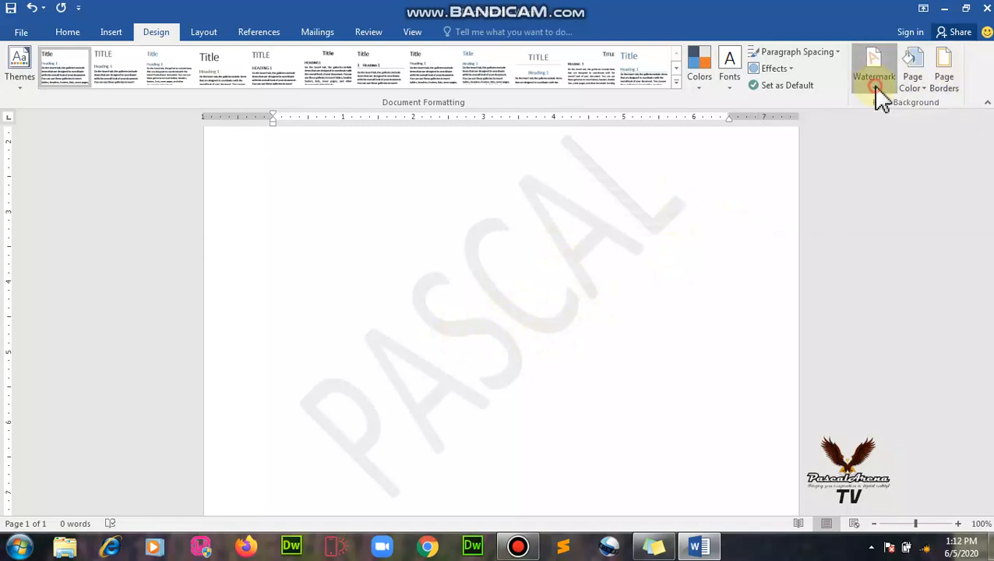
Remove the PASCAL watermark from the emptied page.
{"action": "left_click", "coordinate": [874, 67]}
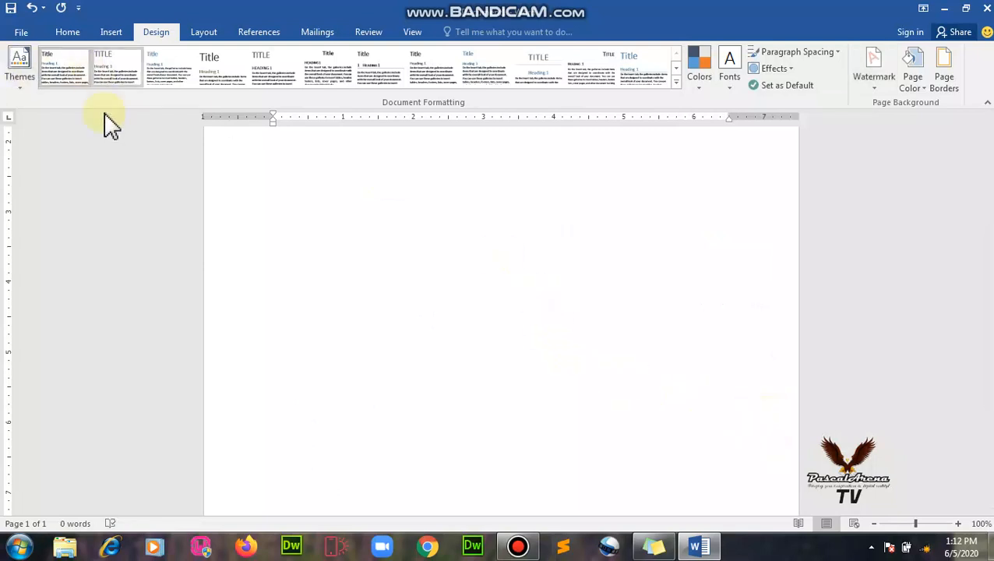
{"action": "left_click", "coordinate": [67, 32]}
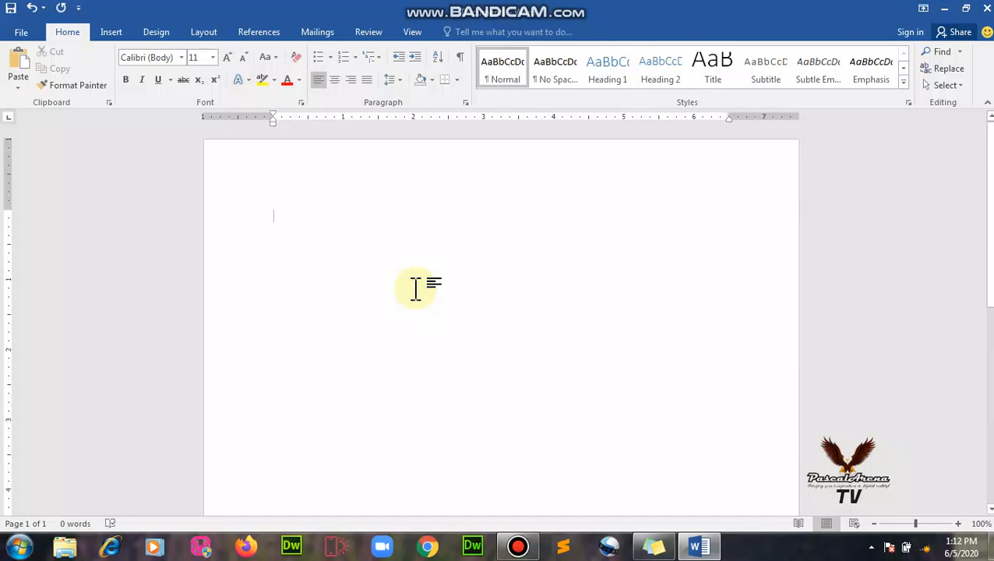
Type the question '…add a watermark on my document?' and its 'Please follow the steps' sentence.
{"action": "type", "text": "How do I a"}
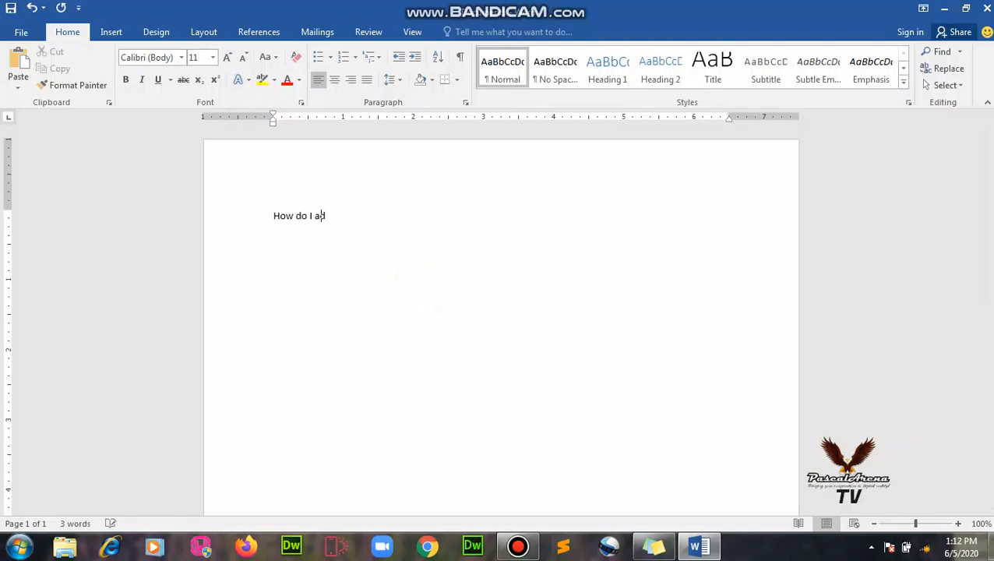
{"action": "type", "text": "dd a water"}
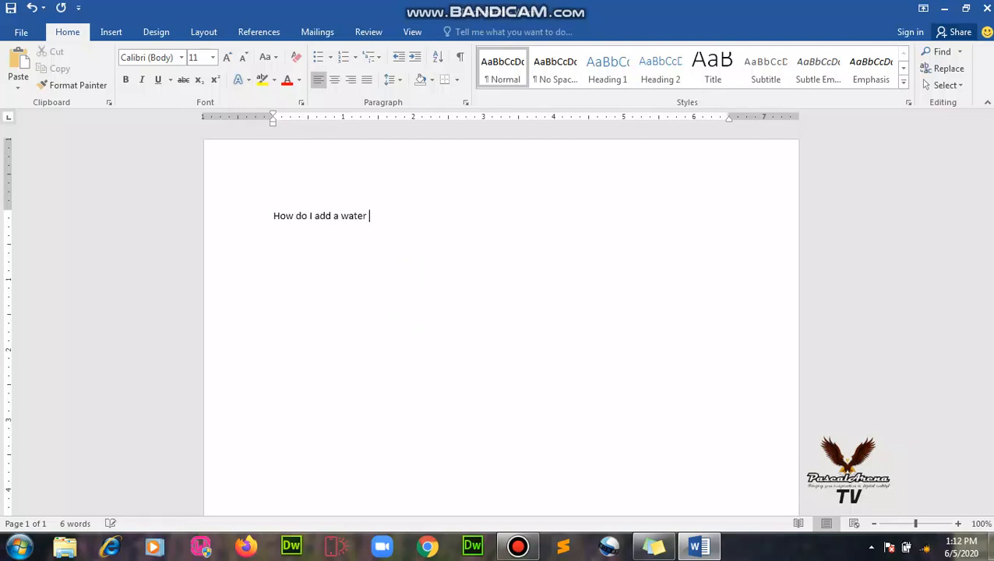
{"action": "type", "text": "mark on my"}
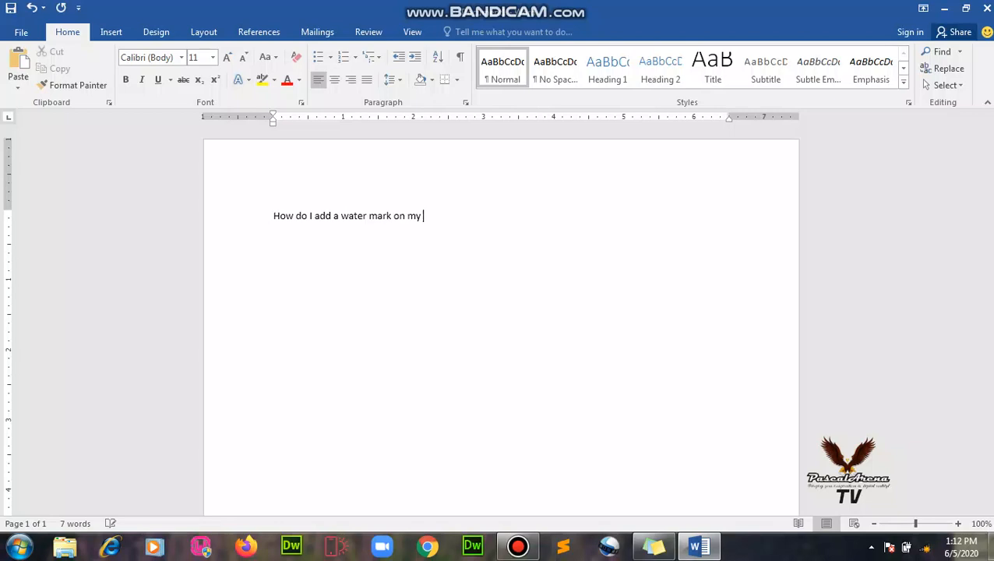
{"action": "type", "text": "document"}
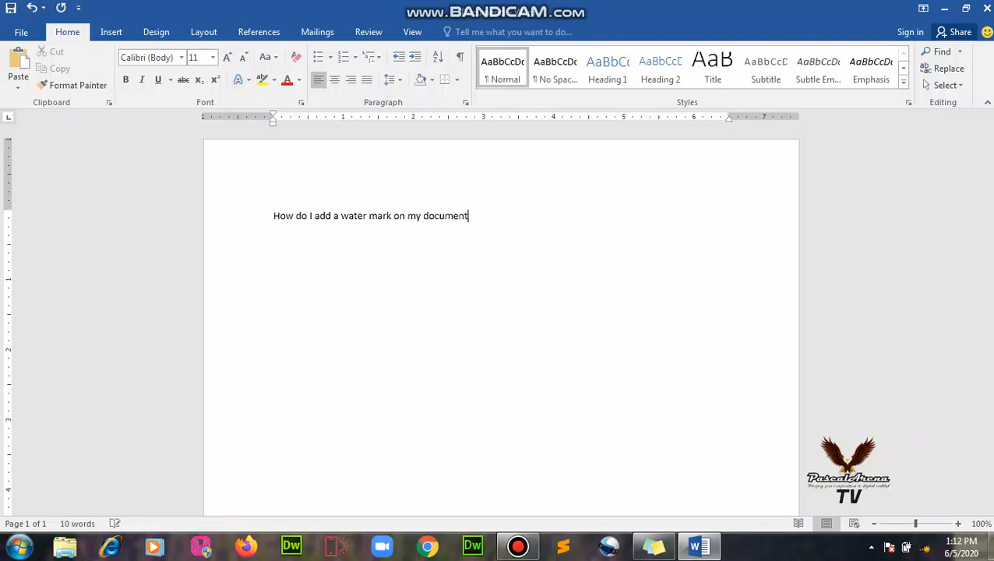
{"action": "type", "text": "?"}
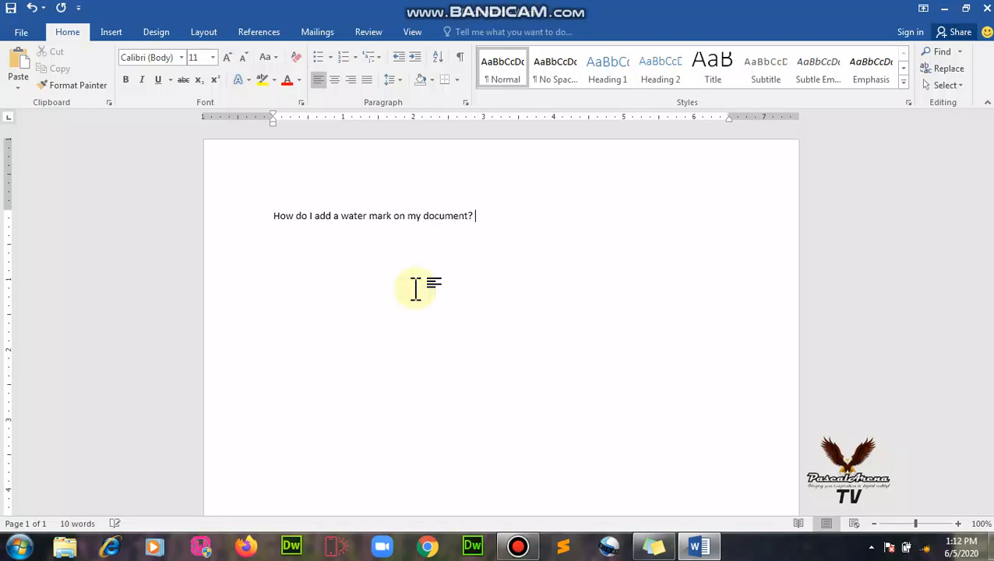
{"action": "type", "text": "Please"}
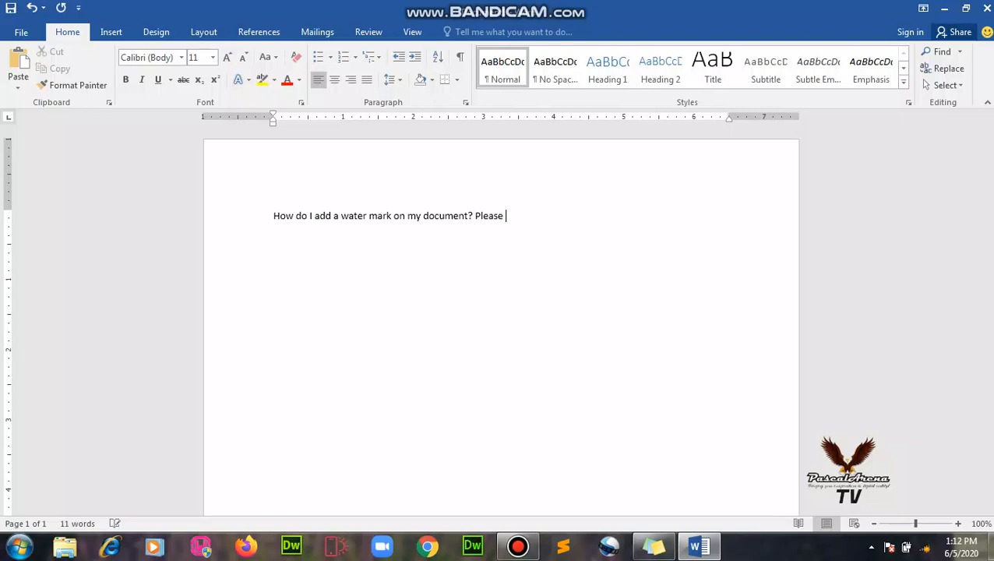
{"action": "type", "text": "following the st"}
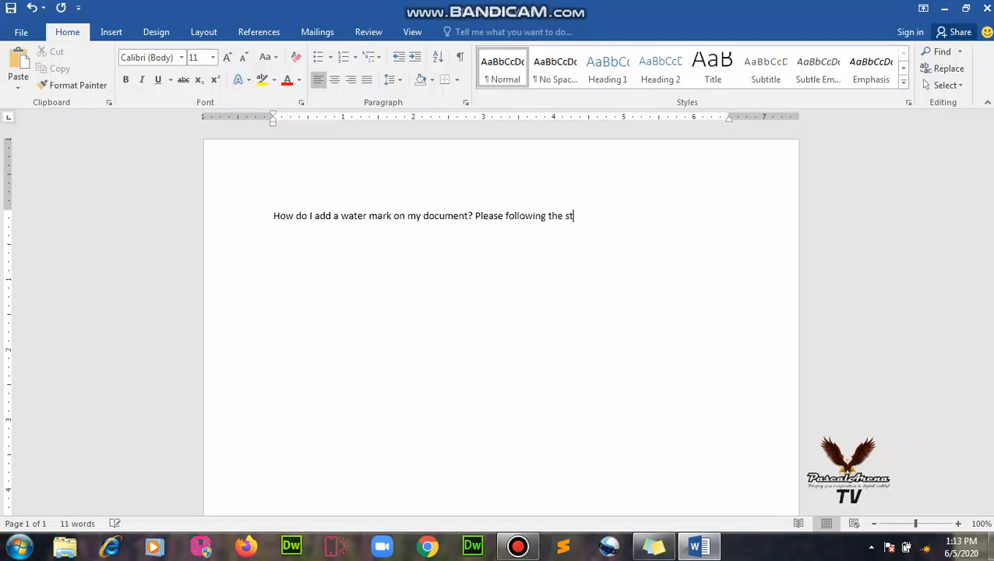
{"action": "type", "text": "eps a"}
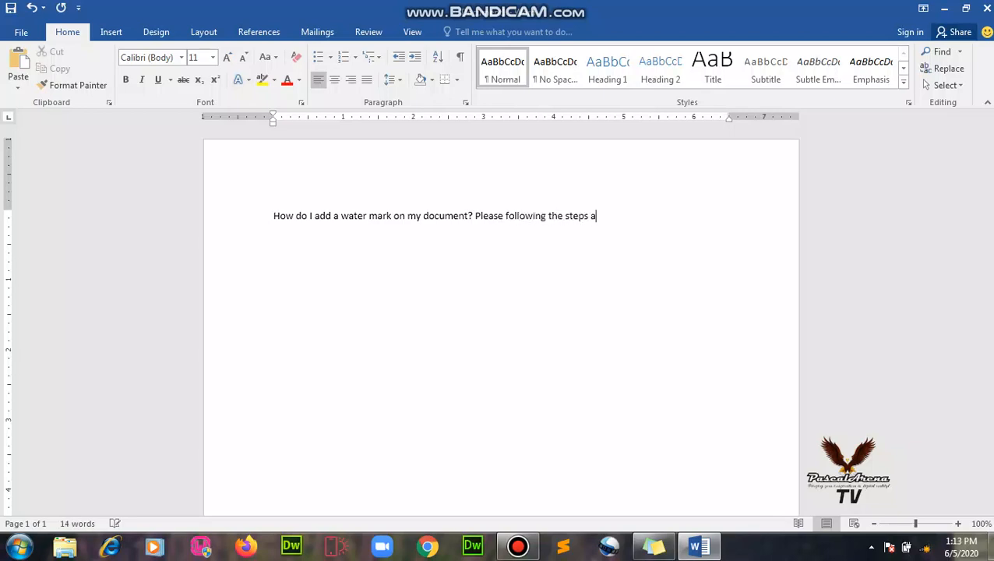
{"action": "type", "text": "bout to be shown to complete"}
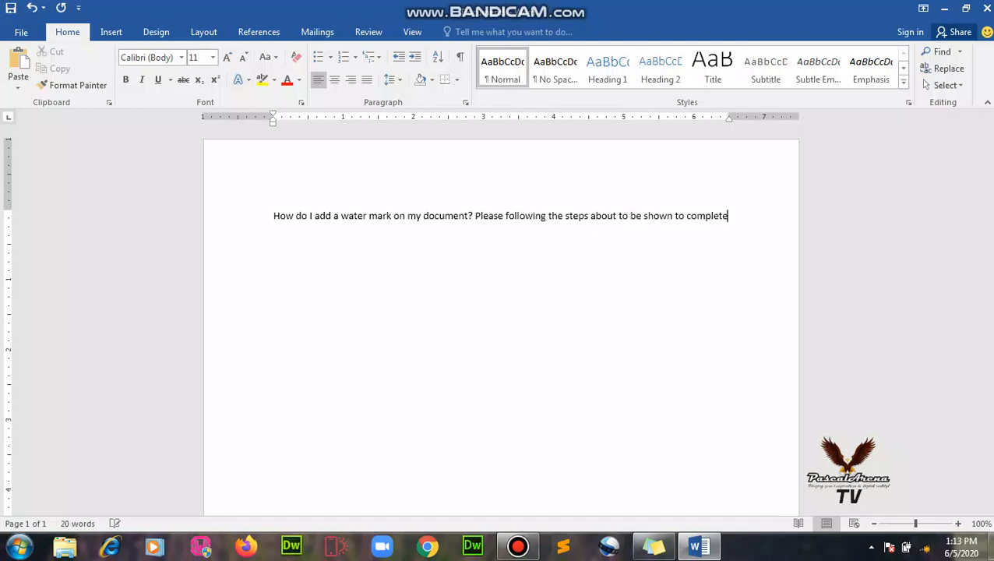
{"action": "type", "text": "this action"}
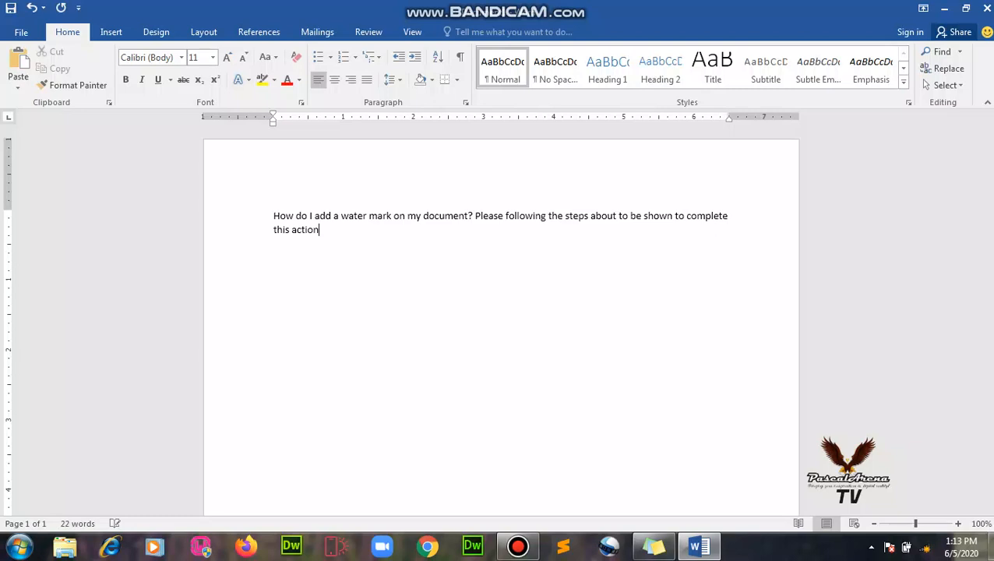
{"action": "type", "text": "."}
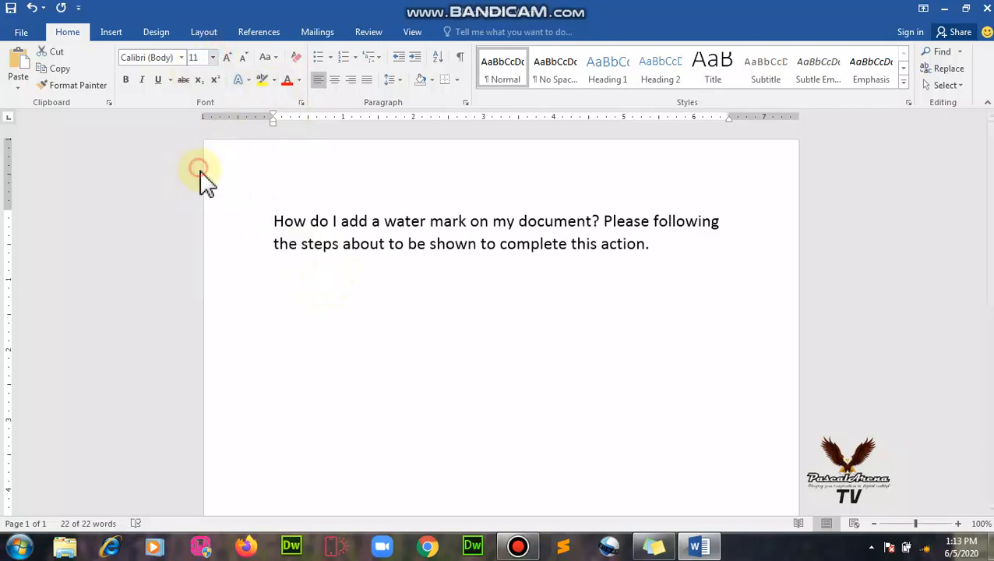
Paste the sentence repeatedly until the document reaches 242 words across two pages.
{"action": "right_click", "coordinate": [621, 243]}
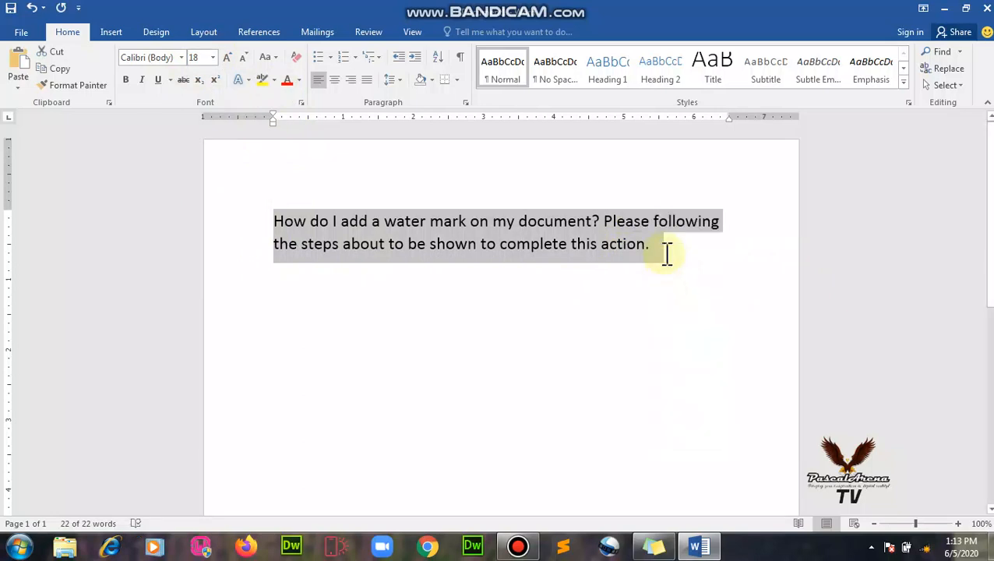
{"action": "left_click", "coordinate": [669, 249]}
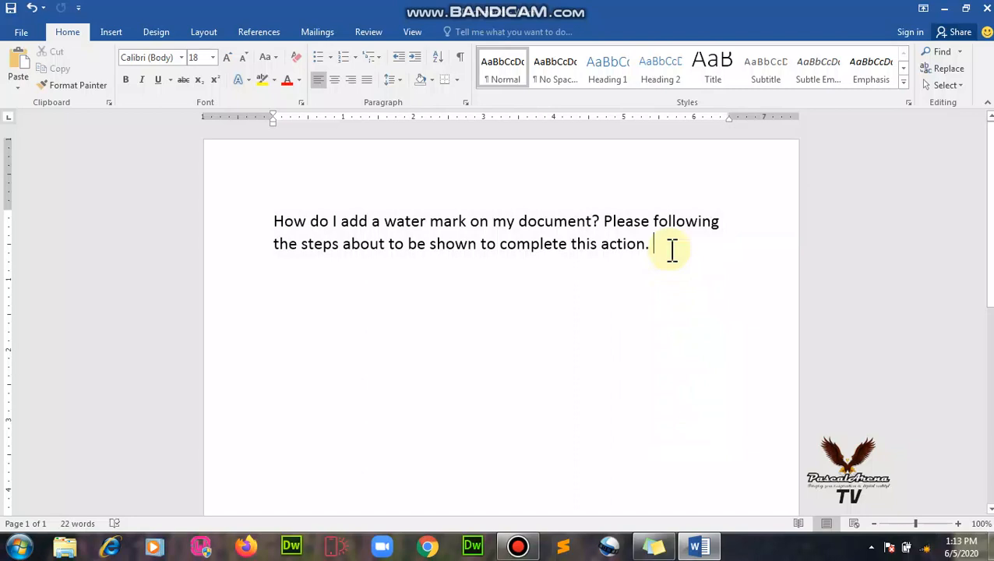
{"action": "right_click", "coordinate": [657, 244]}
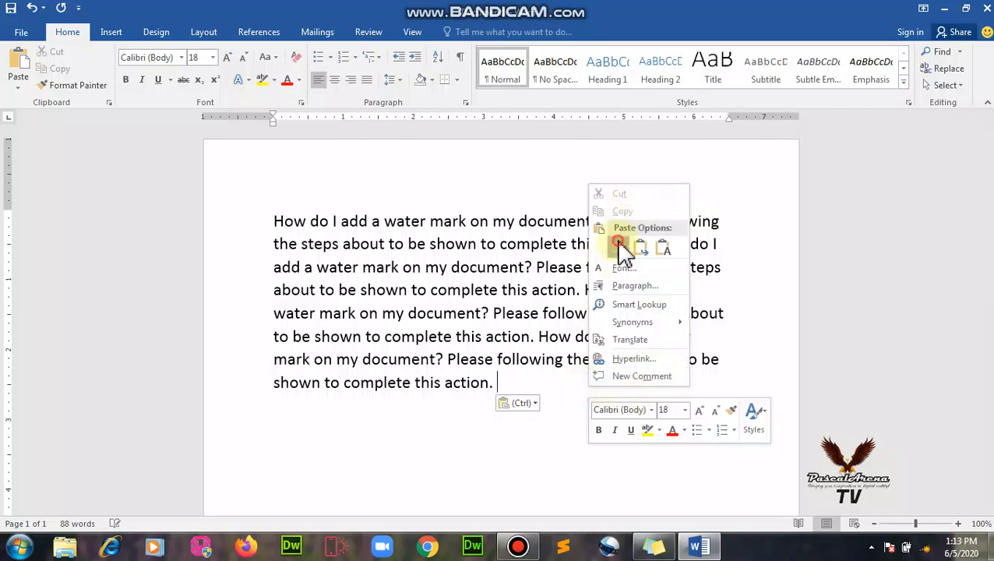
{"action": "left_click", "coordinate": [624, 245]}
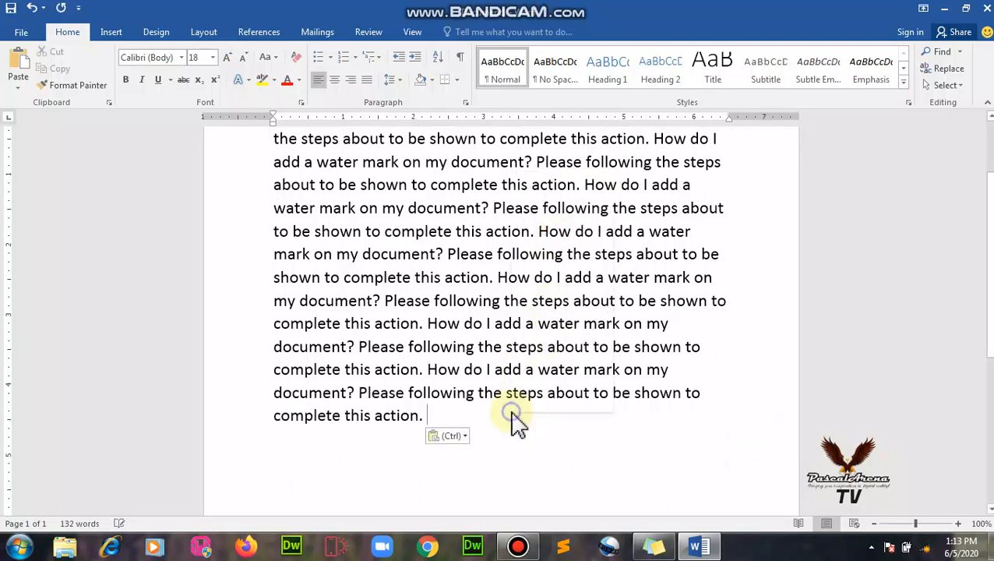
{"action": "key", "text": "ctrl+v"}
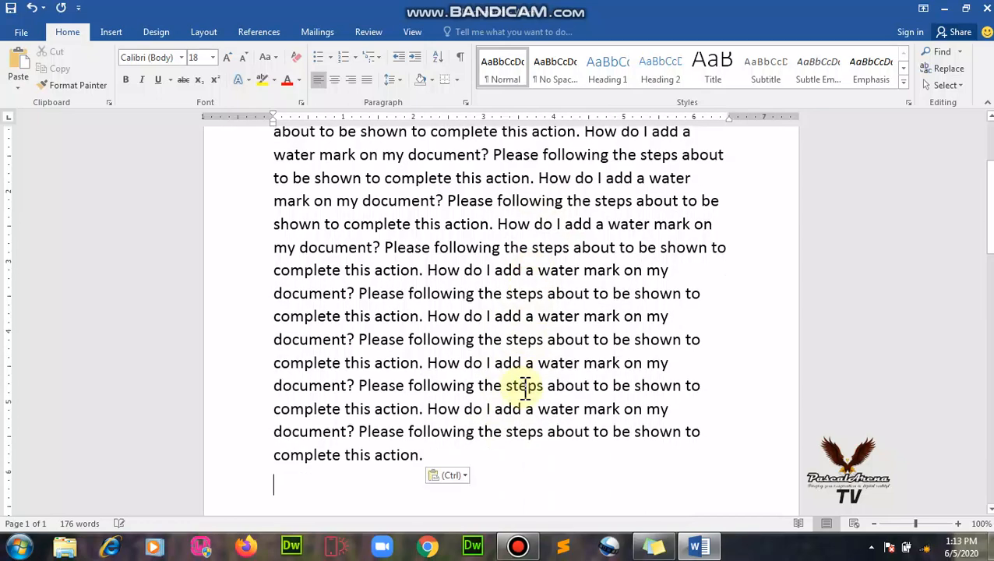
{"action": "right_click", "coordinate": [526, 386]}
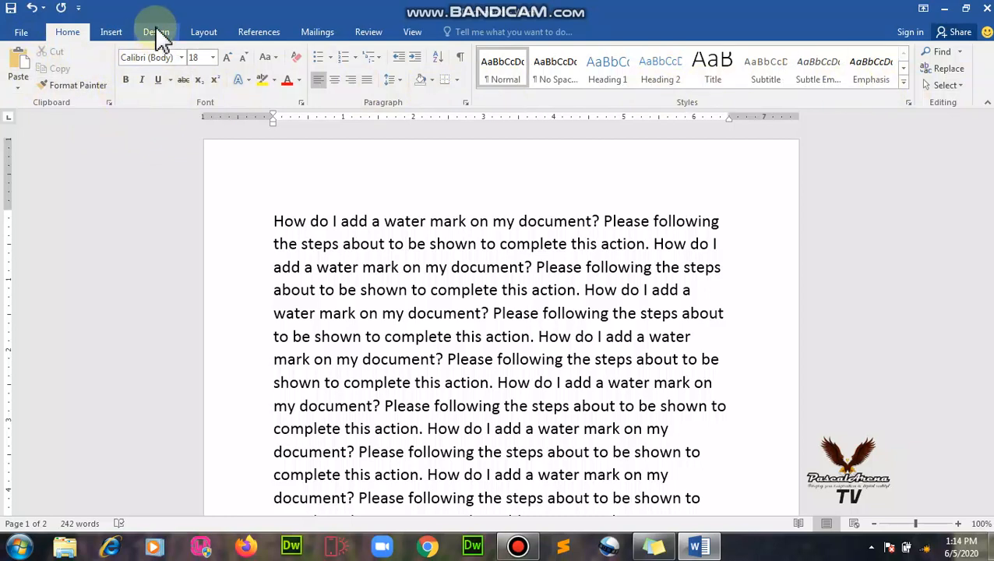
Apply a diagonal CONFIDENTIAL preset from the Design tab's Watermark gallery.
{"action": "left_click", "coordinate": [155, 31]}
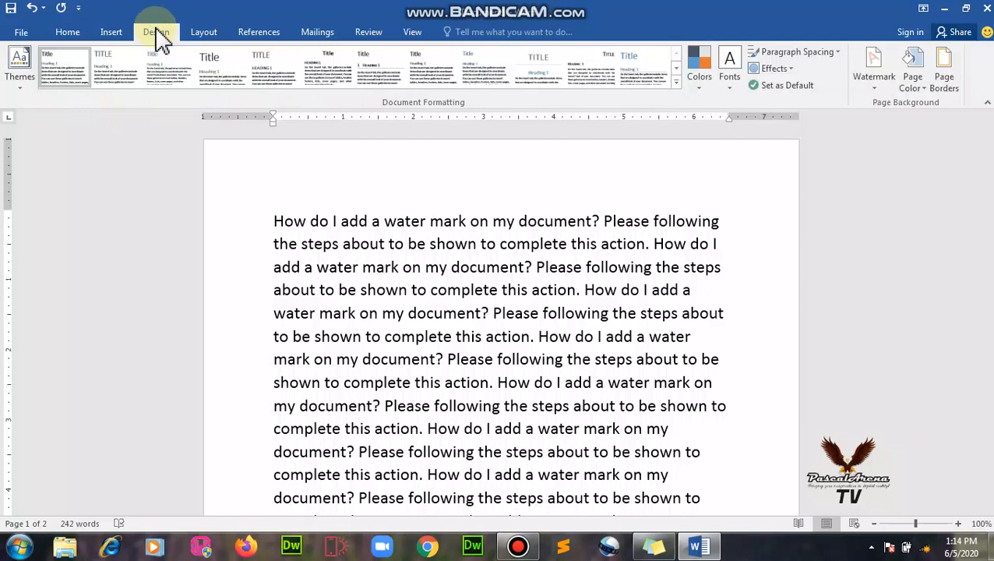
{"action": "mouse_move", "coordinate": [874, 70]}
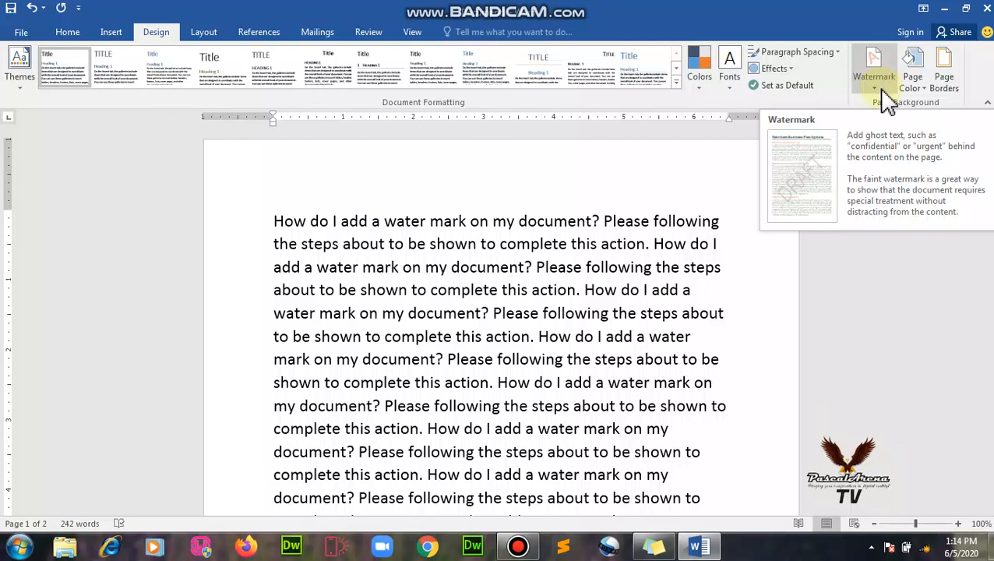
{"action": "left_click", "coordinate": [874, 66]}
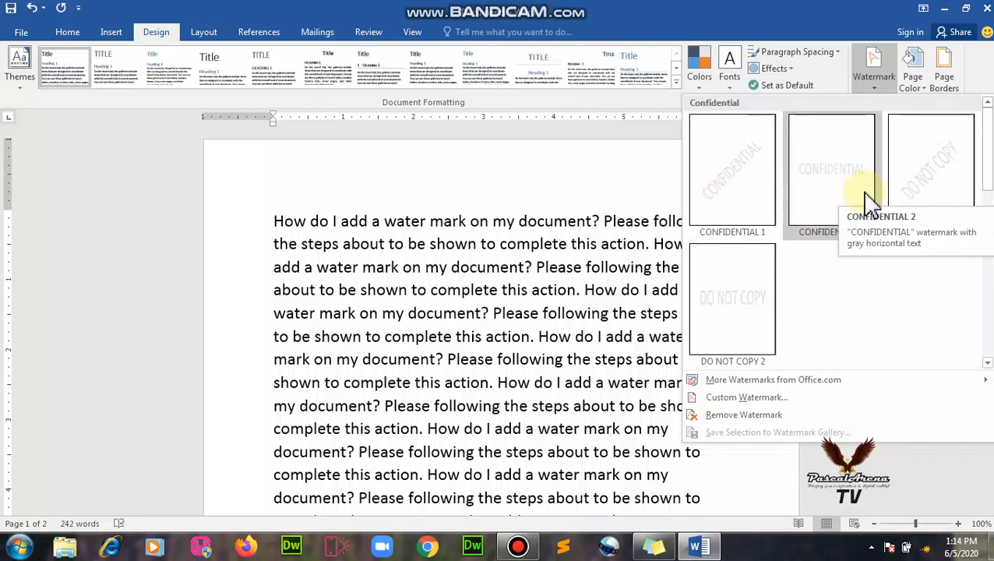
{"action": "mouse_move", "coordinate": [733, 300]}
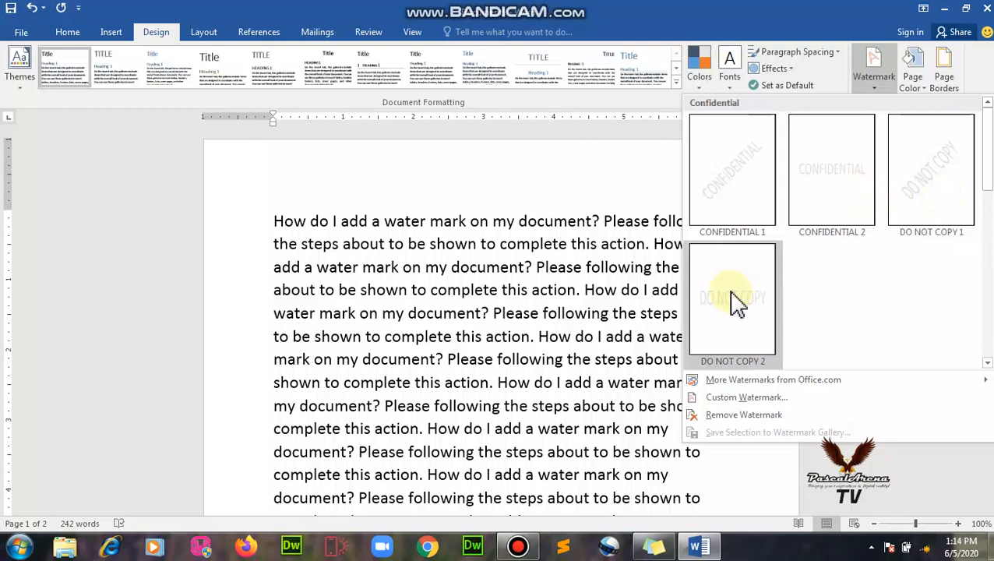
{"action": "mouse_move", "coordinate": [733, 300]}
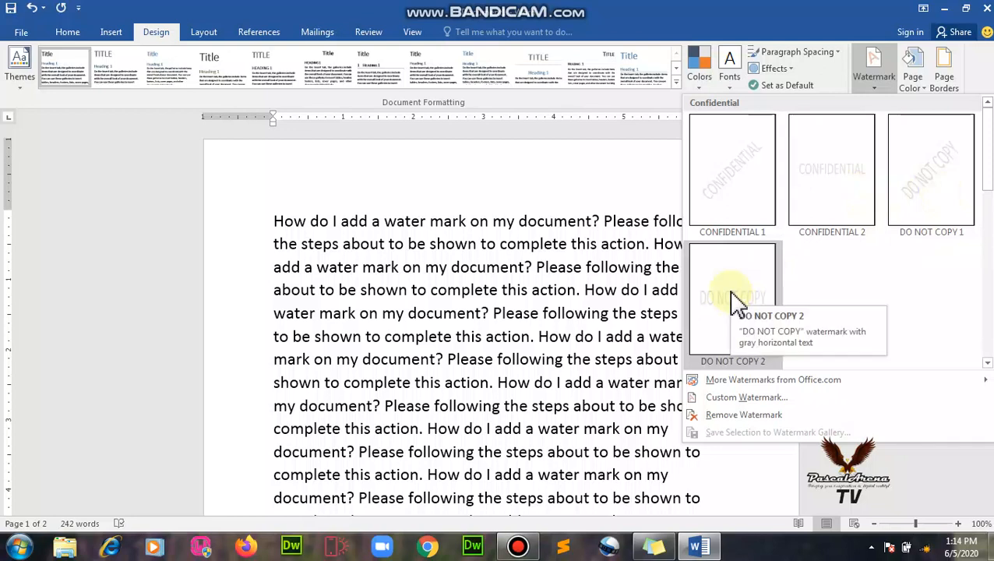
{"action": "left_click", "coordinate": [731, 300]}
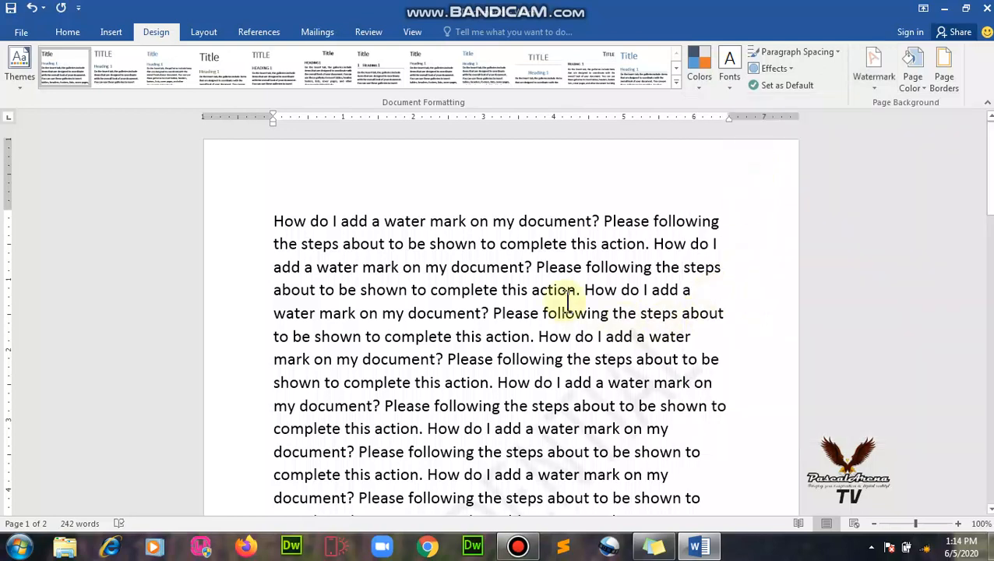
{"action": "scroll", "scroll_direction": "down", "scroll_amount": 3}
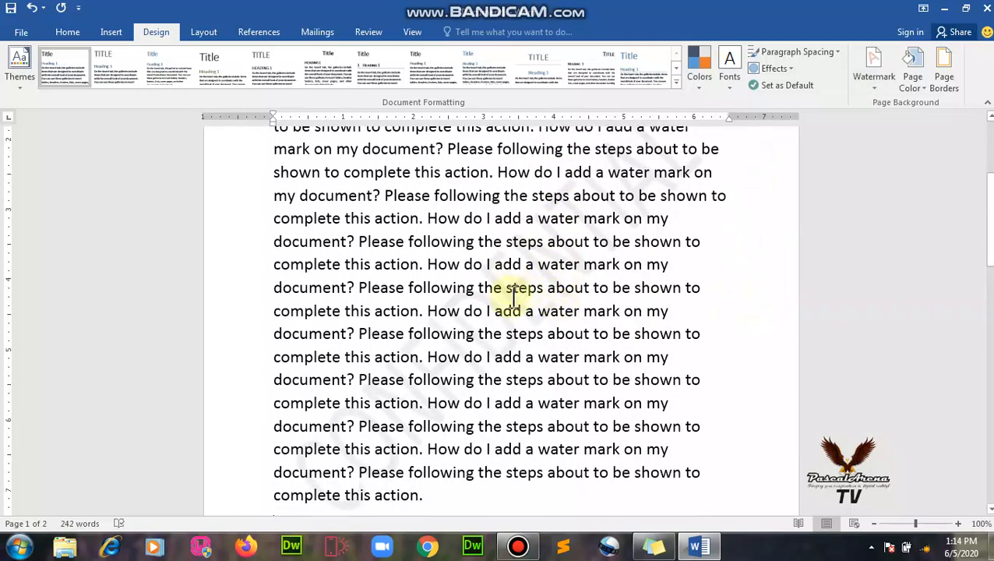
{"action": "scroll", "scroll_direction": "down", "scroll_amount": 3}
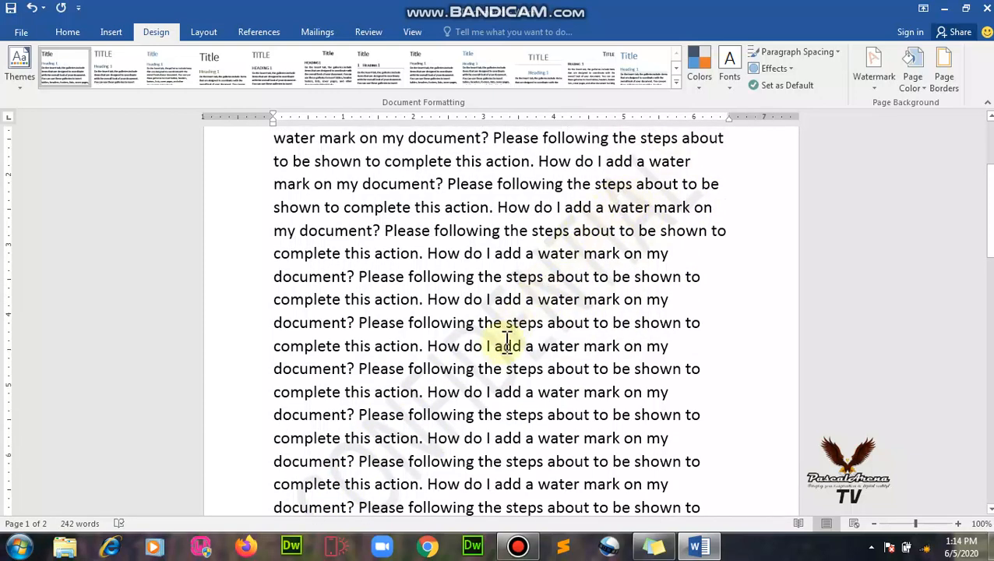
{"action": "mouse_move", "coordinate": [693, 276]}
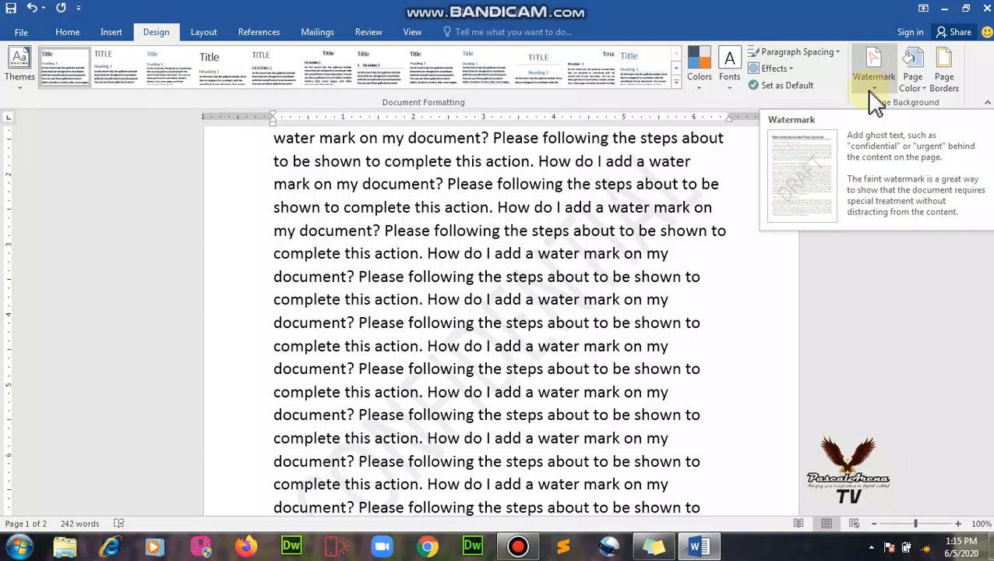
Change the watermark text to PASCAL in the Custom Watermark dialog.
{"action": "left_click", "coordinate": [874, 66]}
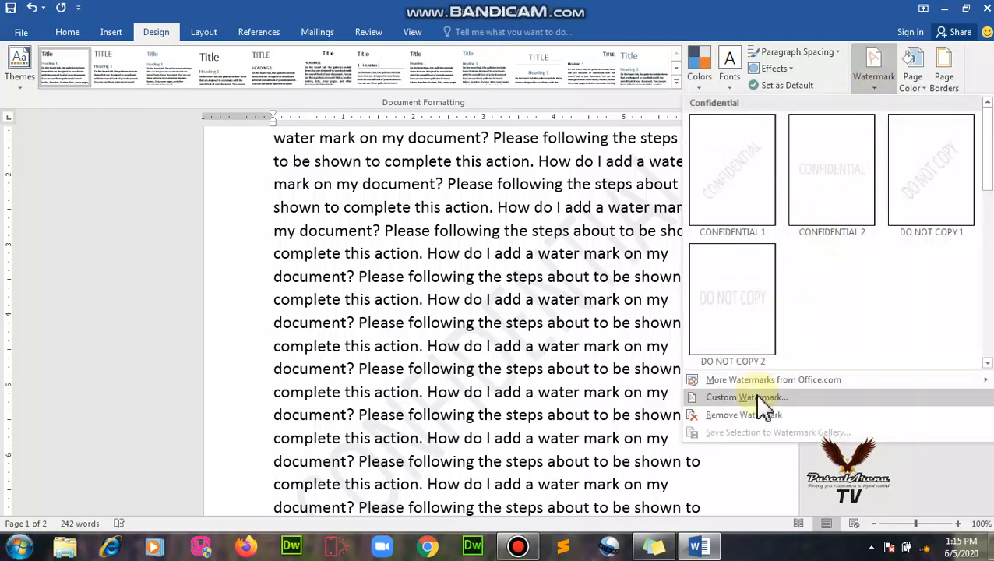
{"action": "left_click", "coordinate": [747, 397]}
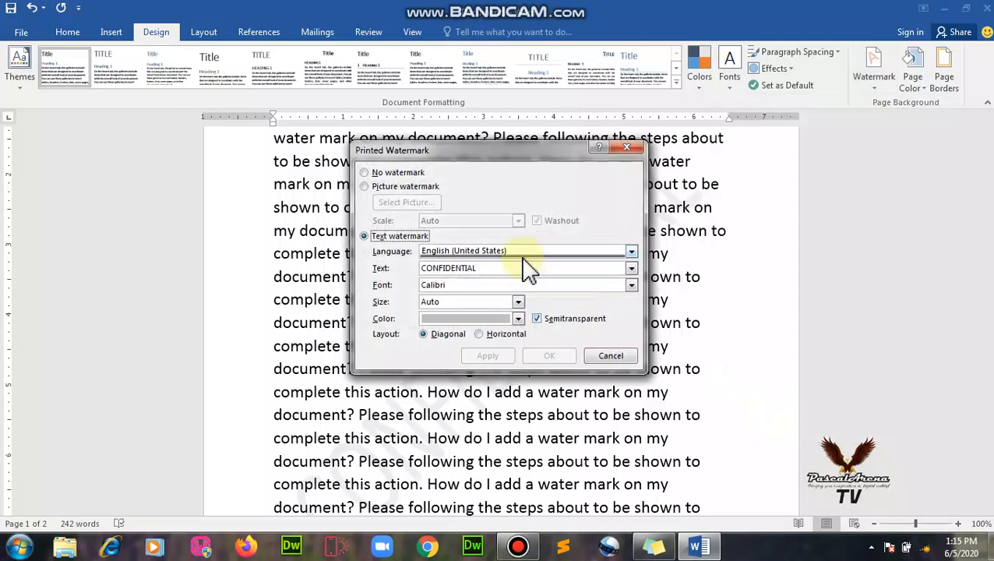
{"action": "left_click", "coordinate": [522, 268]}
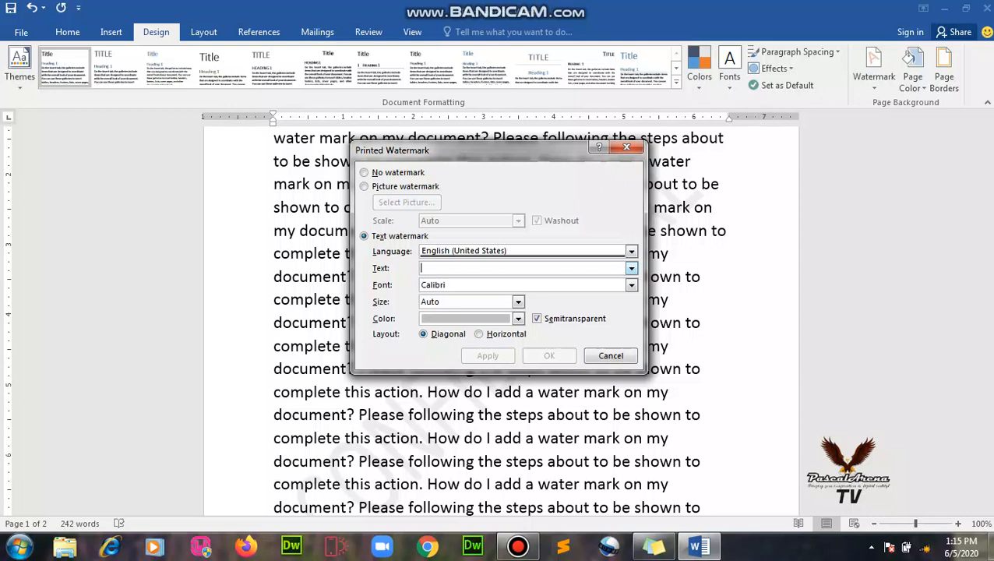
{"action": "type", "text": "PASCAL"}
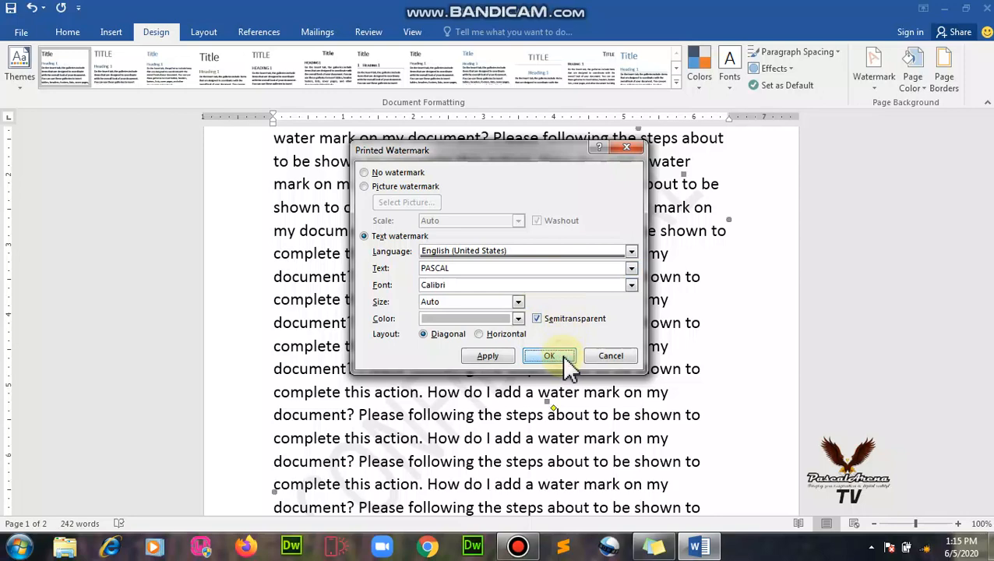
{"action": "left_click", "coordinate": [550, 356]}
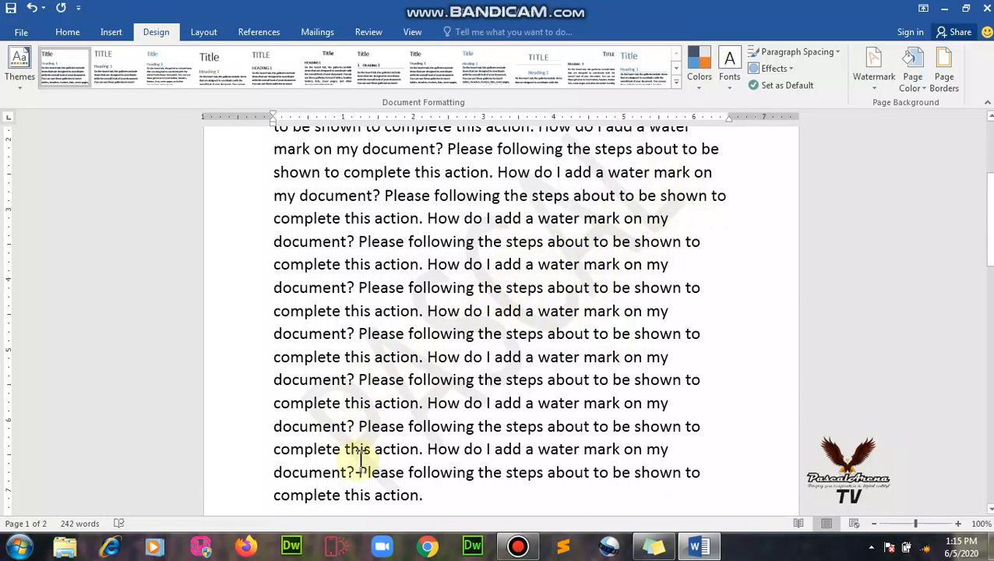
{"action": "mouse_move", "coordinate": [739, 318]}
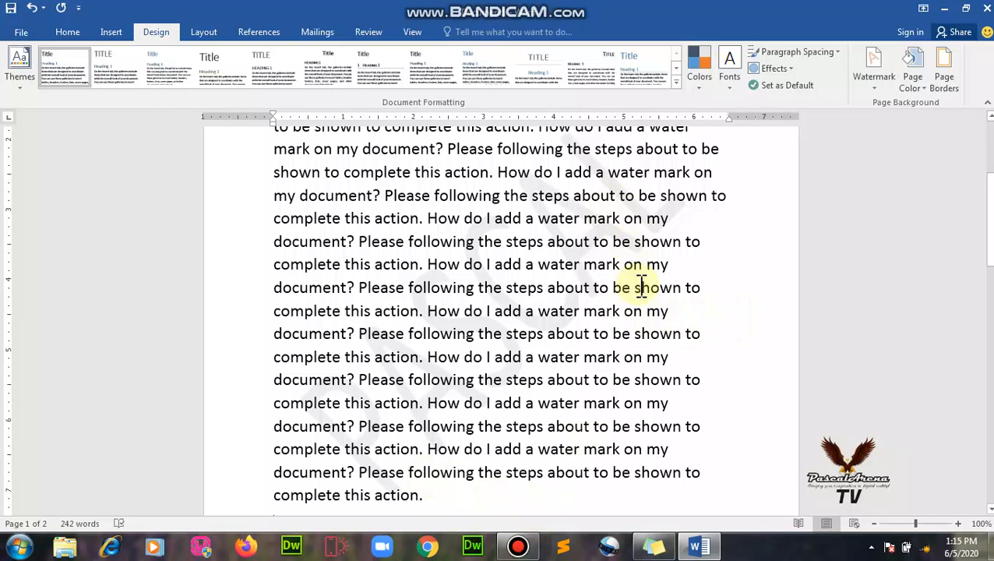
Paste the removed sentences back in and scroll through the page.
{"action": "scroll", "scroll_direction": "down", "scroll_amount": 3}
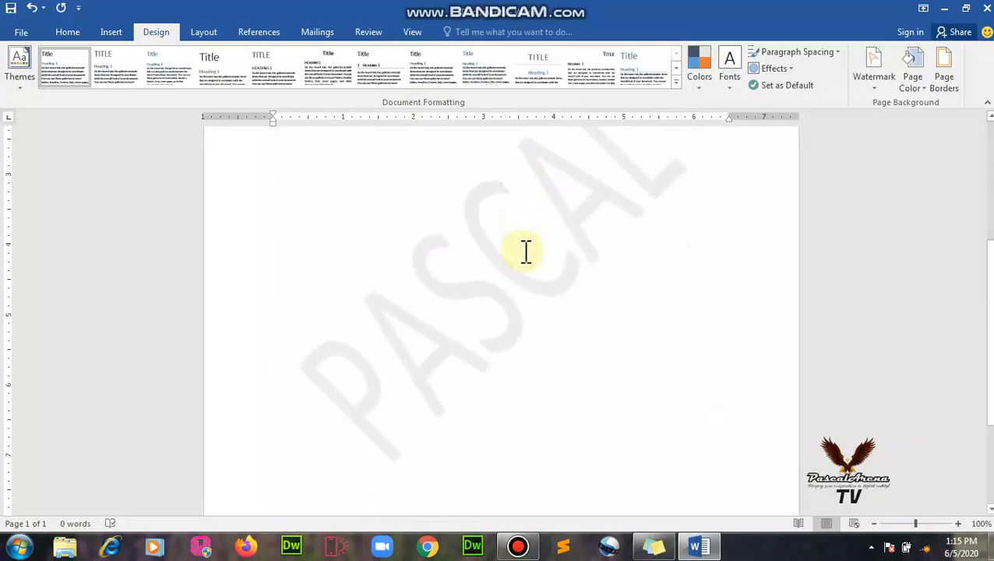
{"action": "key", "text": "ctrl+v"}
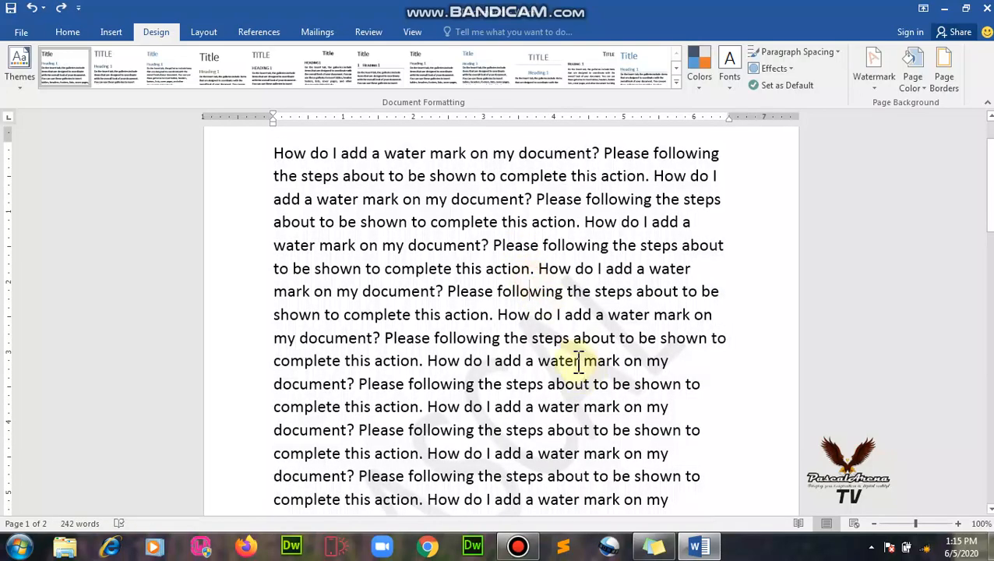
{"action": "scroll", "scroll_direction": "down", "scroll_amount": 3}
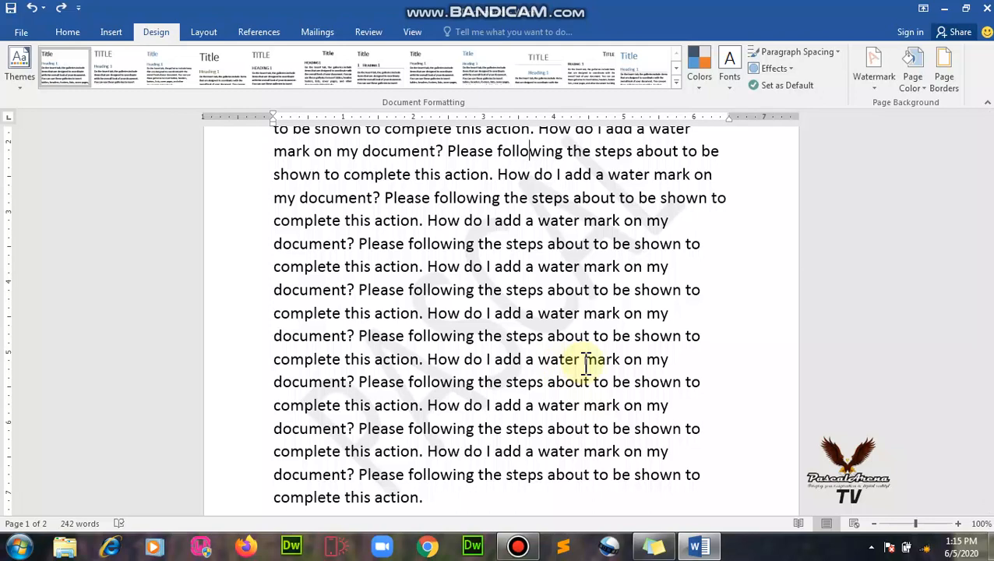
{"action": "mouse_move", "coordinate": [941, 306]}
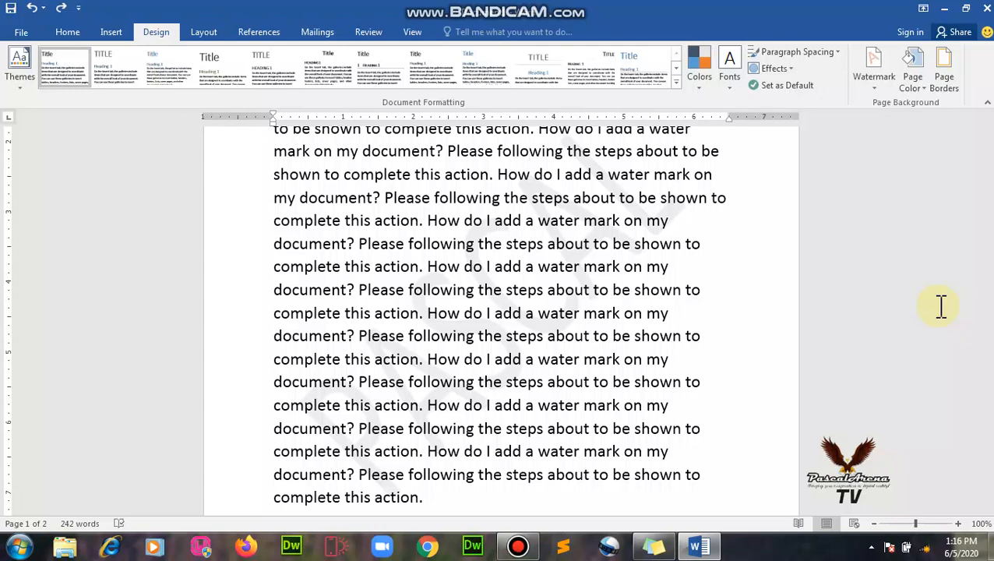
In Custom Watermark, switch to Picture watermark and browse for a picture offline.
{"action": "left_click", "coordinate": [530, 151]}
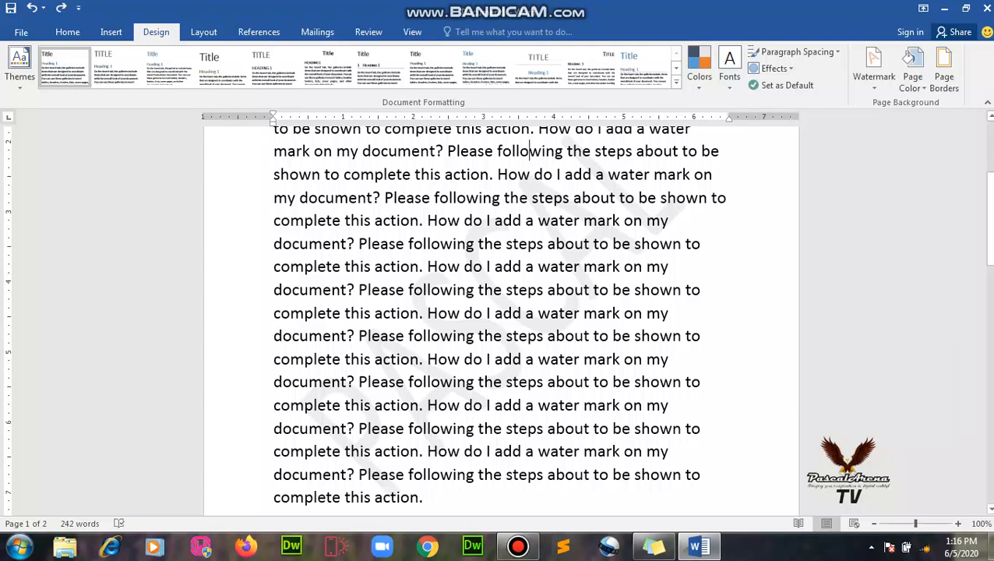
{"action": "mouse_move", "coordinate": [957, 217]}
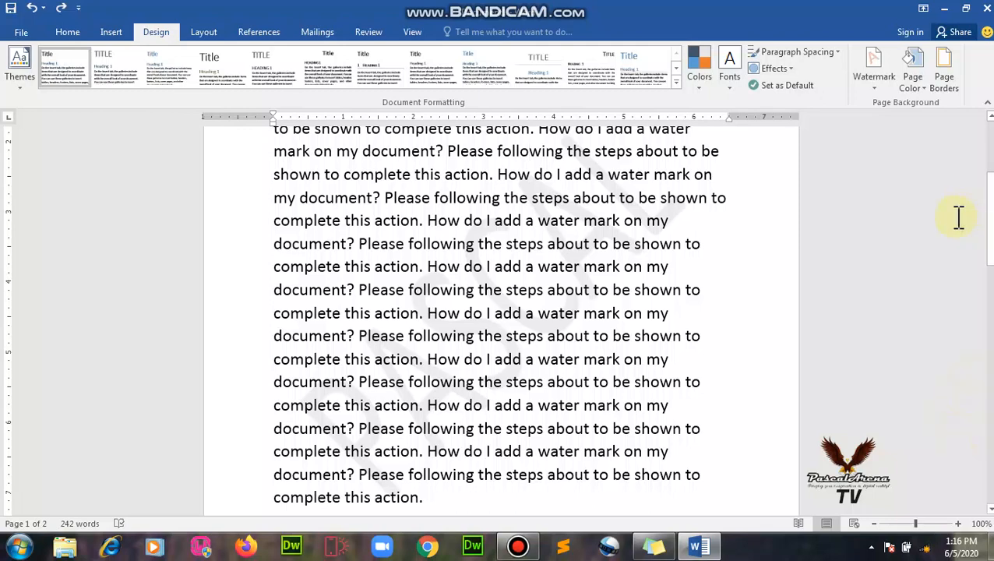
{"action": "mouse_move", "coordinate": [874, 70]}
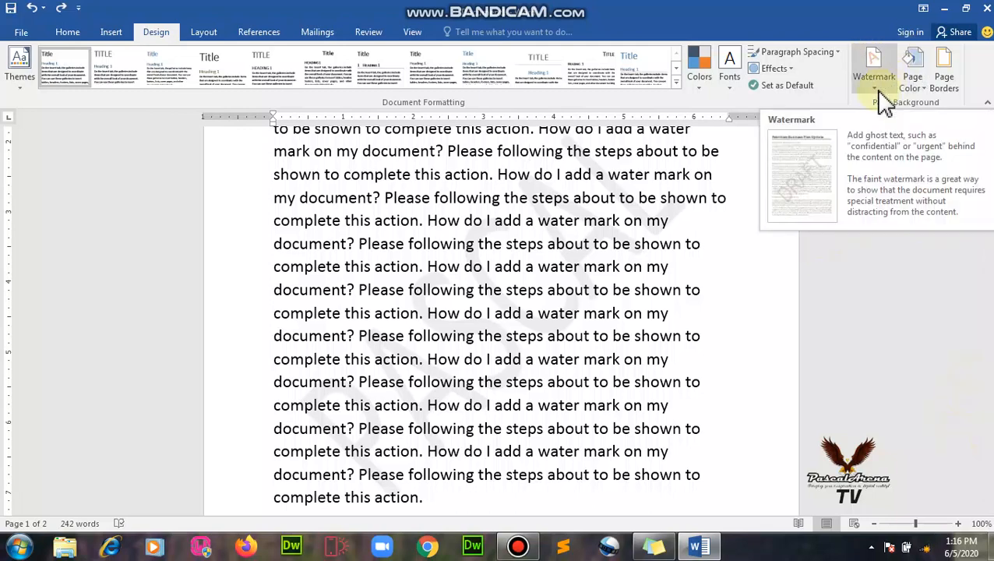
{"action": "left_click", "coordinate": [873, 66]}
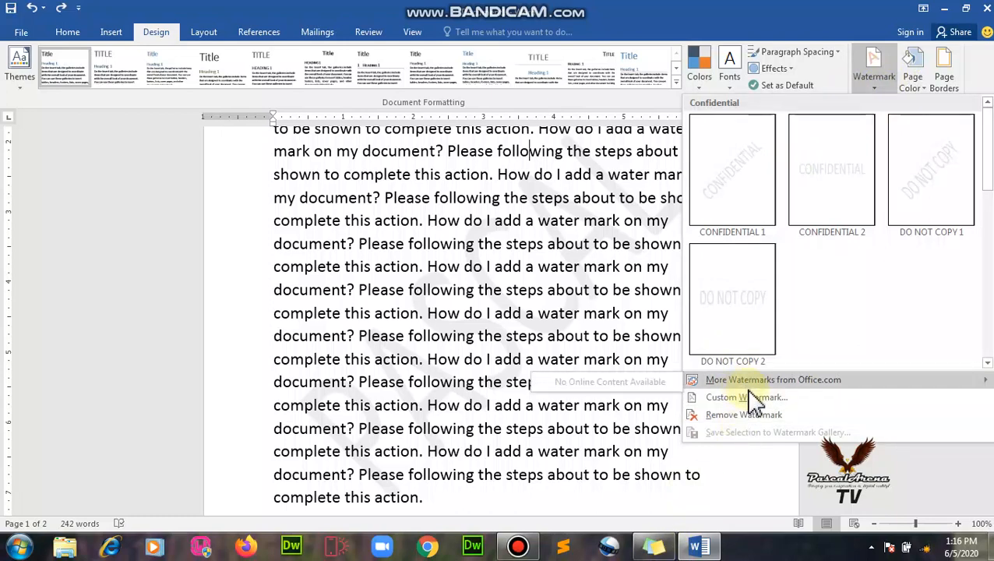
{"action": "left_click", "coordinate": [747, 397]}
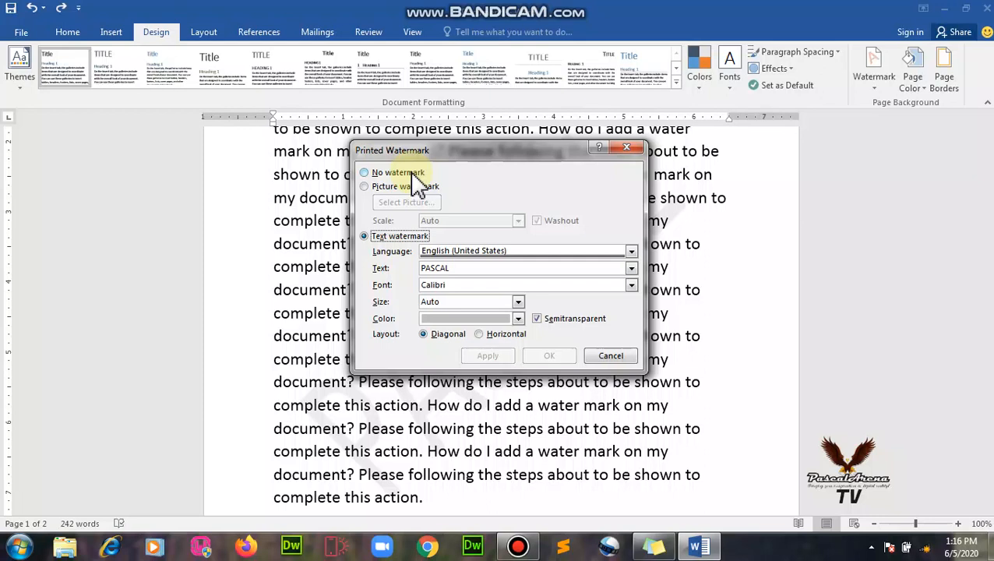
{"action": "mouse_move", "coordinate": [440, 195]}
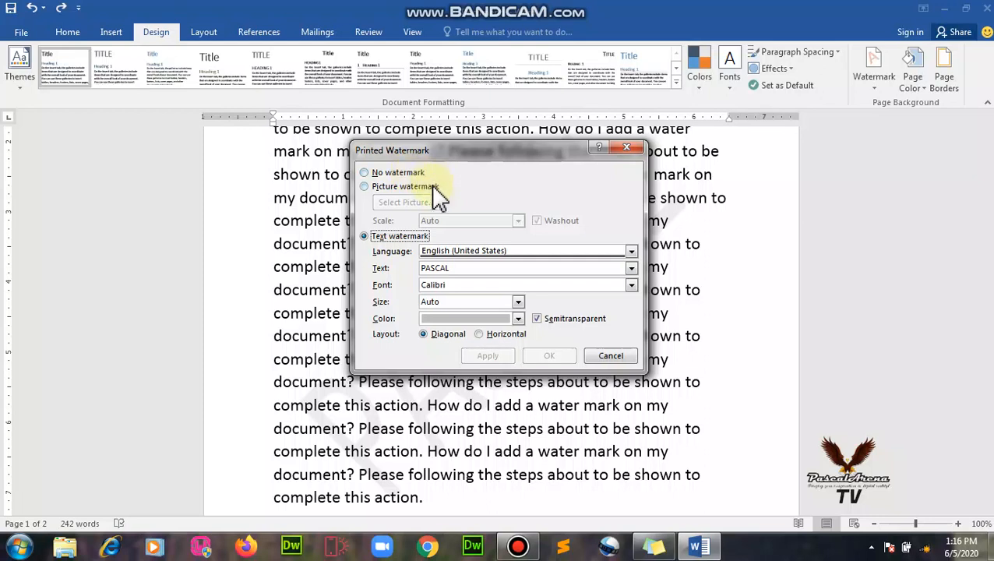
{"action": "left_click", "coordinate": [364, 186]}
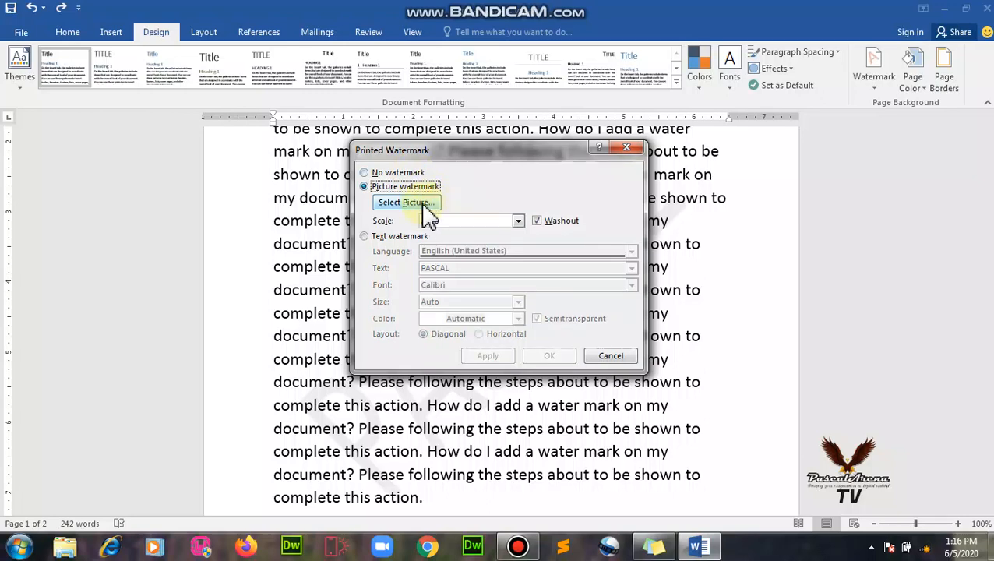
{"action": "left_click", "coordinate": [404, 201]}
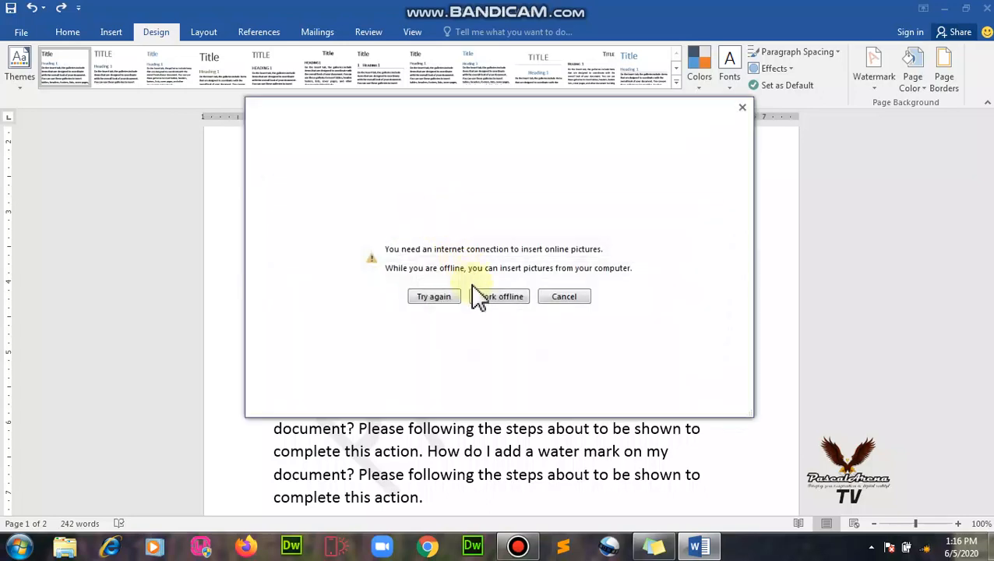
{"action": "mouse_move", "coordinate": [529, 325]}
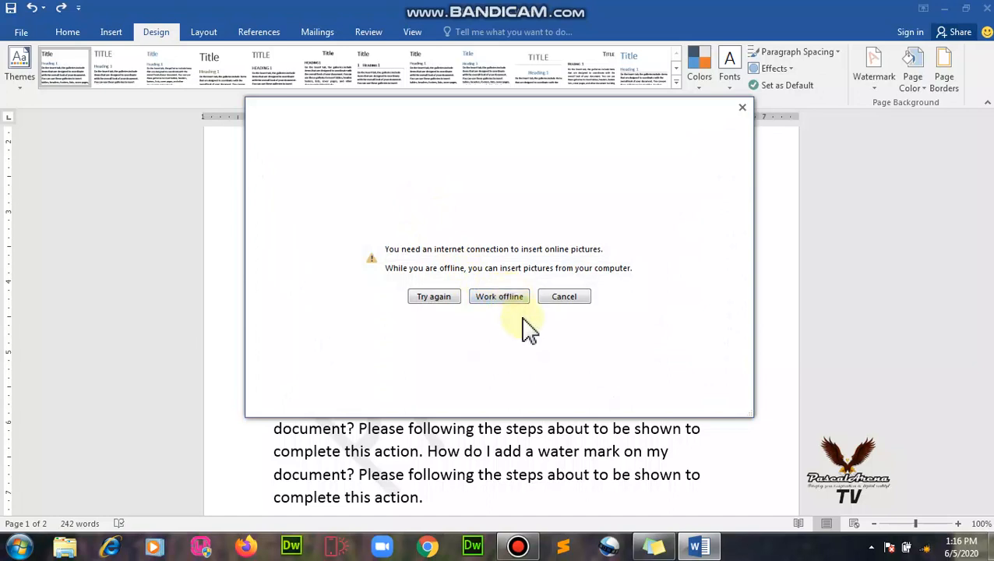
{"action": "mouse_move", "coordinate": [507, 218]}
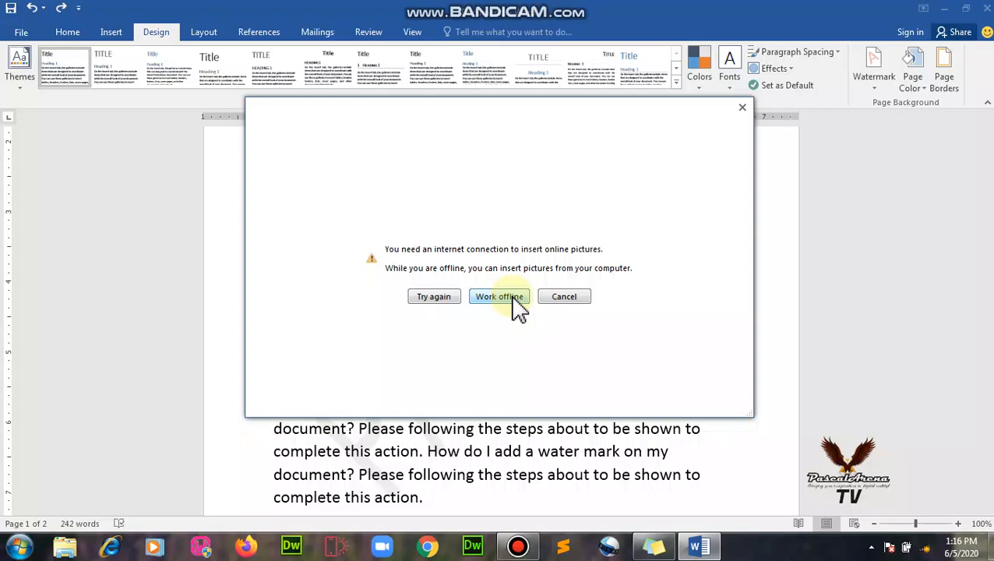
{"action": "left_click", "coordinate": [498, 296]}
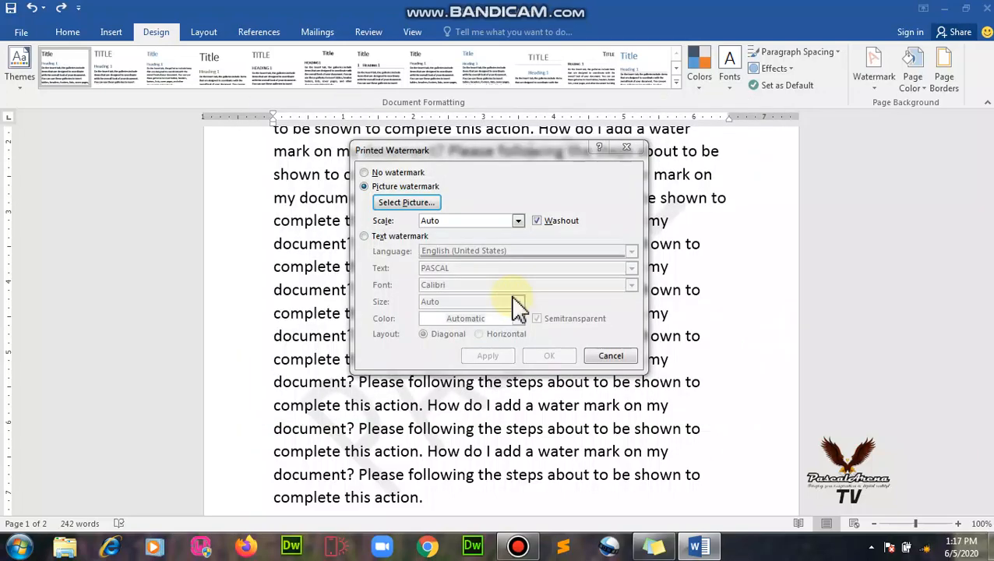
Insert PascalArena TV 2 from Documents > PascalArena Class Room as the watermark picture.
{"action": "left_click", "coordinate": [406, 202]}
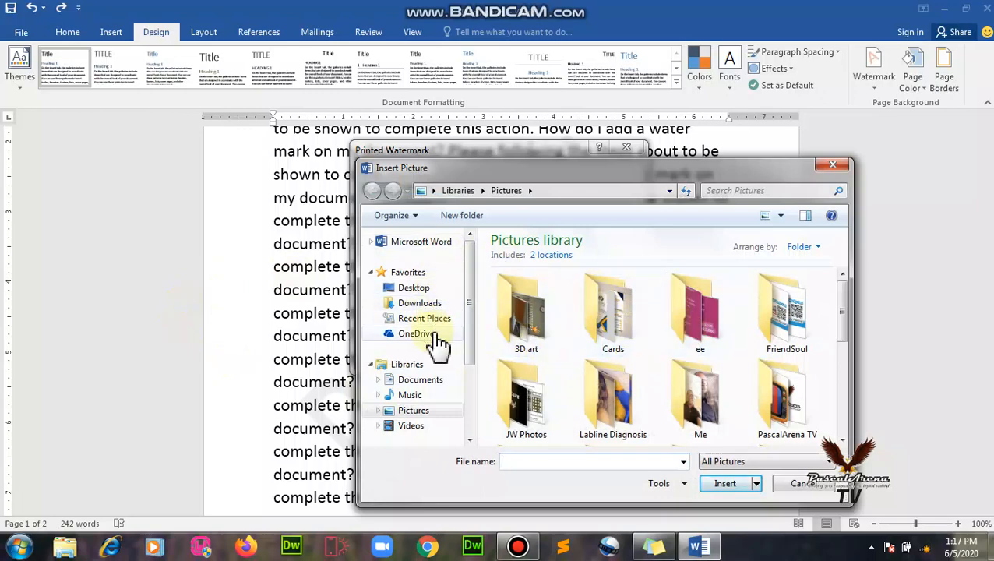
{"action": "left_click", "coordinate": [421, 379]}
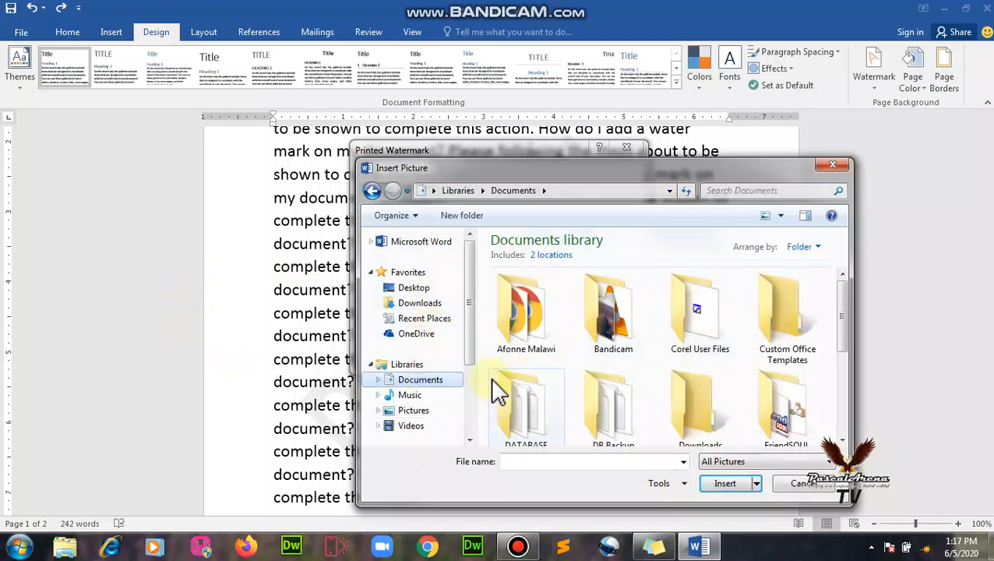
{"action": "scroll", "scroll_direction": "down", "scroll_amount": 3}
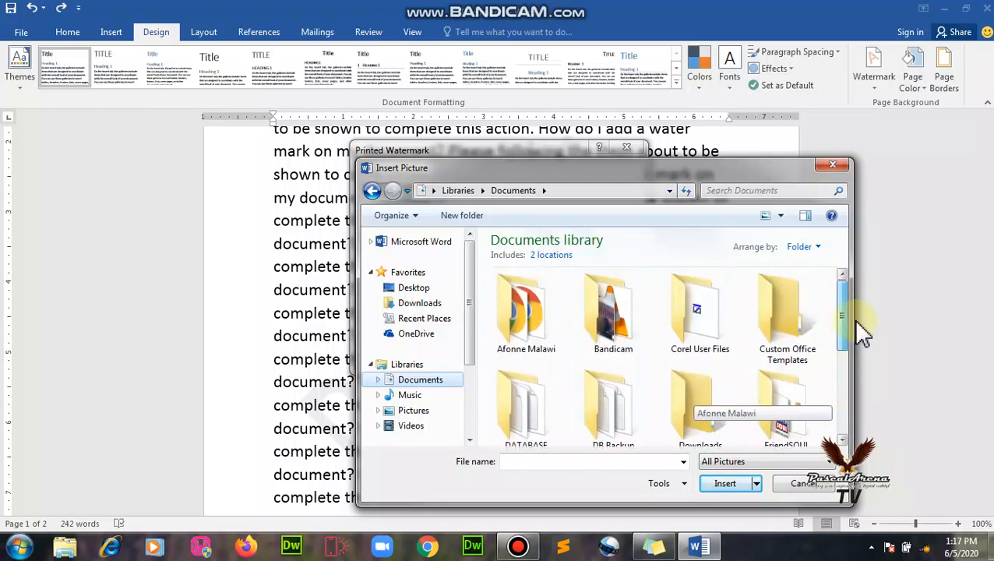
{"action": "scroll", "scroll_direction": "down", "scroll_amount": 3}
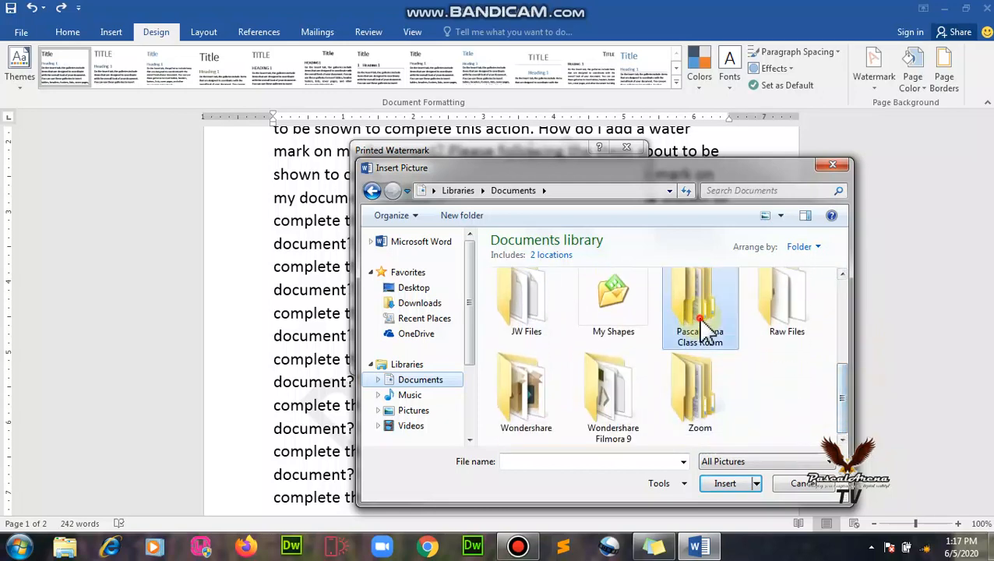
{"action": "double_click", "coordinate": [700, 304]}
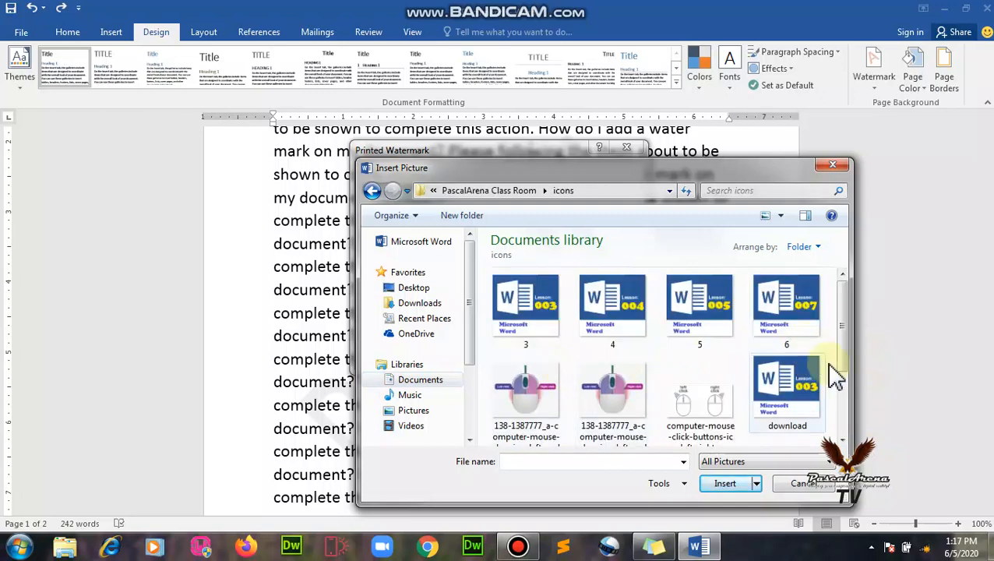
{"action": "scroll", "scroll_direction": "down", "scroll_amount": 3}
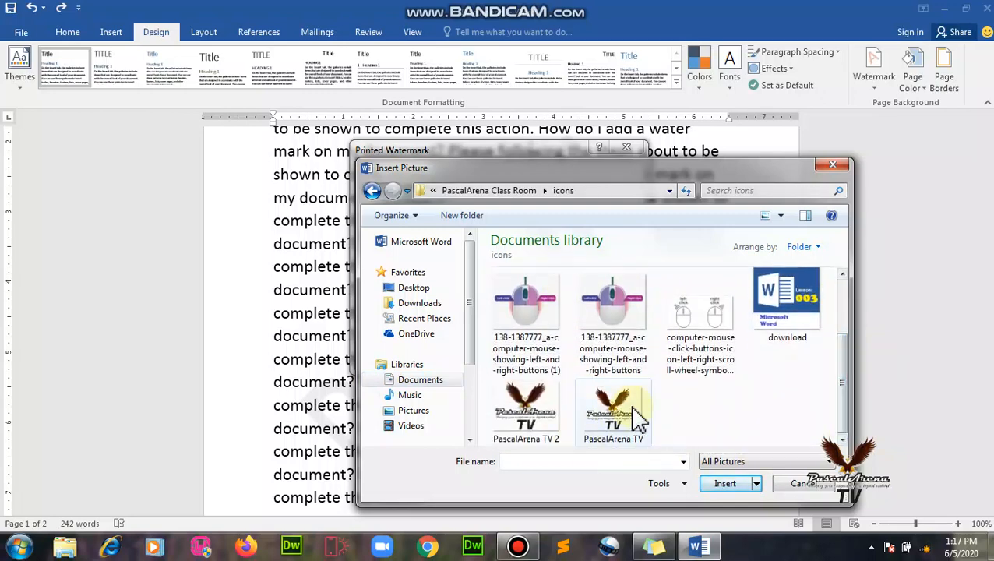
{"action": "left_click", "coordinate": [526, 409]}
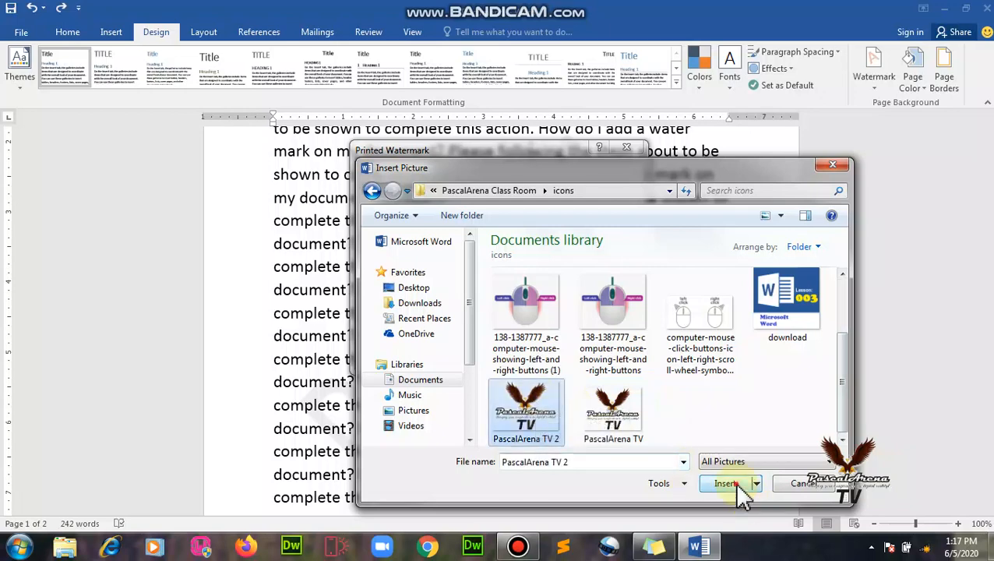
{"action": "left_click", "coordinate": [726, 483]}
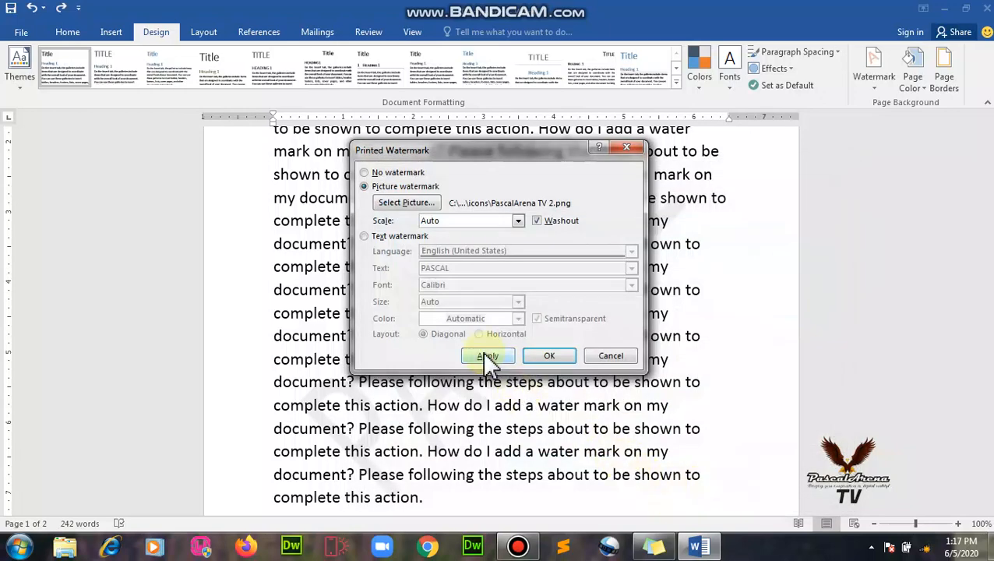
{"action": "left_click", "coordinate": [488, 355]}
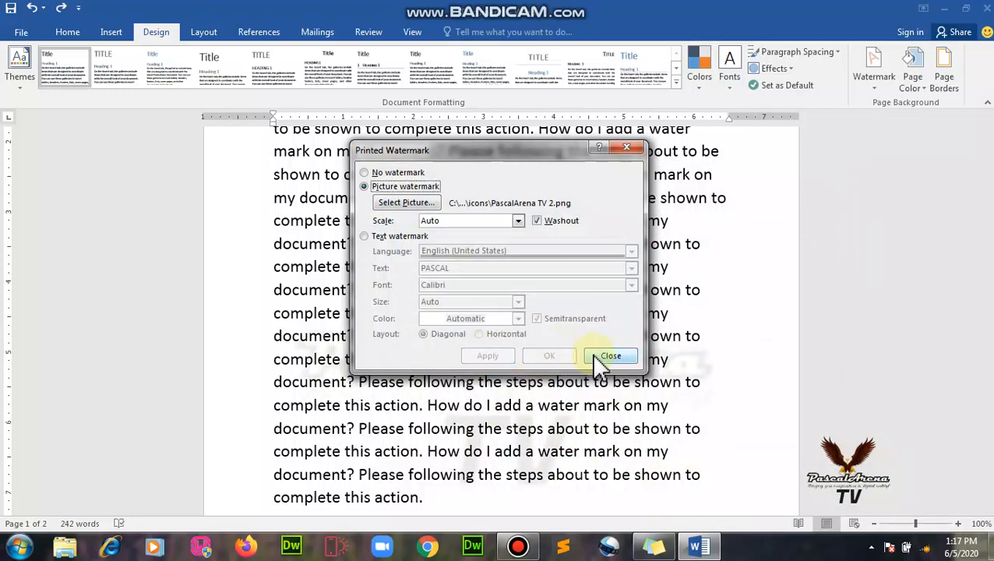
{"action": "left_click", "coordinate": [611, 355]}
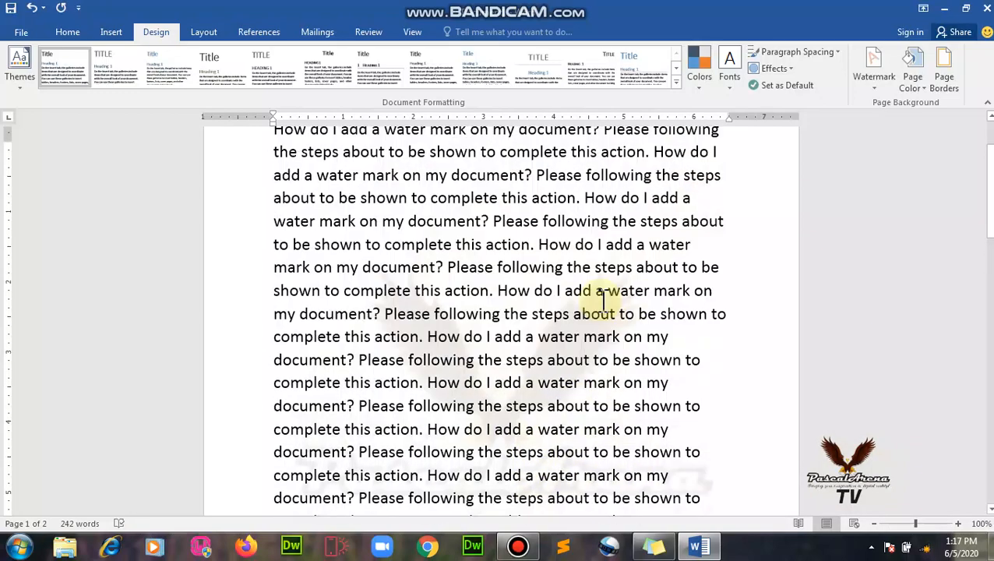
Scroll down to view the eagle logo, then reopen the Watermark menu.
{"action": "scroll", "scroll_direction": "down", "scroll_amount": 3}
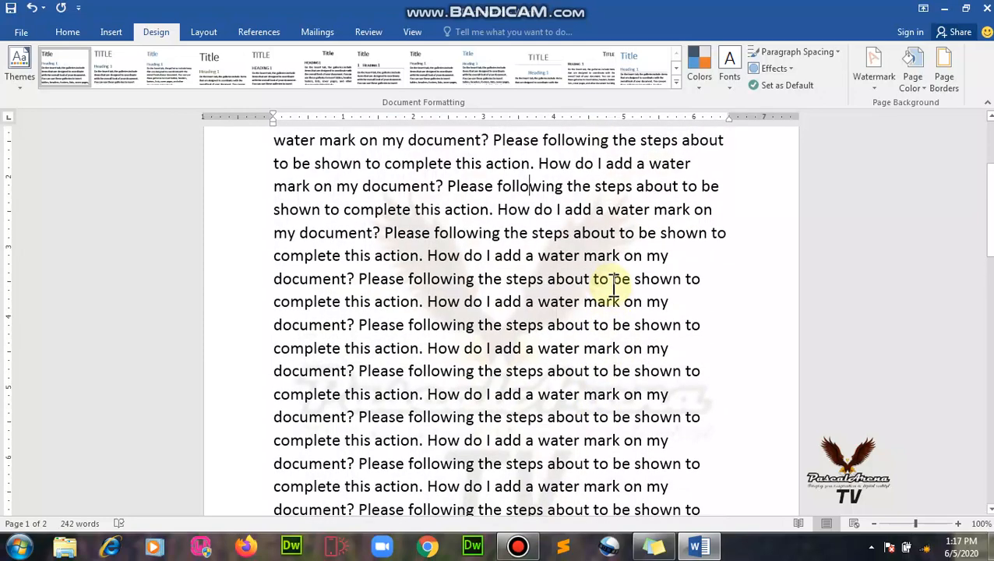
{"action": "mouse_move", "coordinate": [932, 337]}
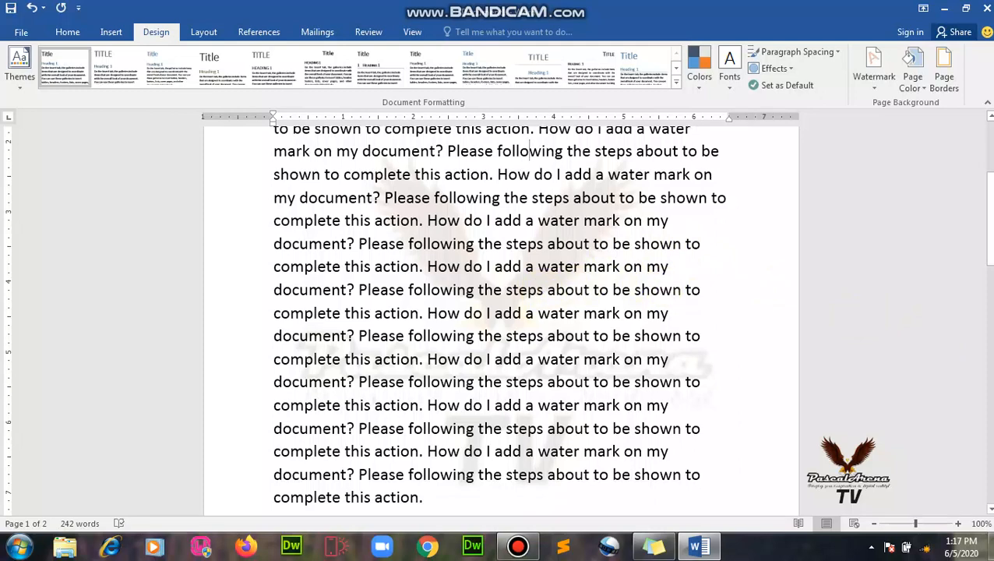
{"action": "left_click", "coordinate": [873, 66]}
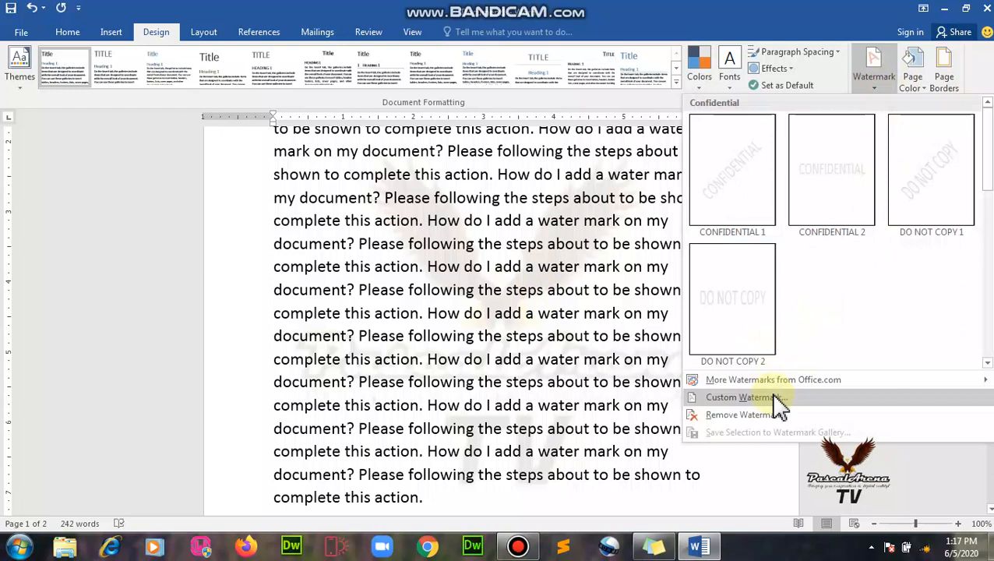
Open Custom Watermark for the picture watermark and list its Scale options.
{"action": "left_click", "coordinate": [747, 397]}
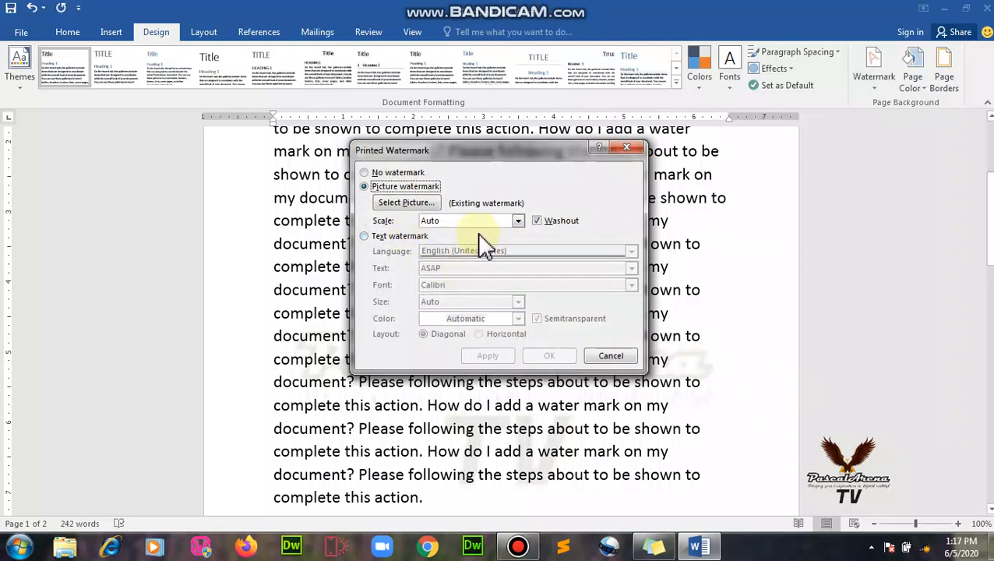
{"action": "mouse_move", "coordinate": [487, 253]}
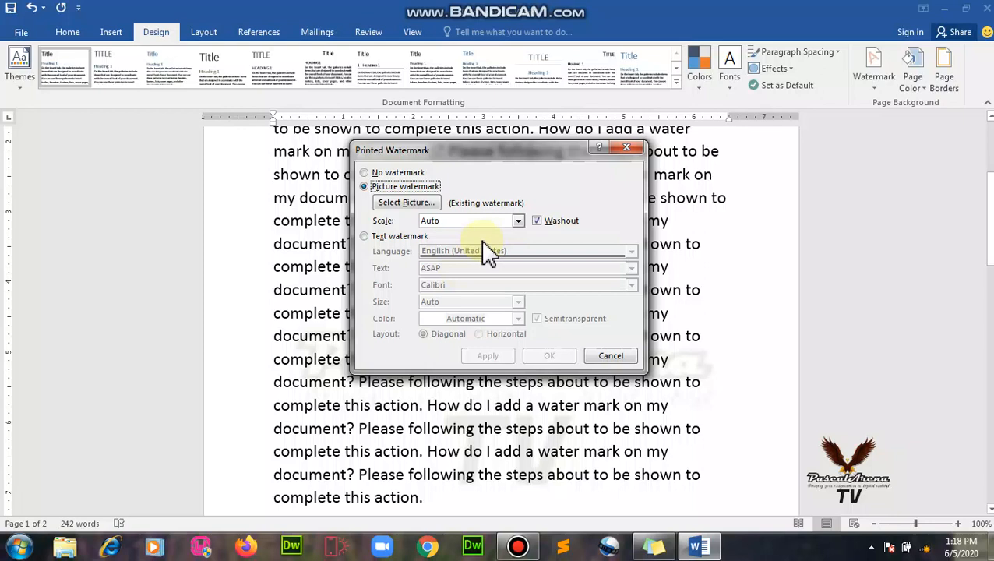
{"action": "mouse_move", "coordinate": [488, 251]}
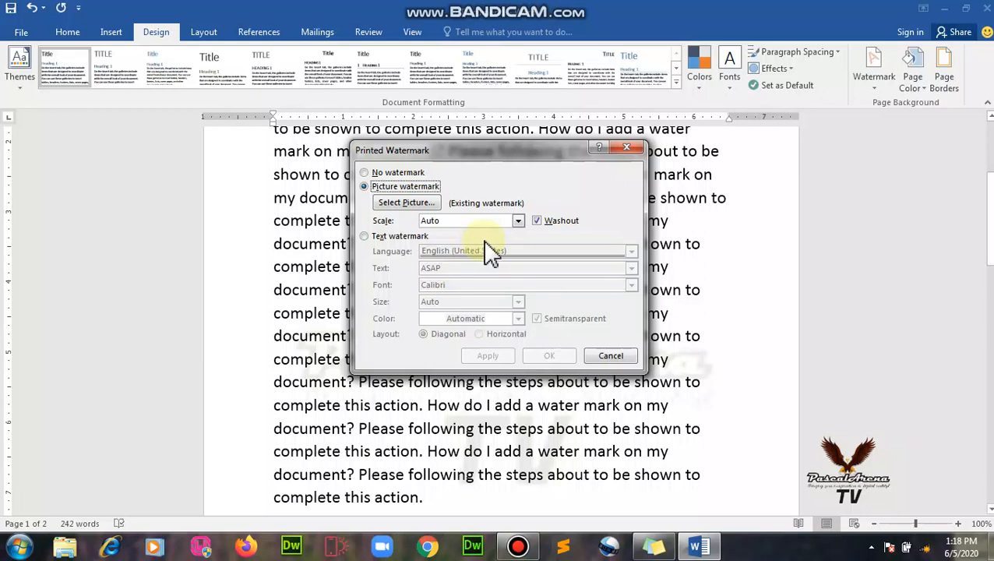
{"action": "mouse_move", "coordinate": [495, 257]}
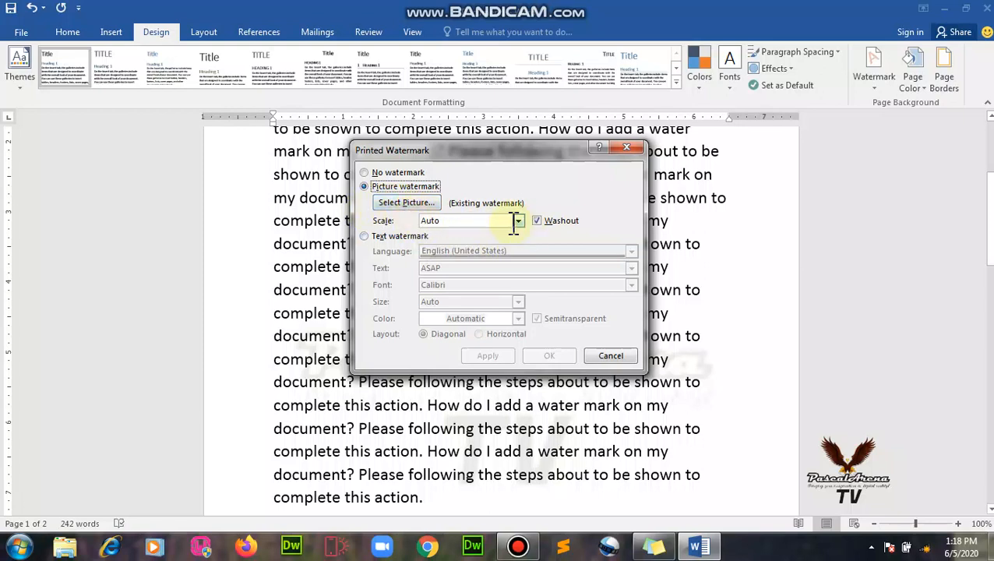
{"action": "left_click", "coordinate": [518, 221]}
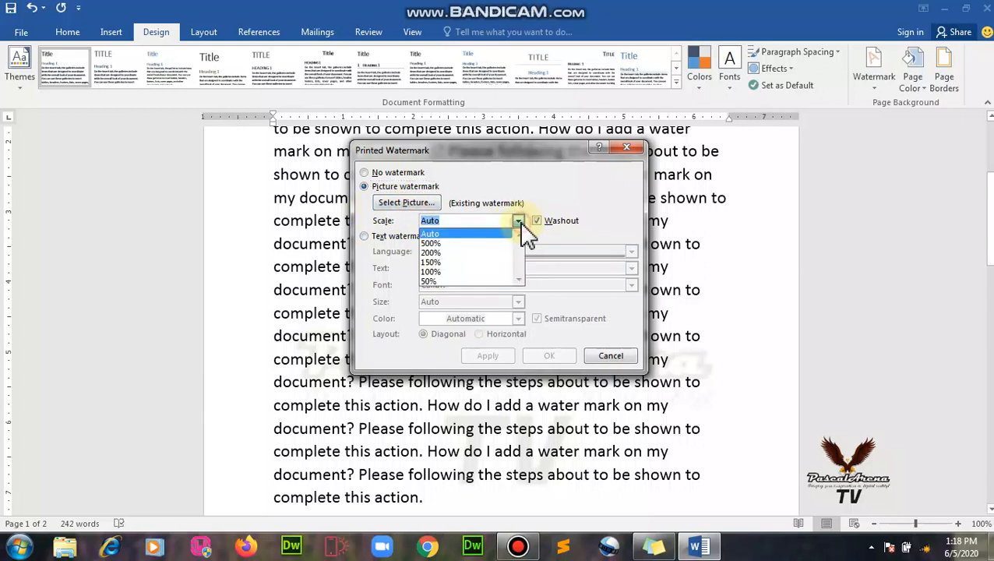